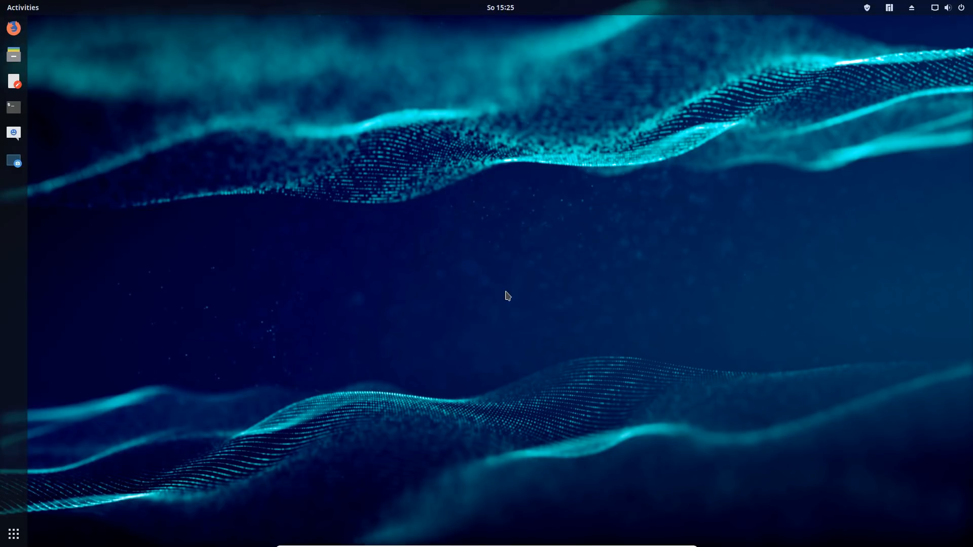
mouse_move(509, 296)
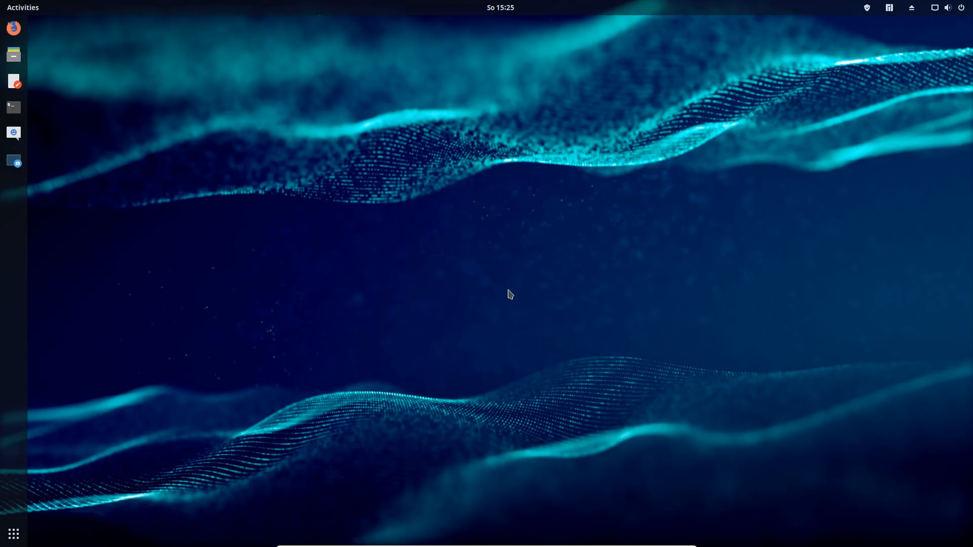
mouse_move(673, 222)
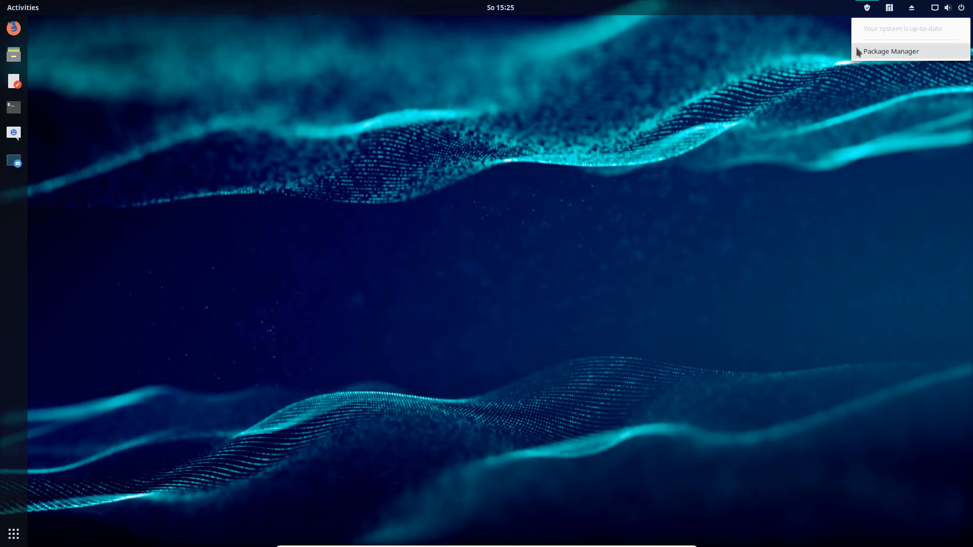
mouse_move(886, 38)
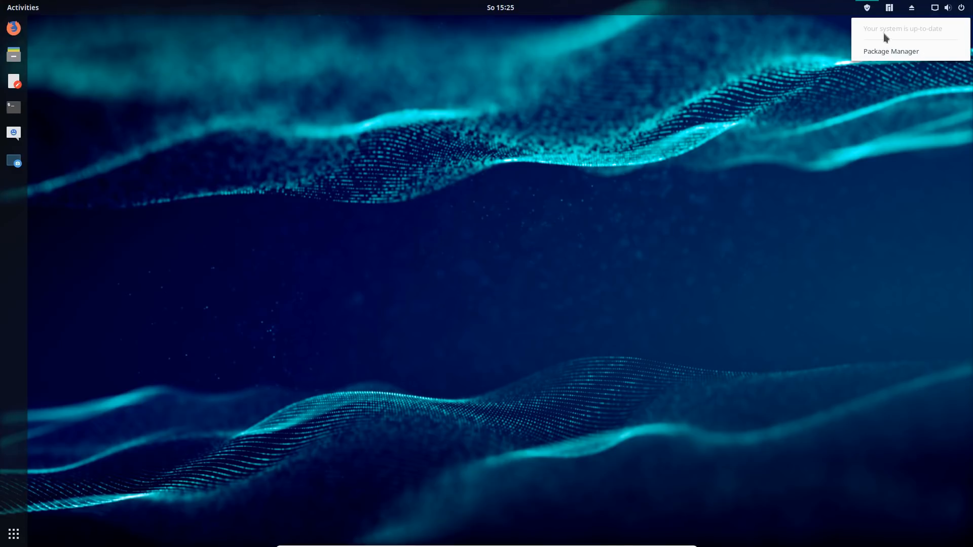
mouse_move(887, 33)
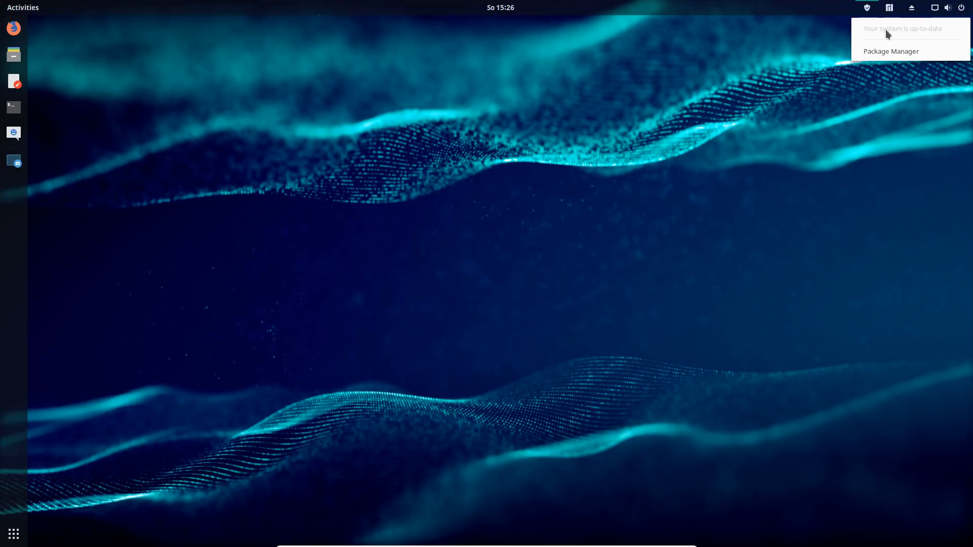
mouse_move(886, 49)
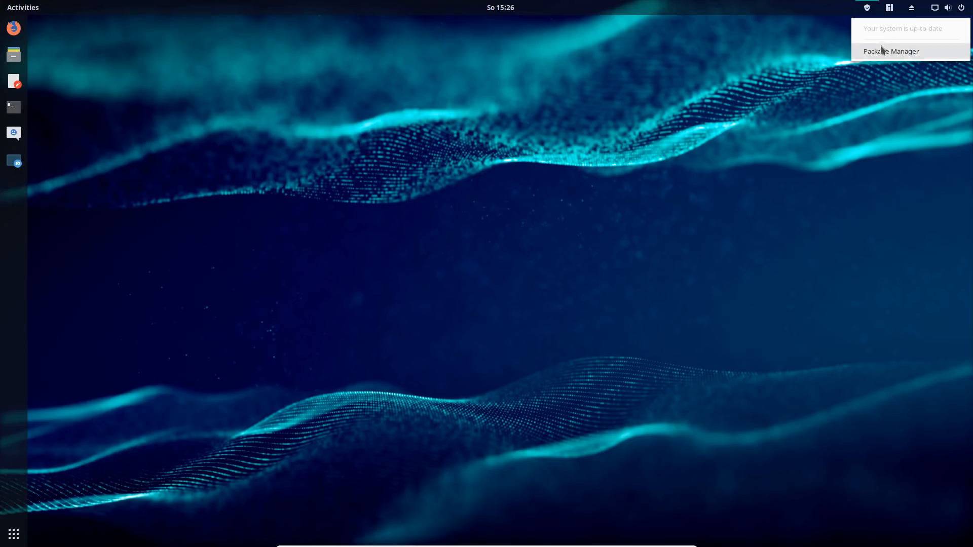
Launch Pamac's Package Manager from the tray menu and maximize its window.
click(892, 51)
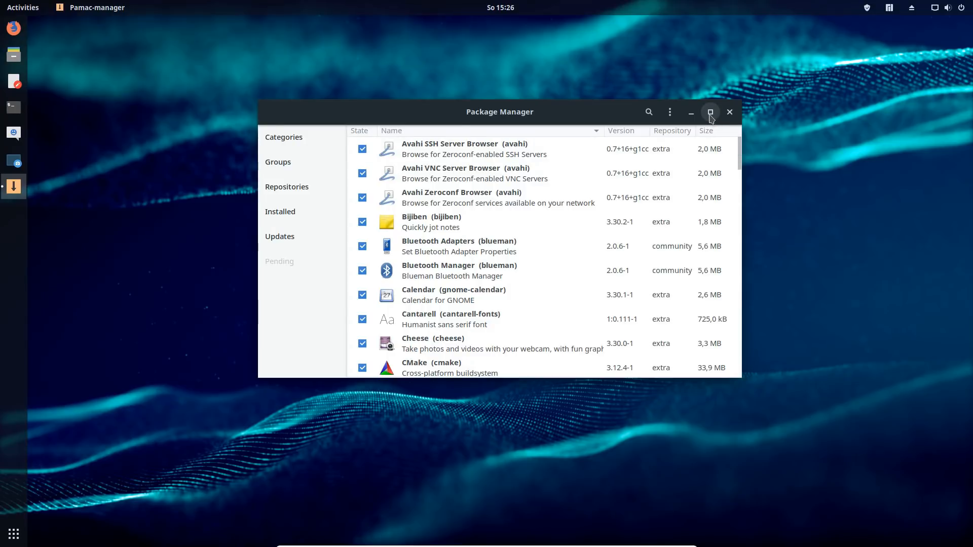
click(710, 112)
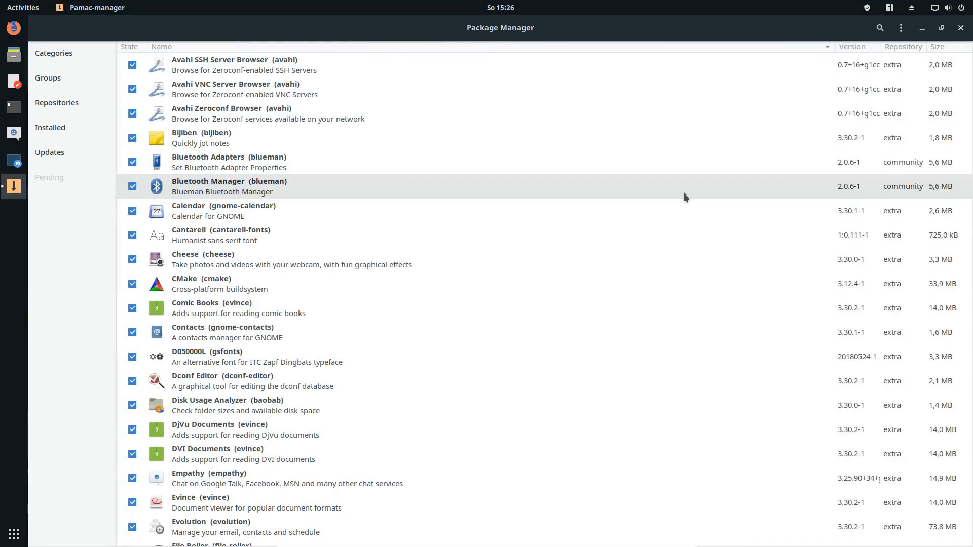
mouse_move(683, 185)
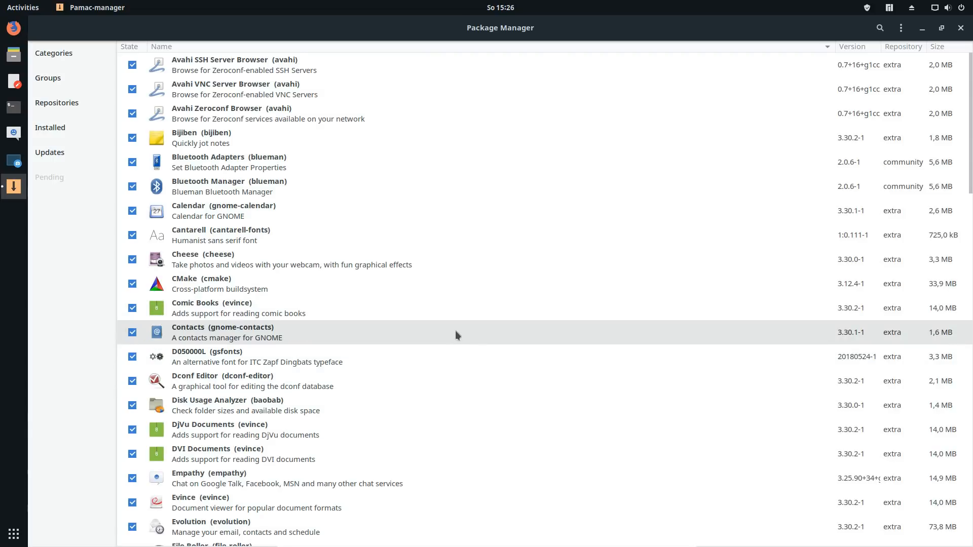
mouse_move(355, 144)
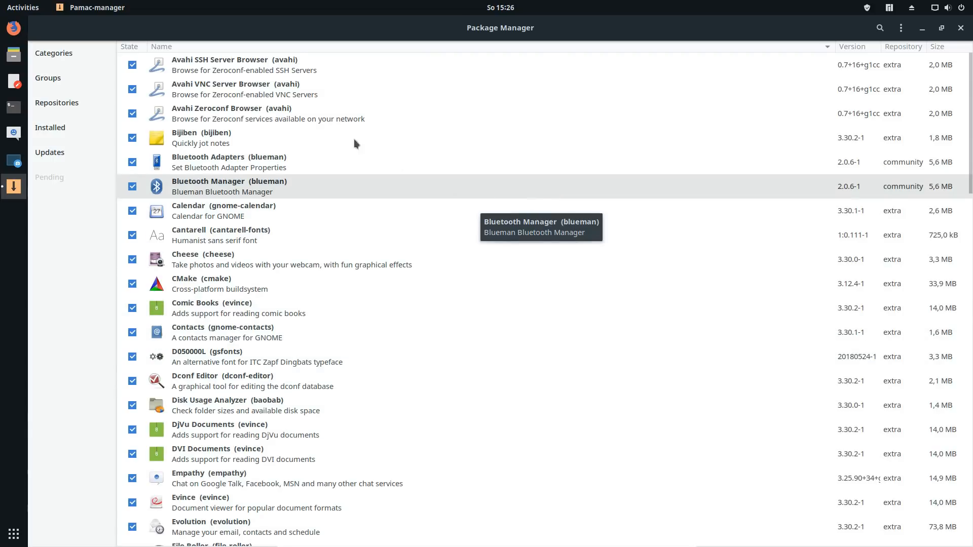
mouse_move(82, 75)
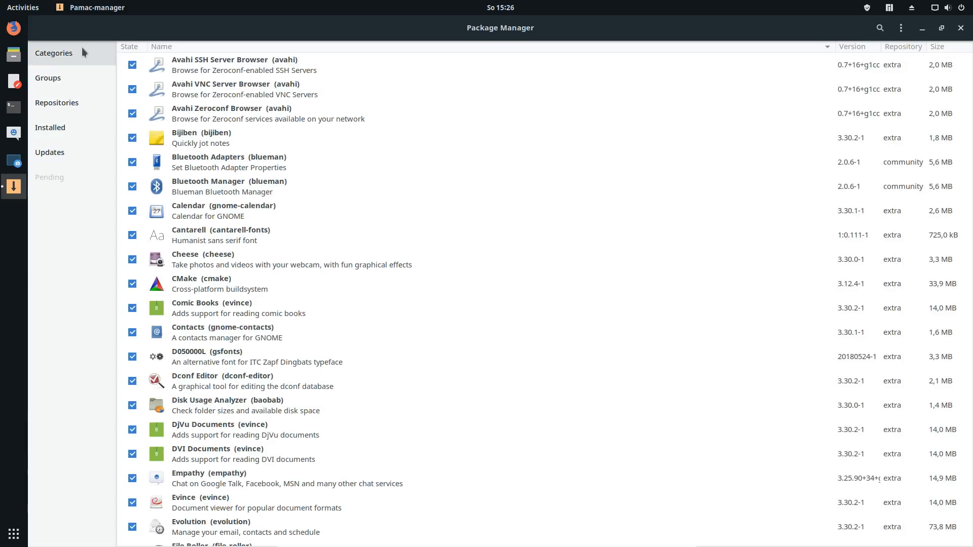
Browse by category through Accessories, Audio & Video and Games, ending on Graphics.
click(53, 52)
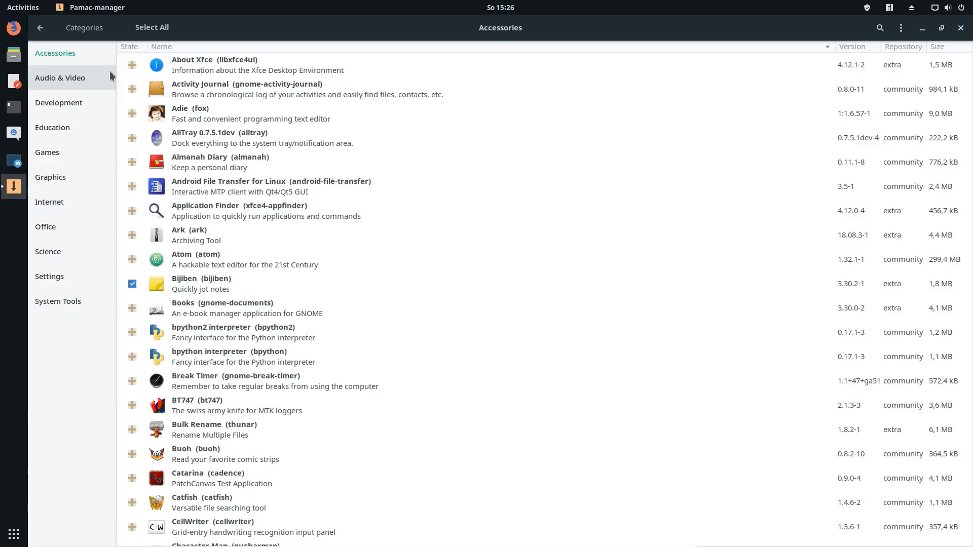
click(60, 78)
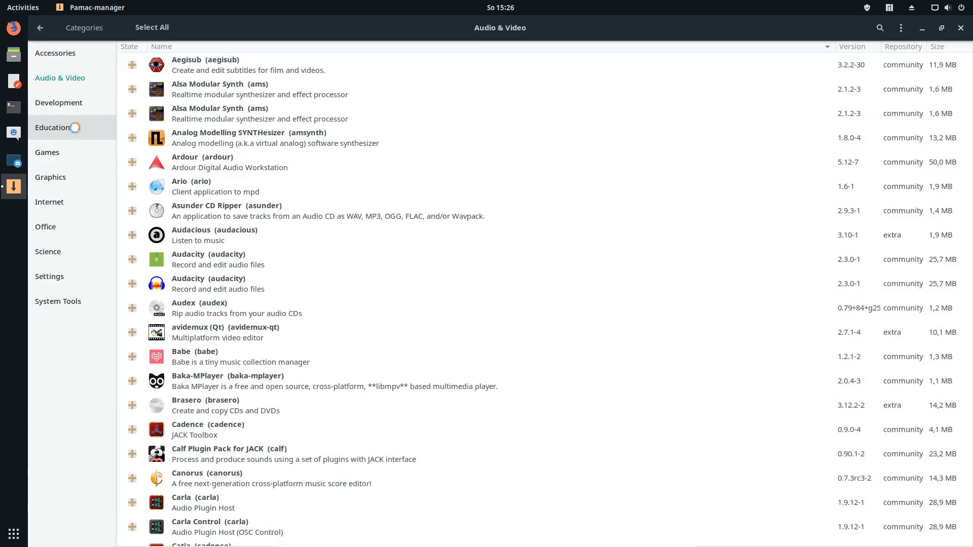
click(47, 152)
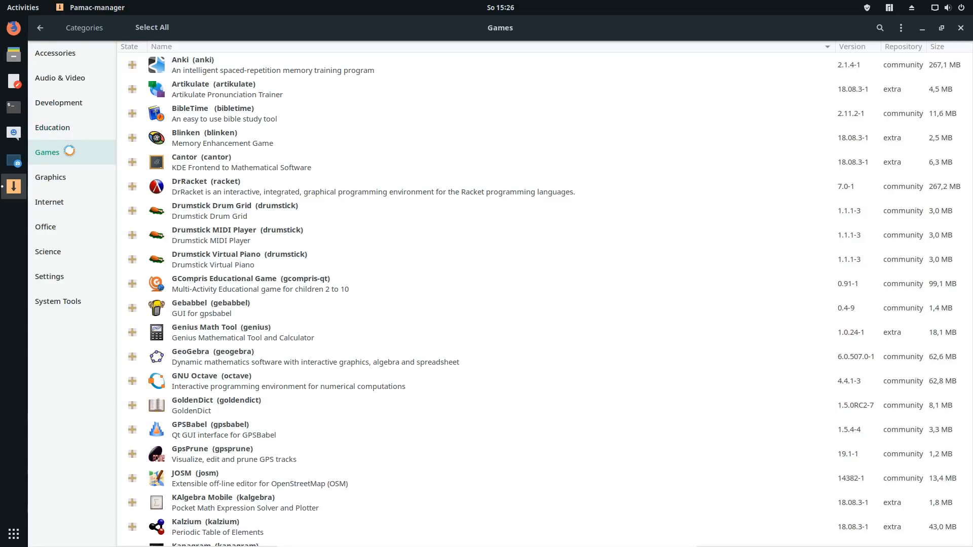
click(50, 177)
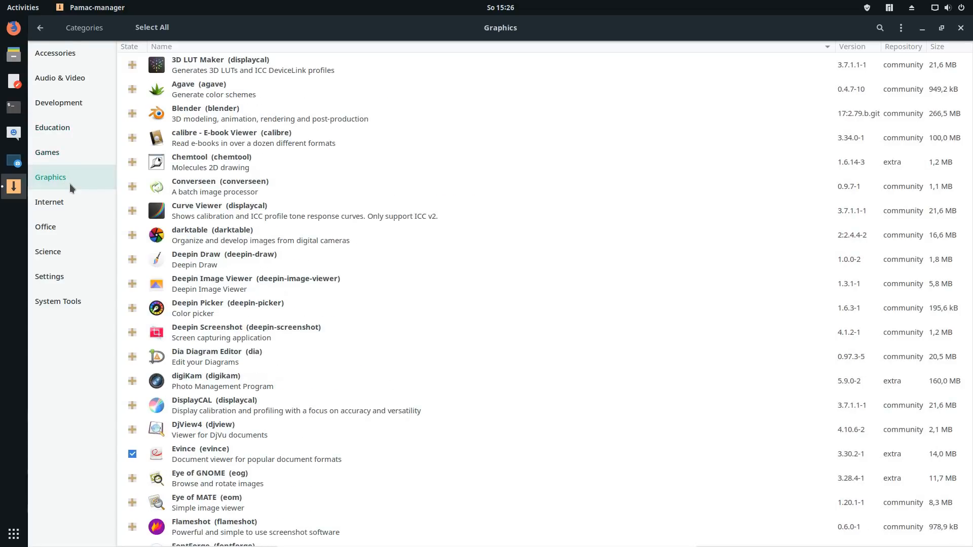
mouse_move(82, 187)
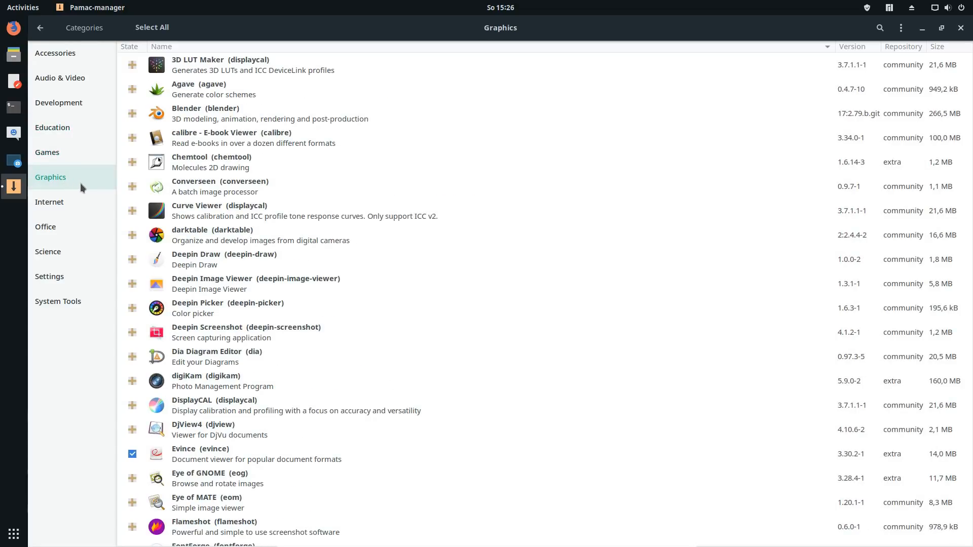
mouse_move(203, 259)
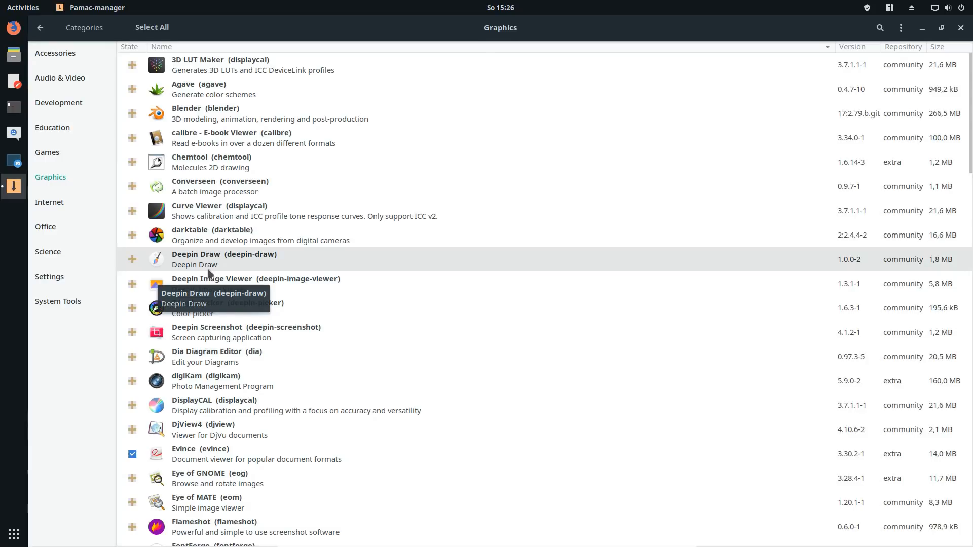
mouse_move(277, 331)
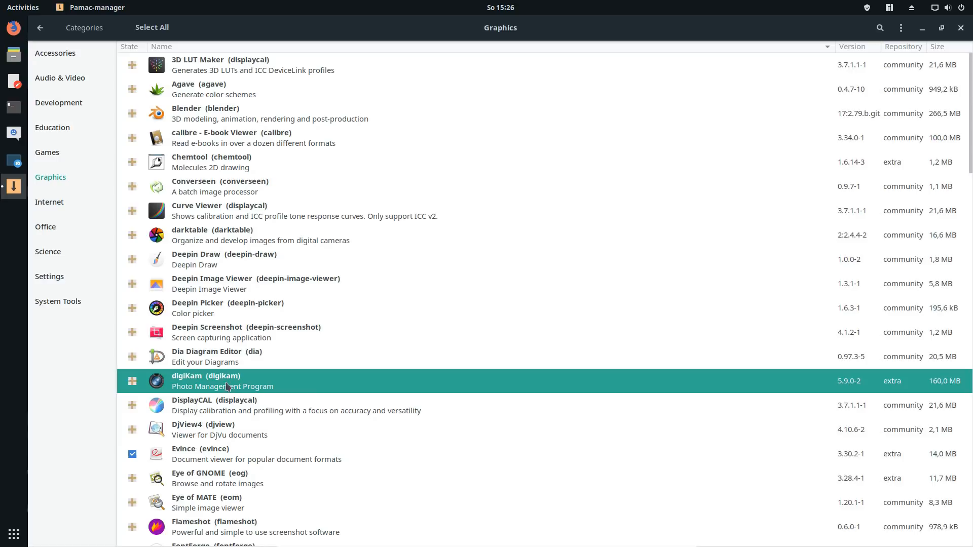
Open digiKam from the Graphics list and scroll through its details page.
click(223, 386)
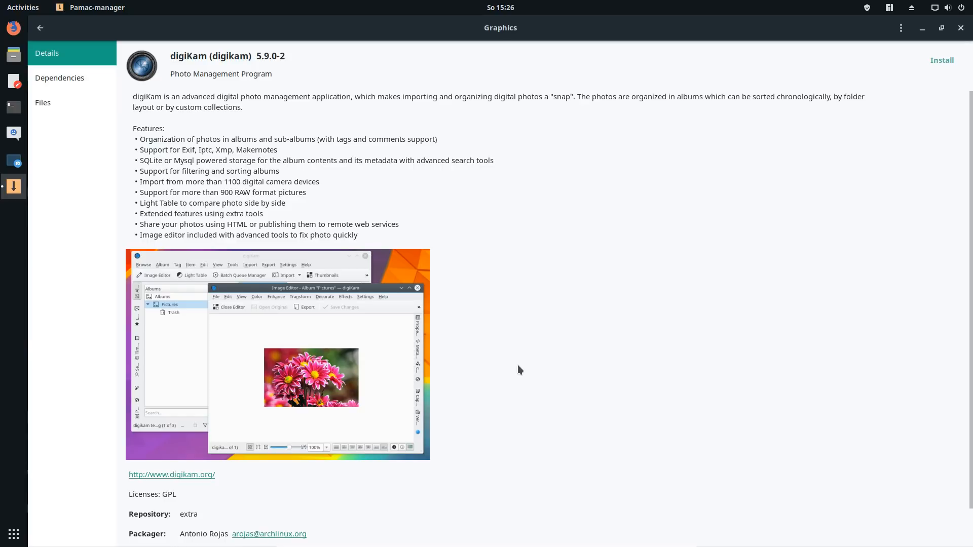
scroll(down, 3)
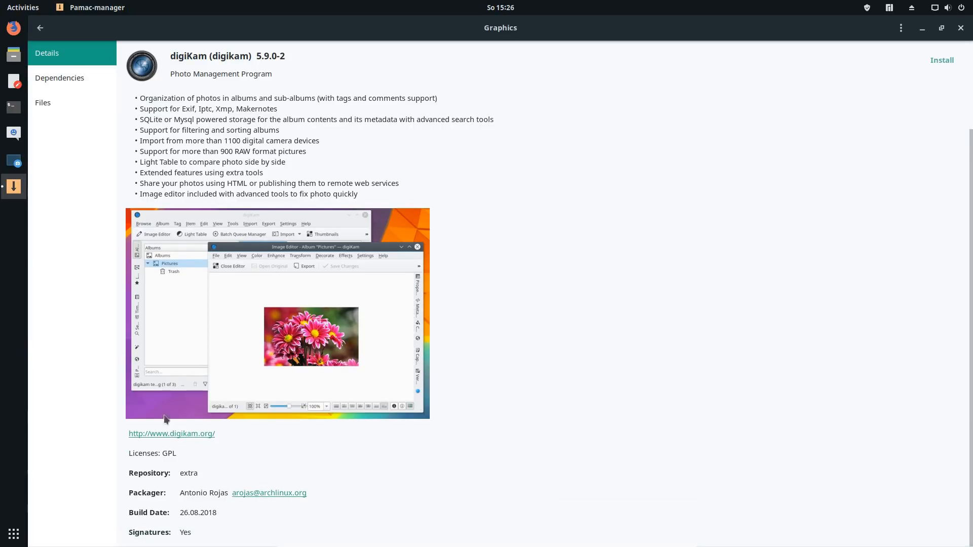
mouse_move(220, 464)
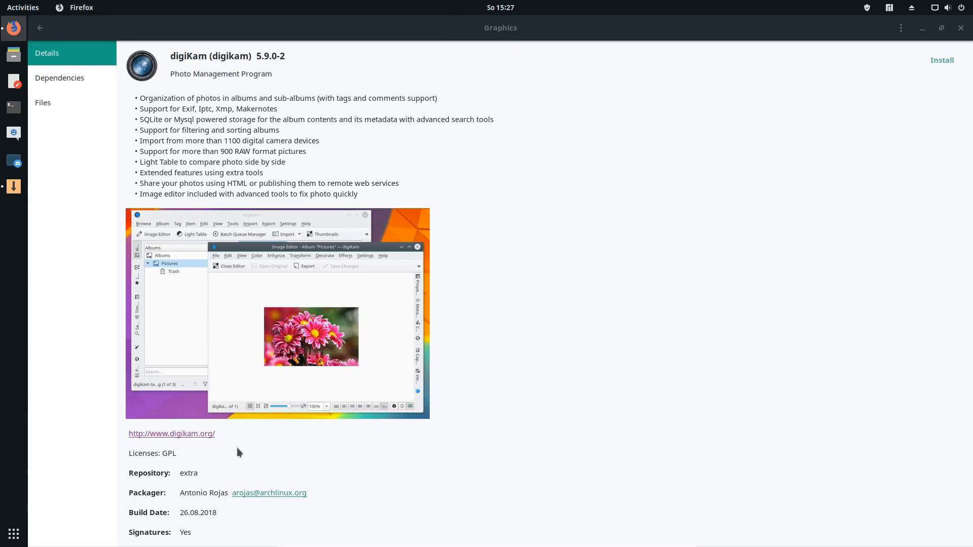
click(171, 433)
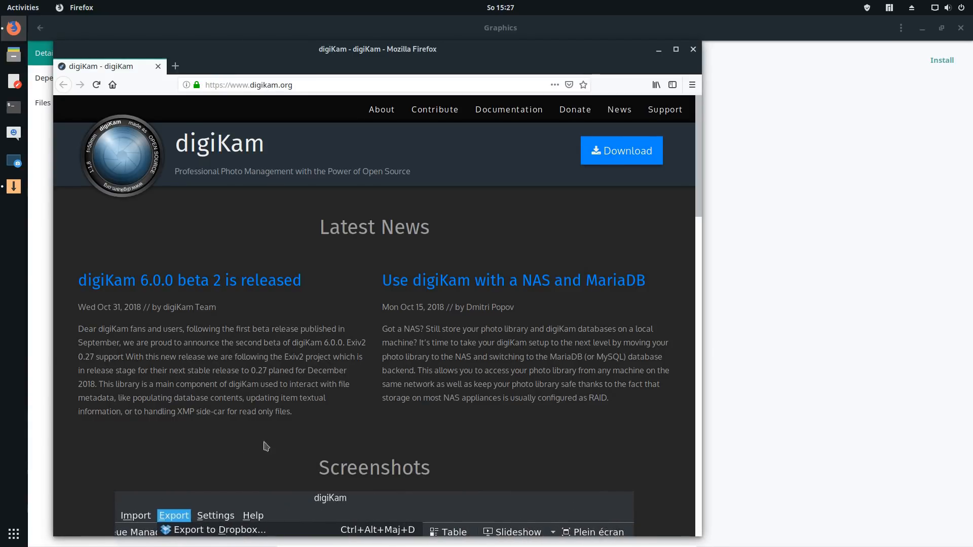
click(173, 185)
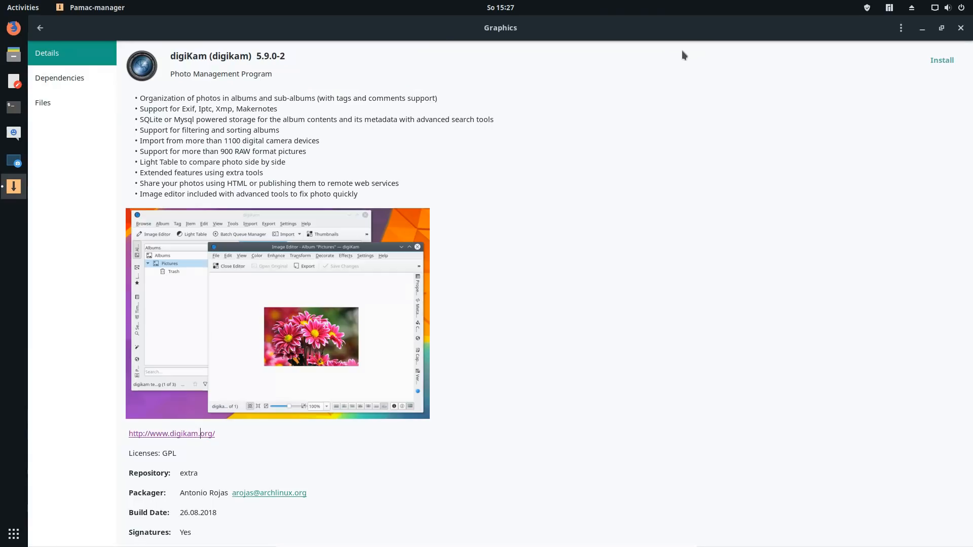
Review digiKam's dependencies and files, mark it for installation, and return to Graphics.
click(59, 77)
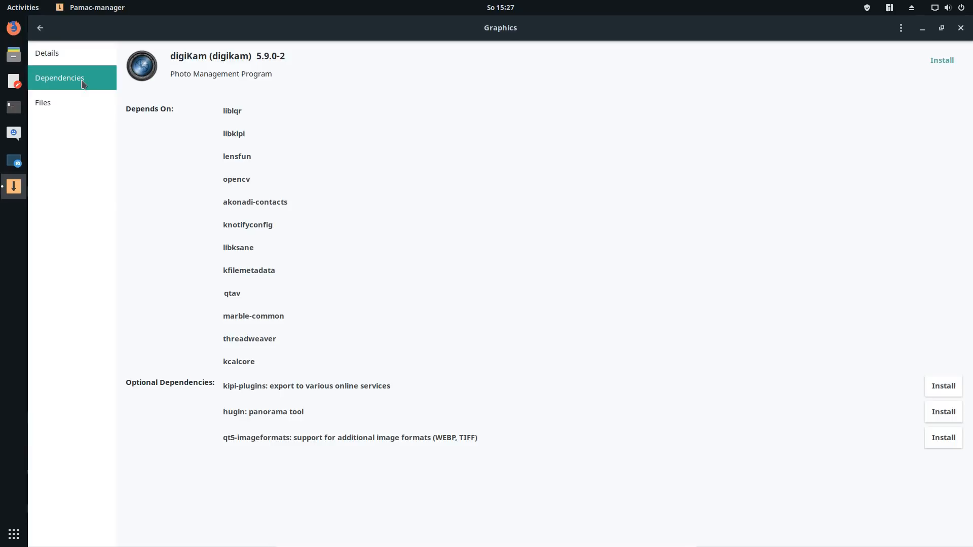
click(42, 103)
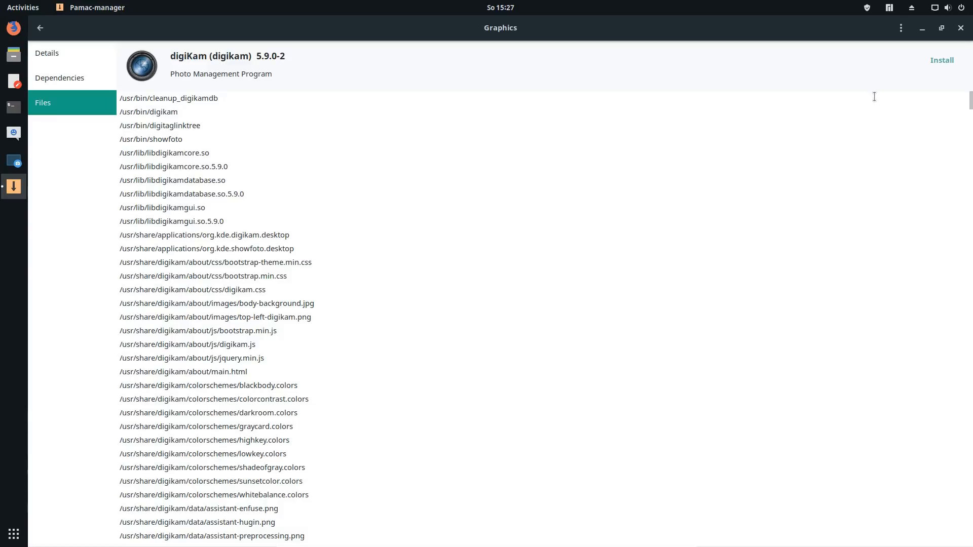
click(941, 60)
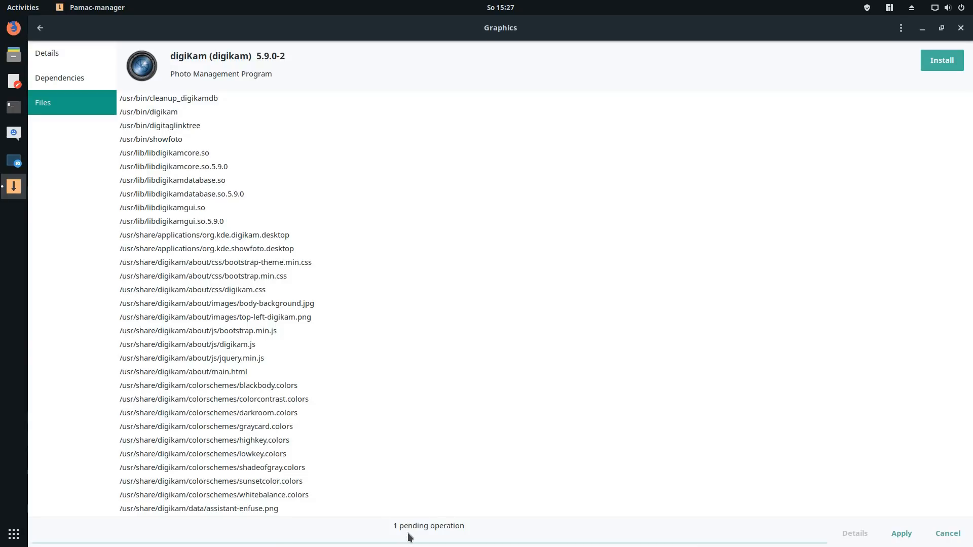
click(40, 27)
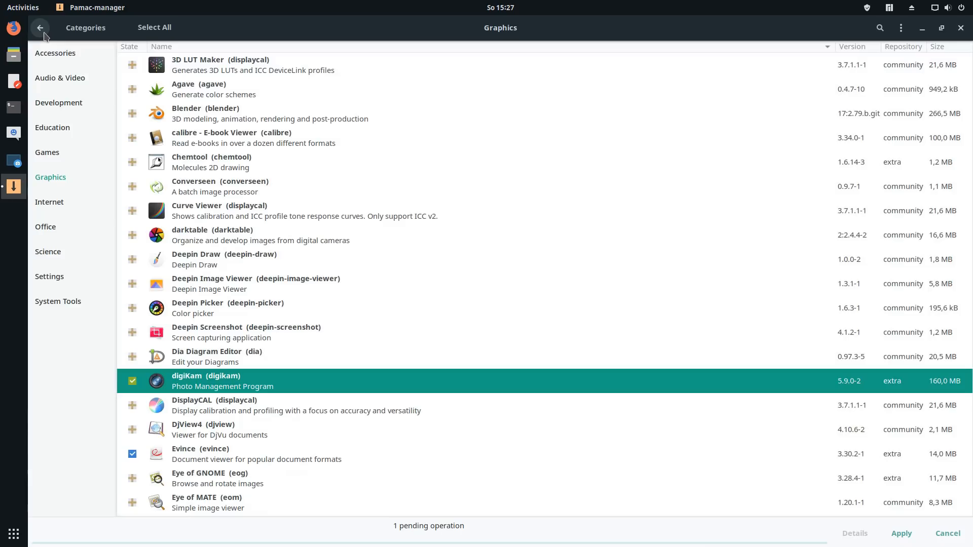
Browse the deepin package group and the core and community repositories, returning to the overview.
click(40, 28)
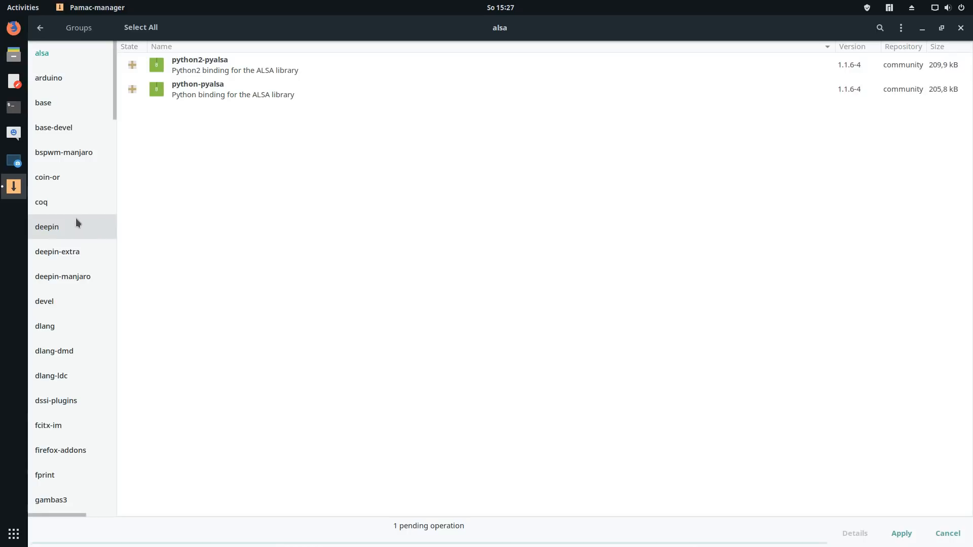
click(46, 226)
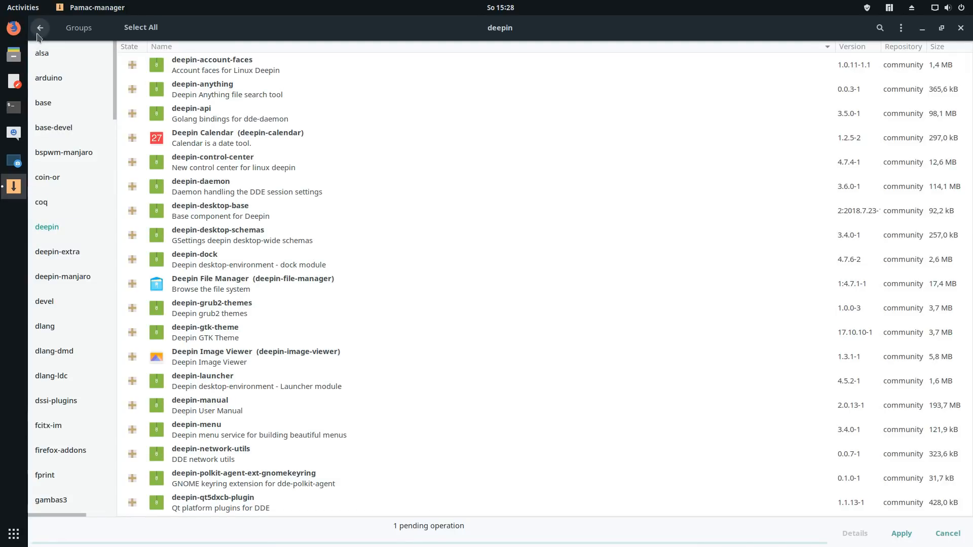
click(50, 127)
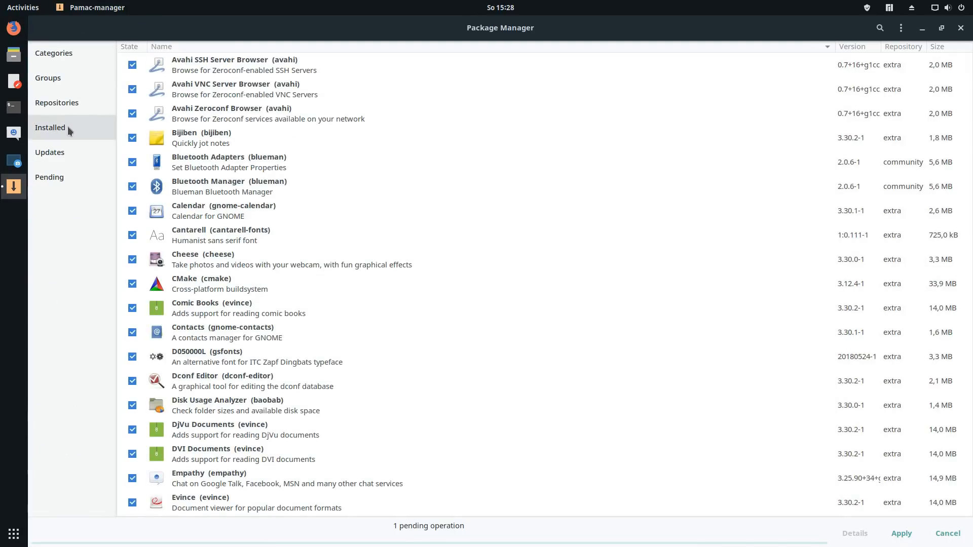
click(57, 102)
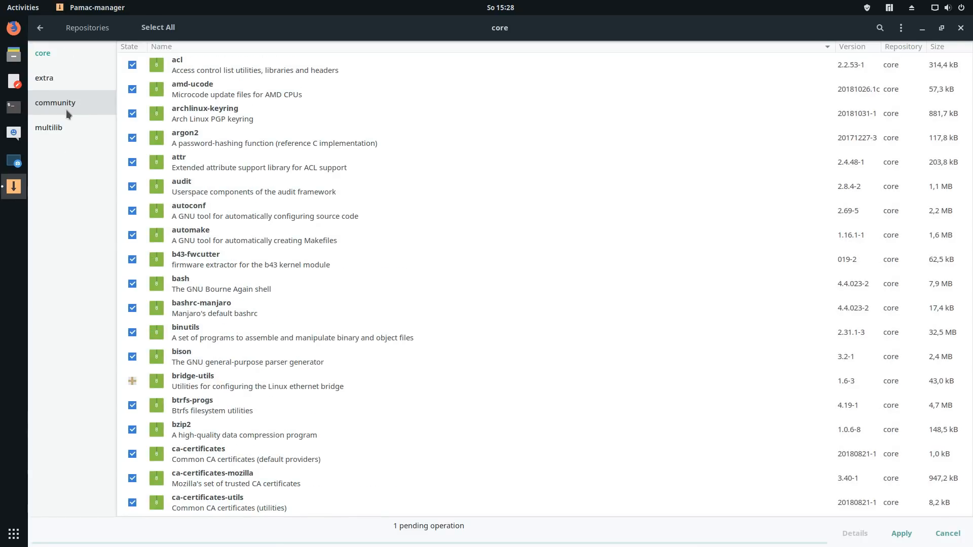
mouse_move(69, 84)
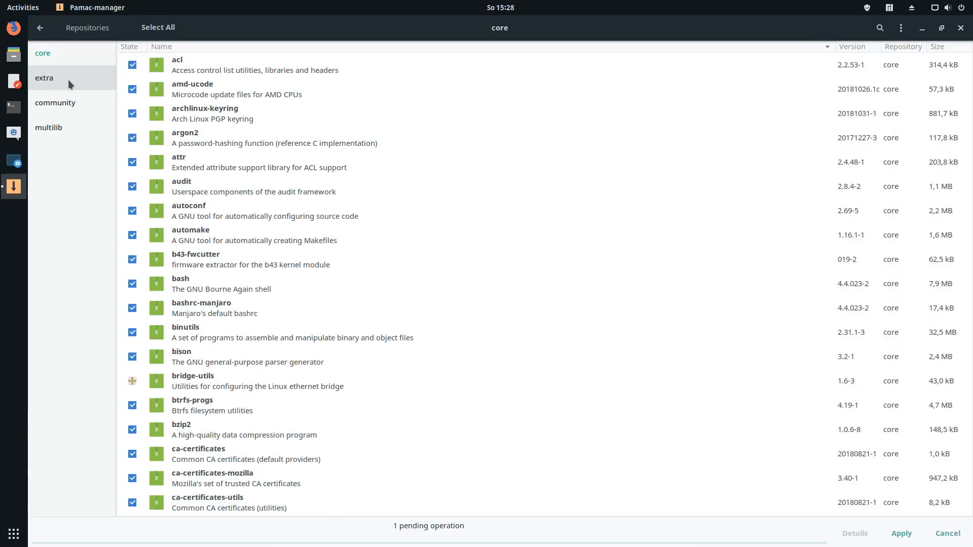
click(55, 102)
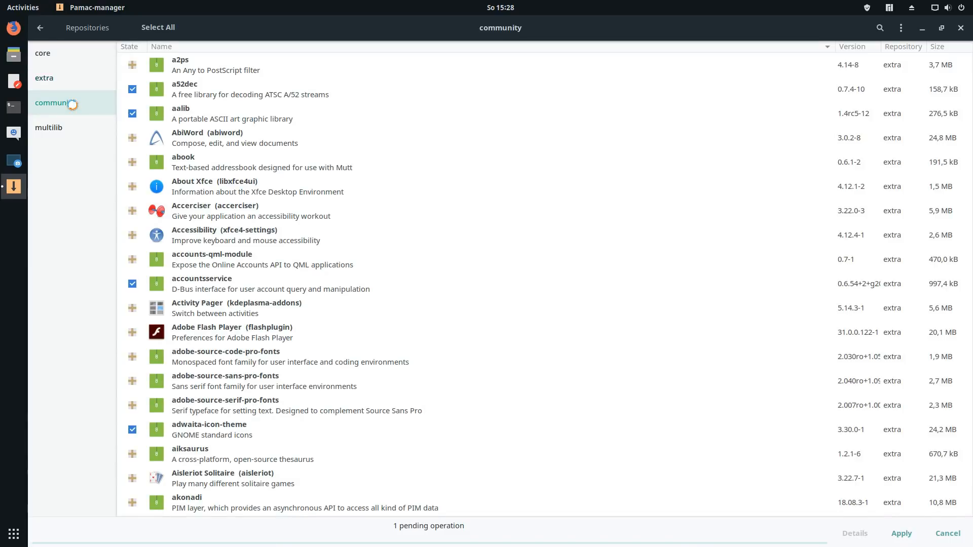
click(55, 102)
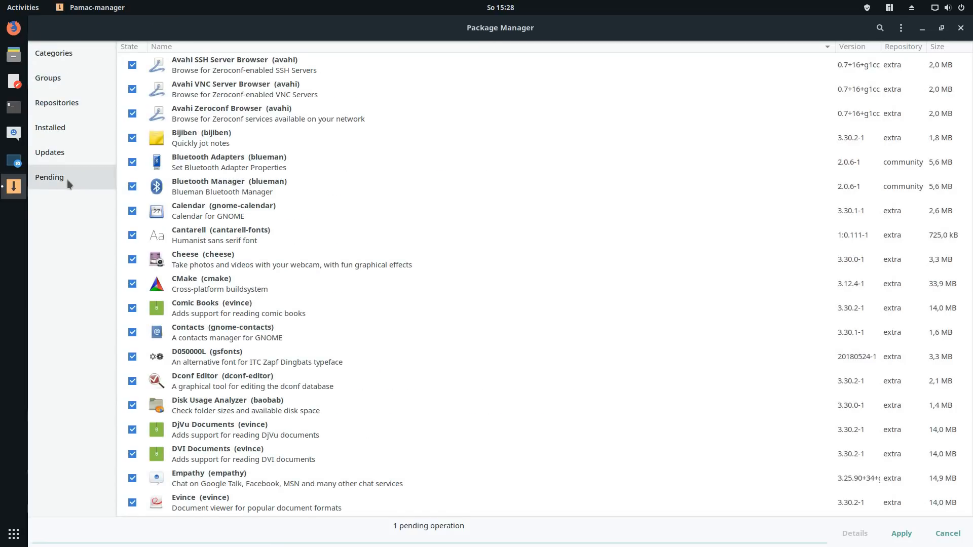
Uncheck the queued digikam installation under Pending and return to the main overview.
click(49, 177)
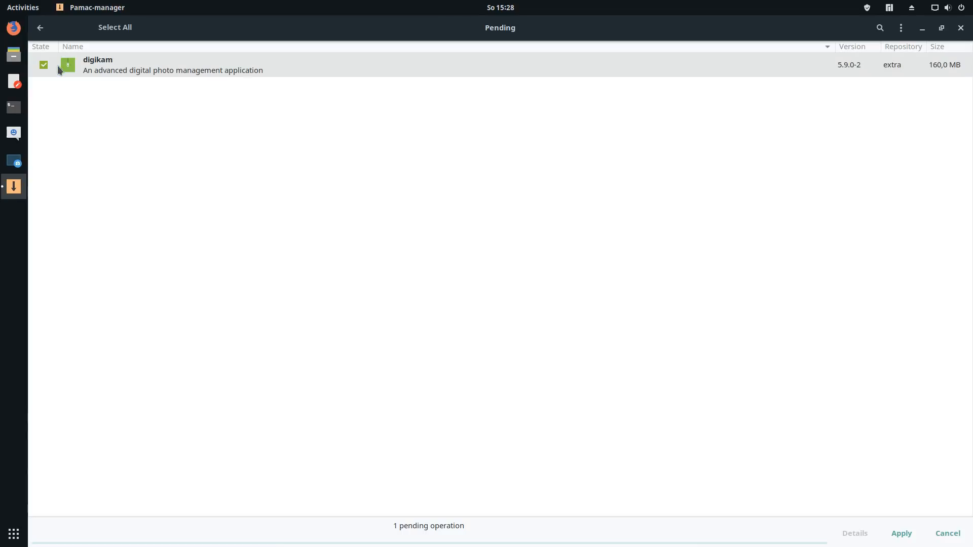
click(43, 65)
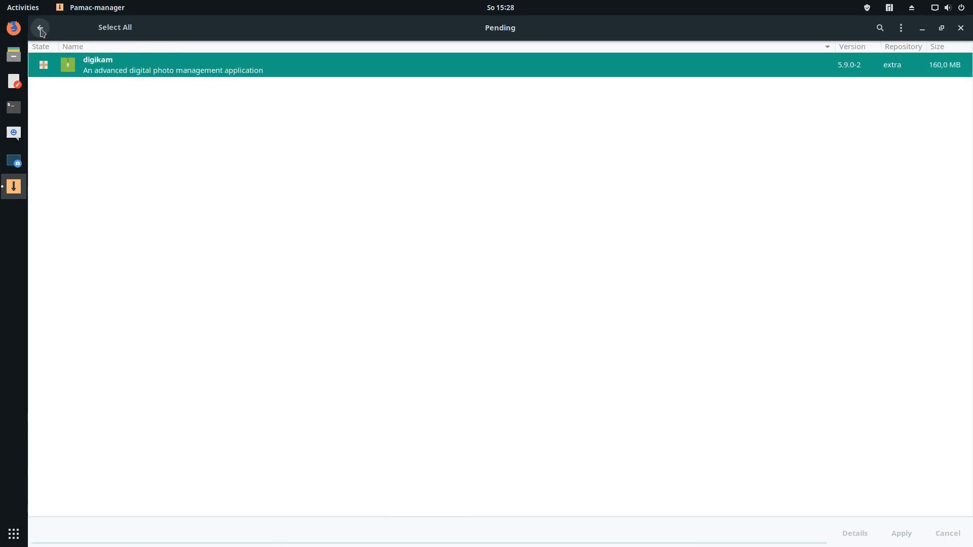
click(41, 29)
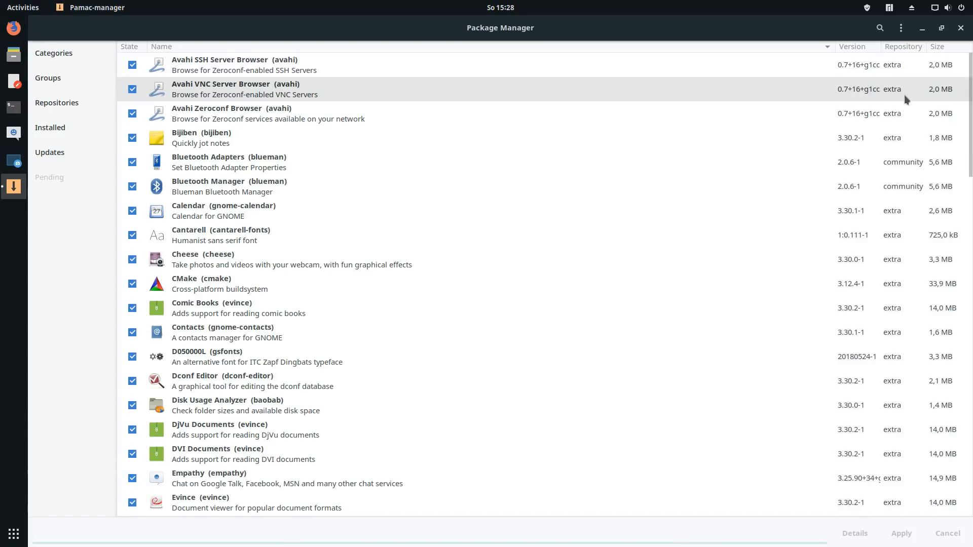
mouse_move(726, 99)
text(gimp)
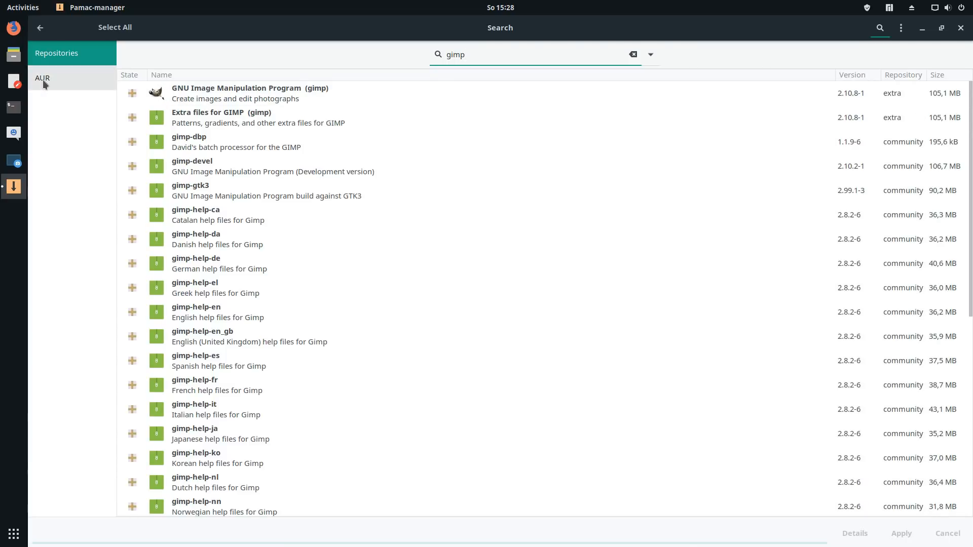
Filter the gimp search results to show AUR packages.
click(42, 78)
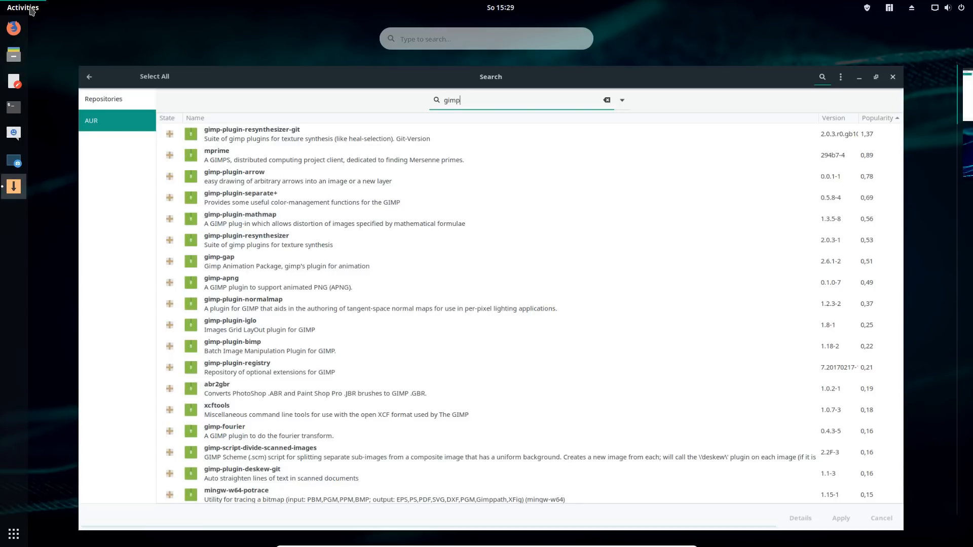
Start an Activities search for gimp from the desktop.
click(486, 38)
text(gimp)
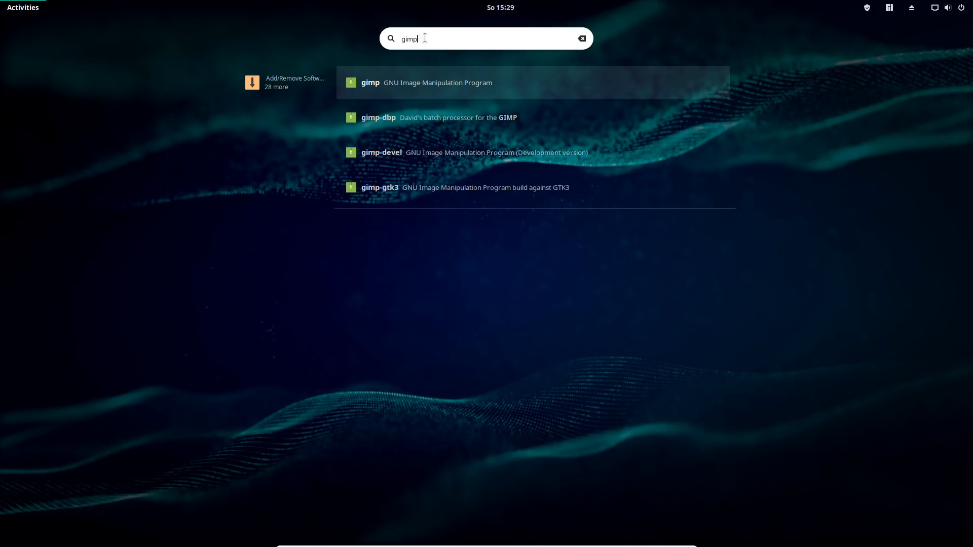
mouse_move(288, 98)
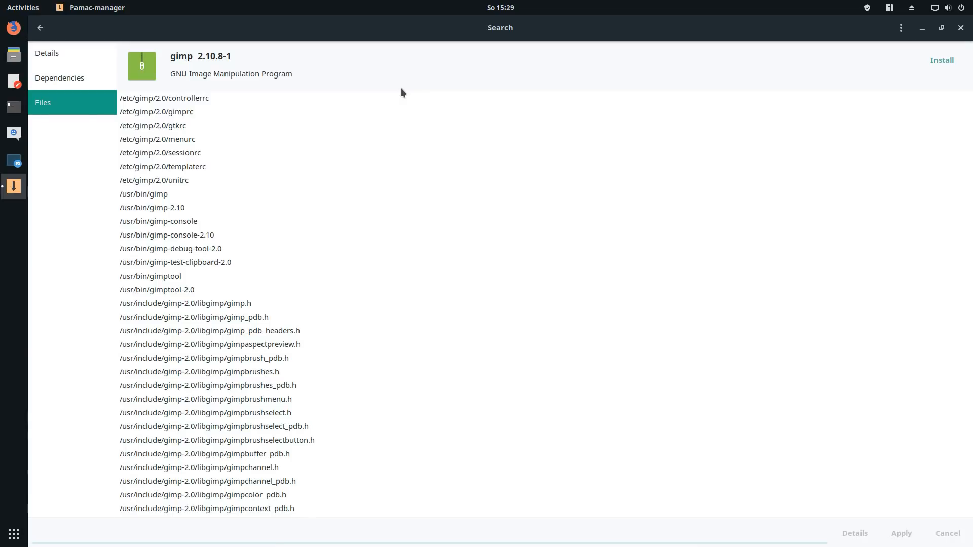
Install gimp 2.10.8-1 by marking it, applying, committing and authenticating.
click(942, 60)
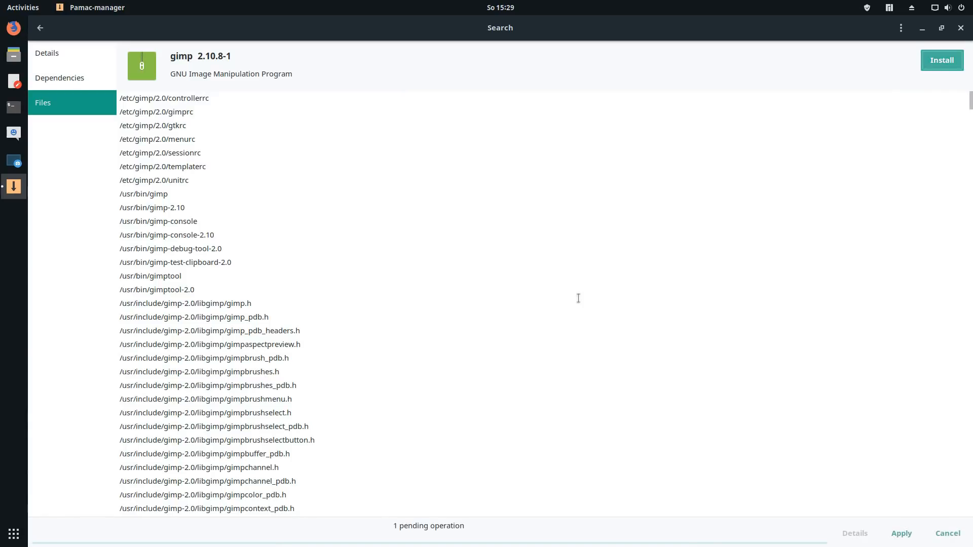
mouse_move(410, 516)
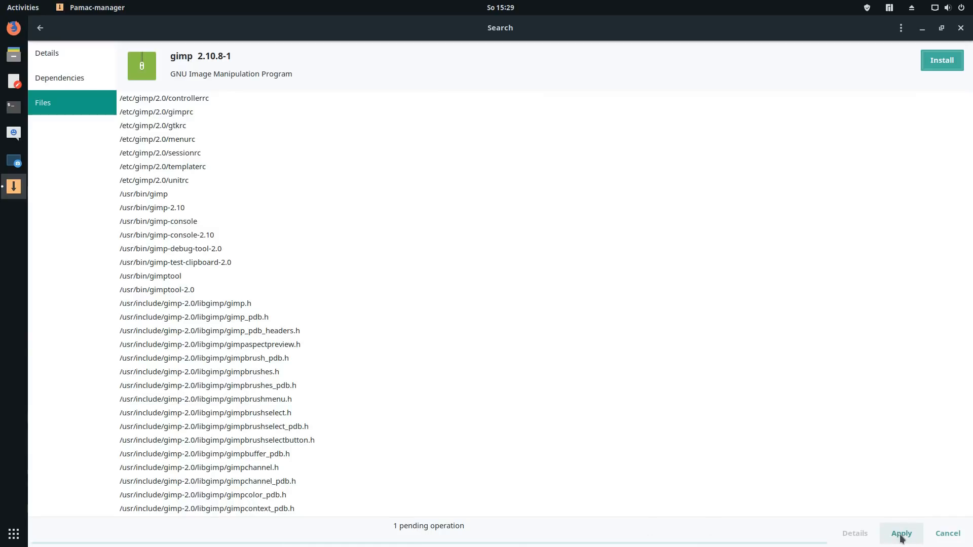
click(902, 533)
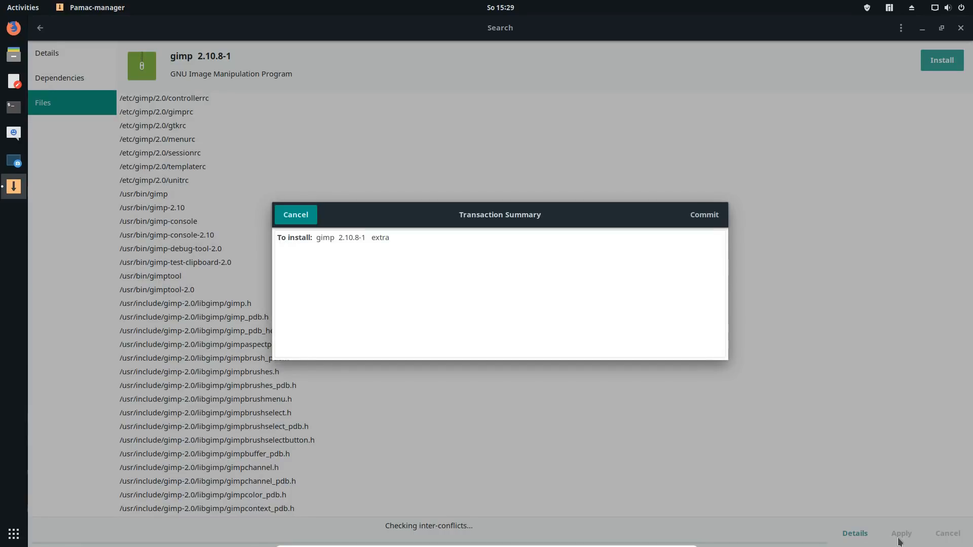
mouse_move(688, 221)
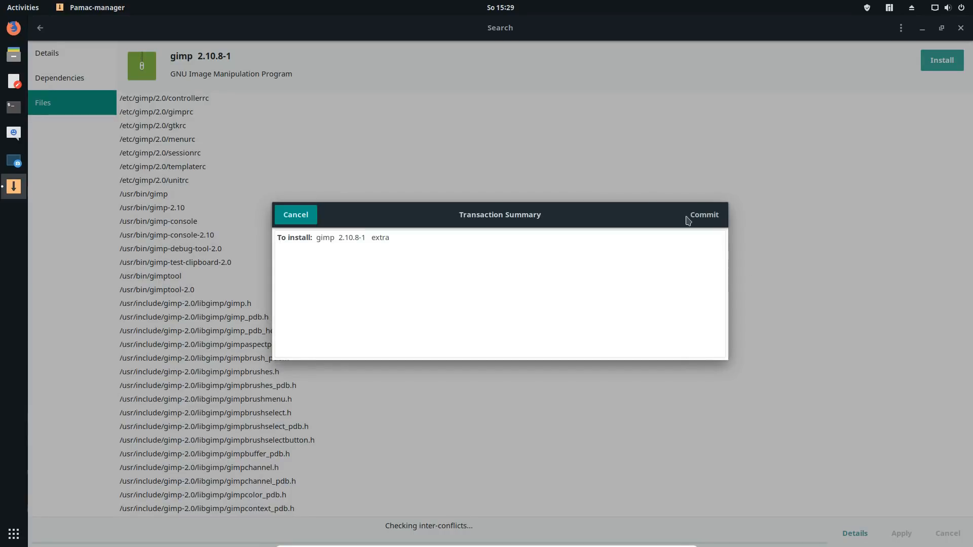
click(704, 215)
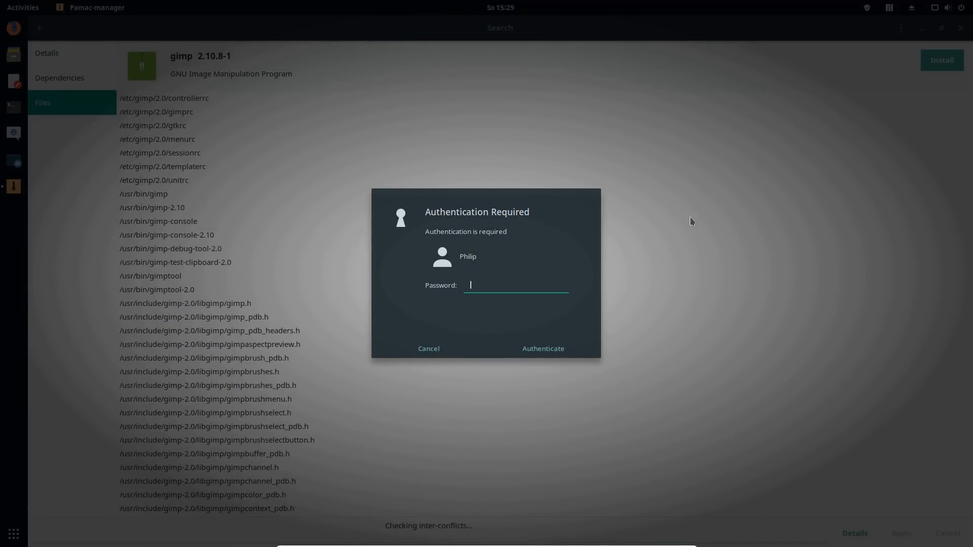
click(543, 348)
text(gimp)
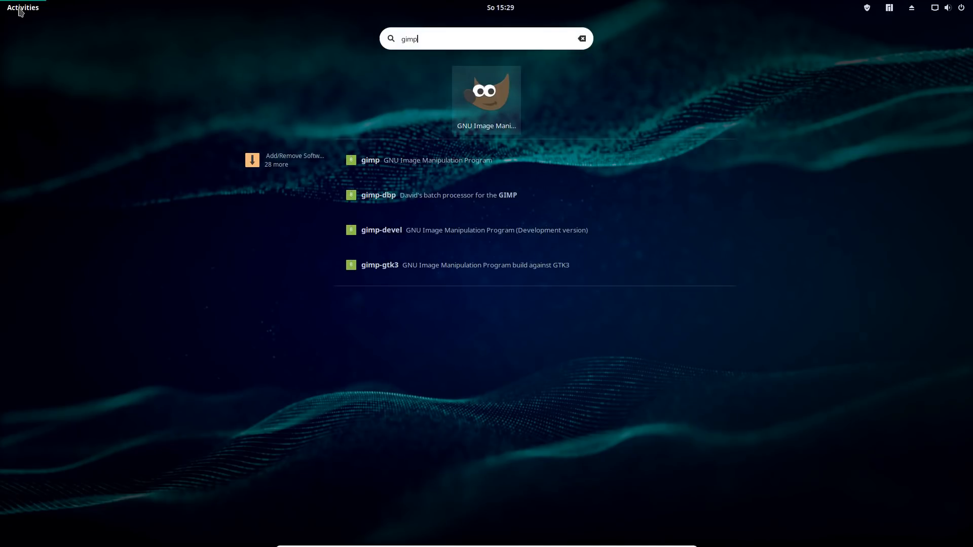
mouse_move(477, 95)
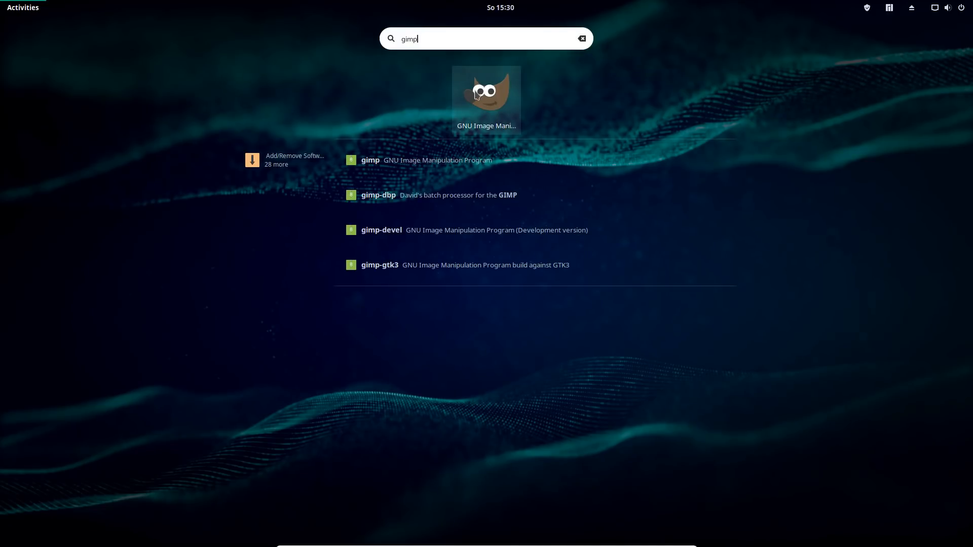
mouse_move(321, 267)
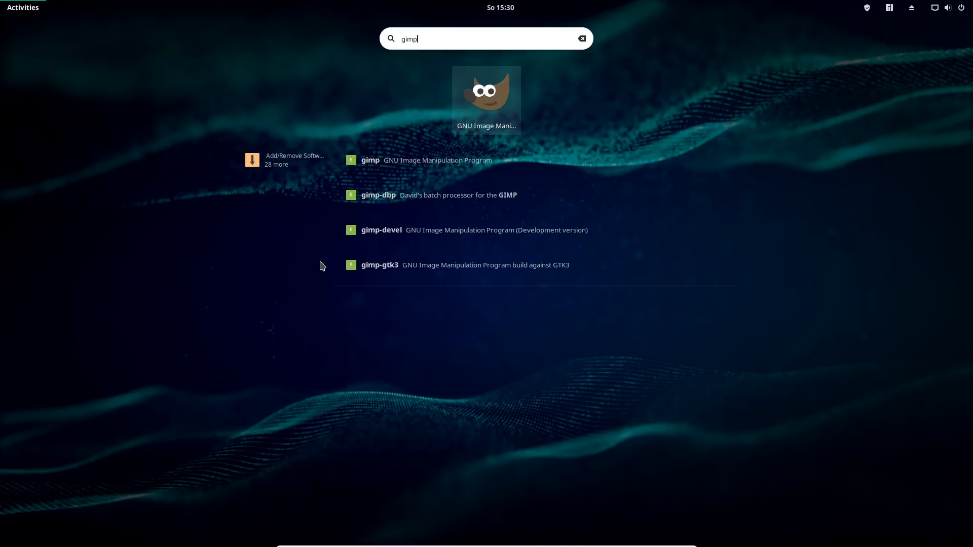
mouse_move(594, 69)
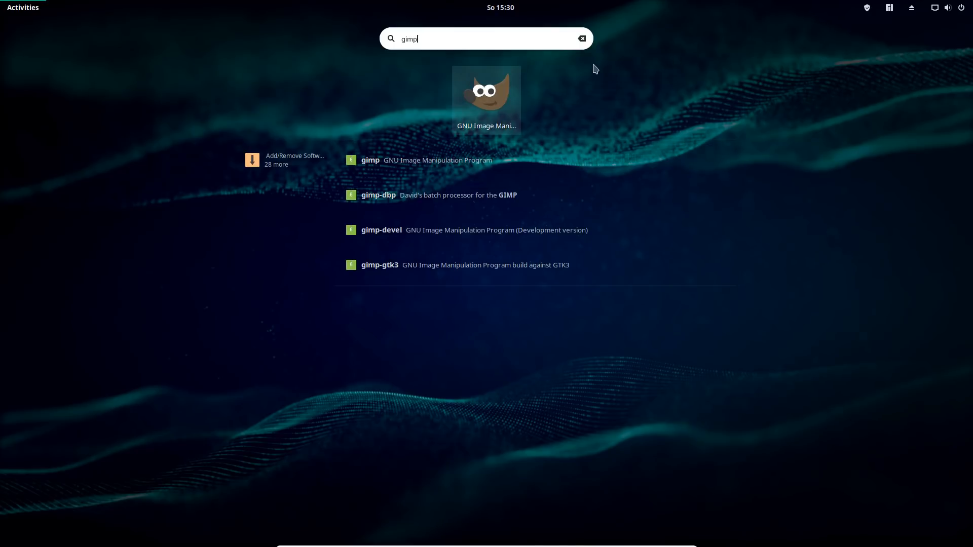
mouse_move(506, 34)
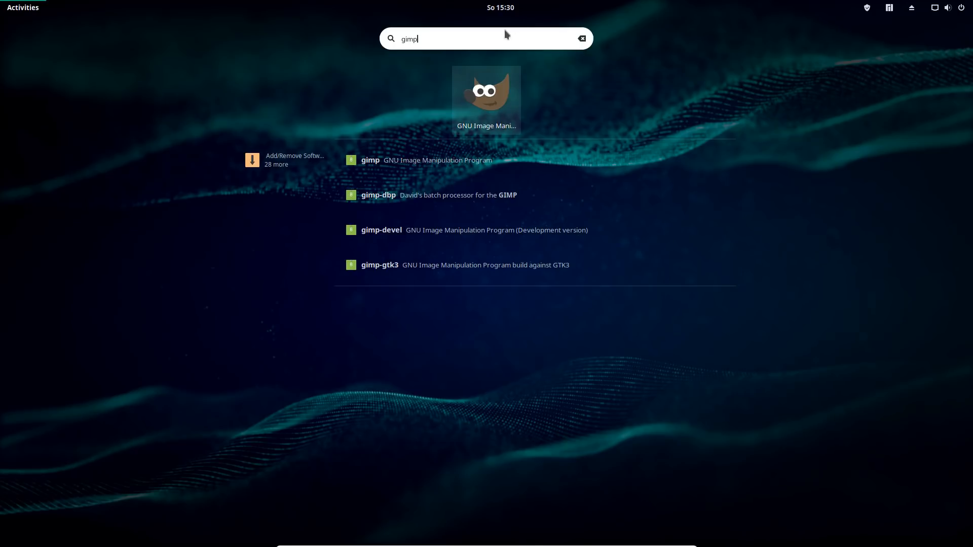
mouse_move(392, 46)
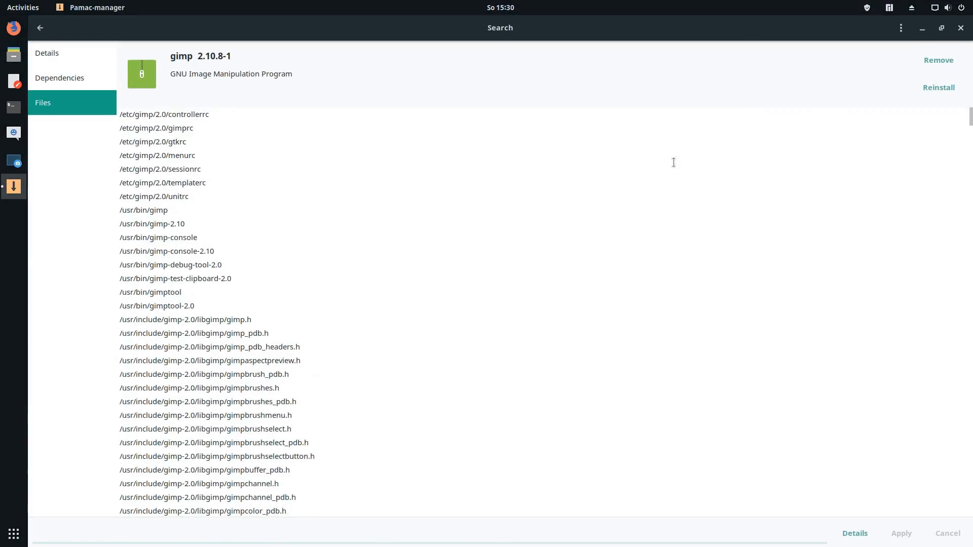
click(901, 27)
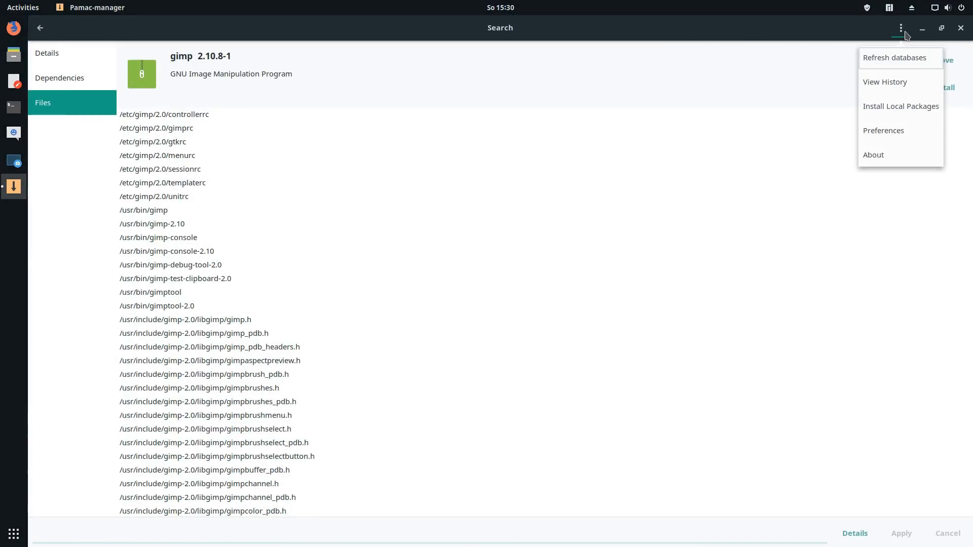
click(895, 58)
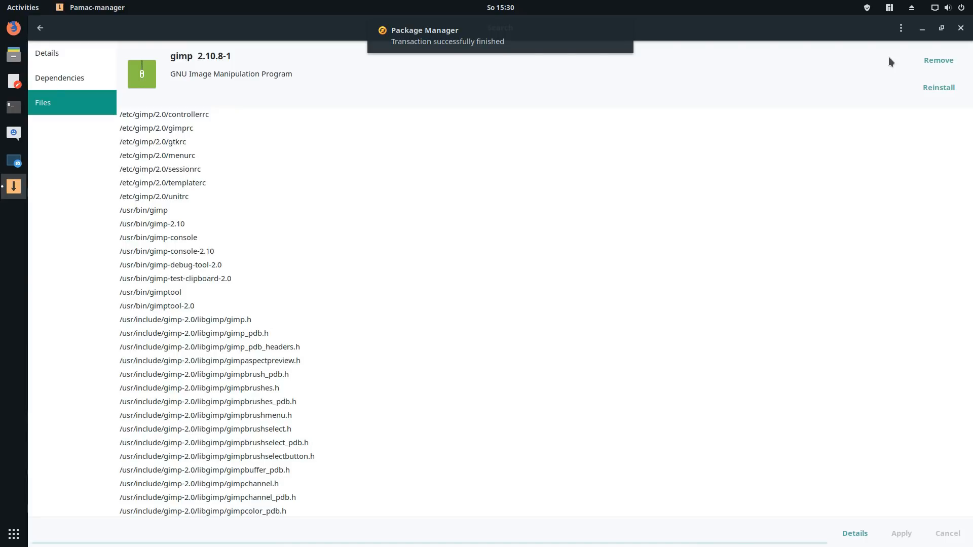
click(900, 28)
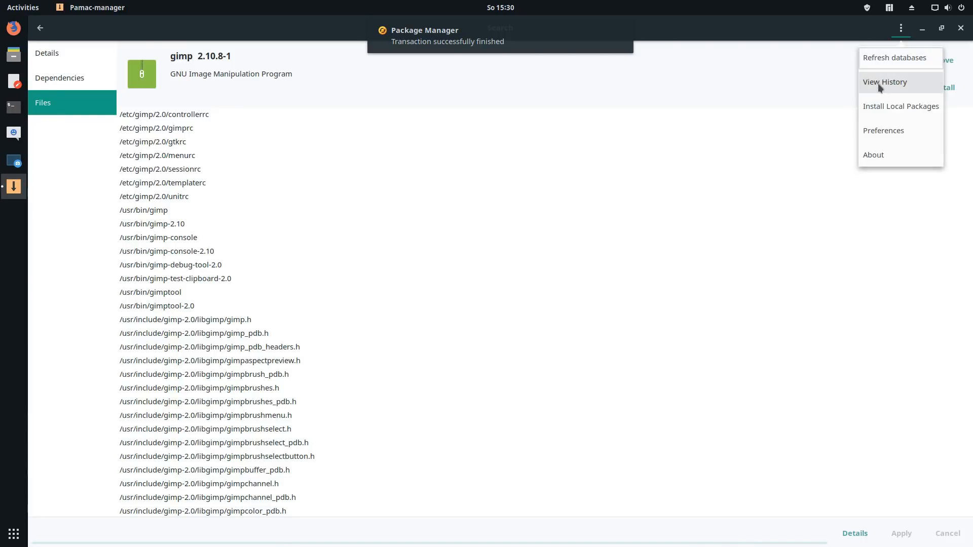
click(884, 81)
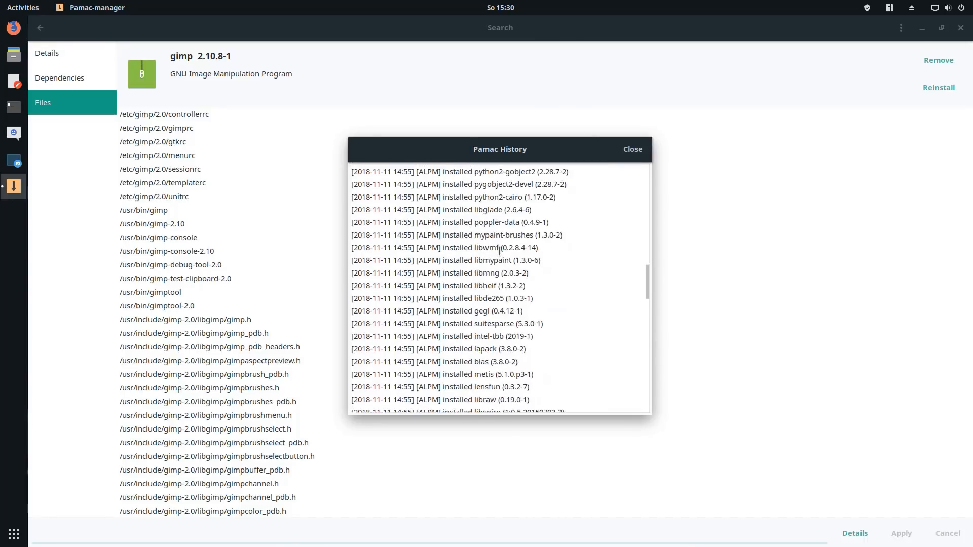
scroll(down, 3)
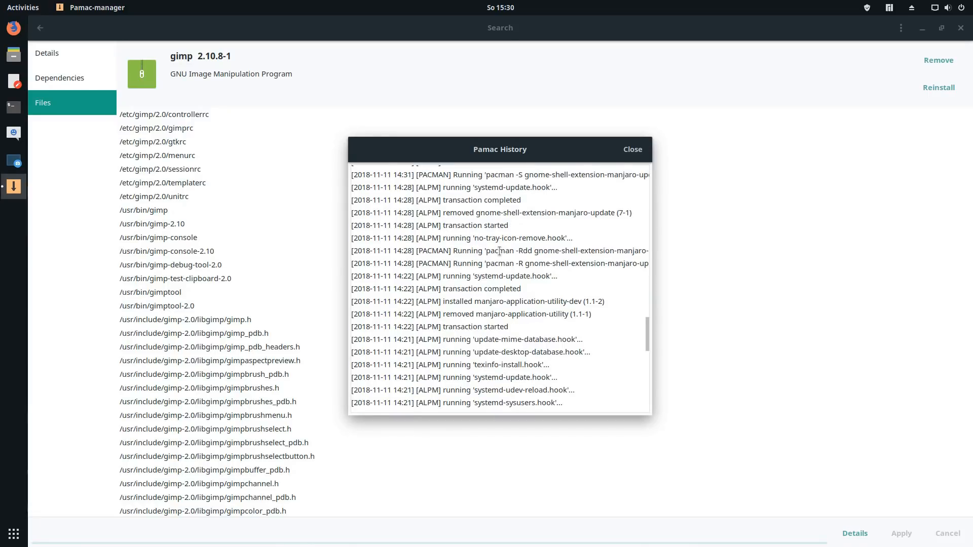
click(632, 150)
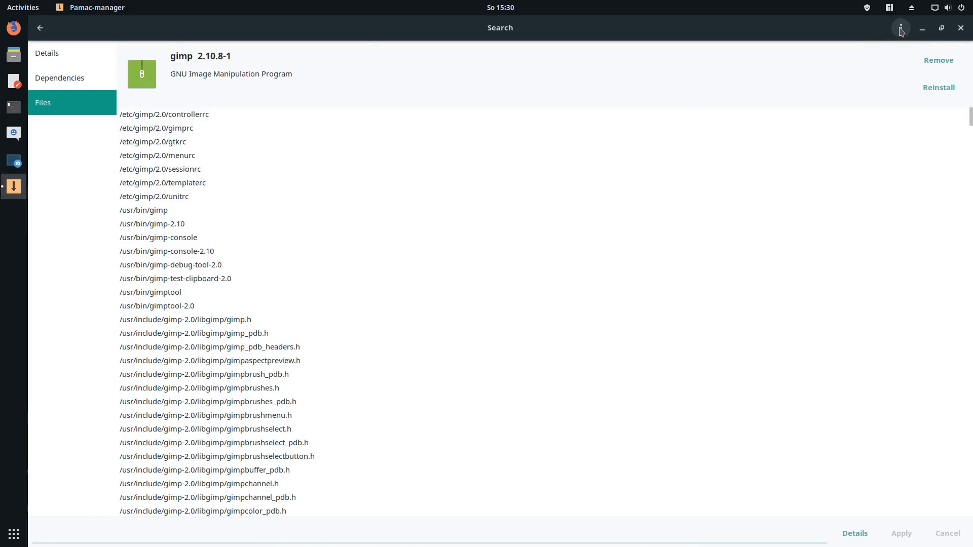
click(900, 27)
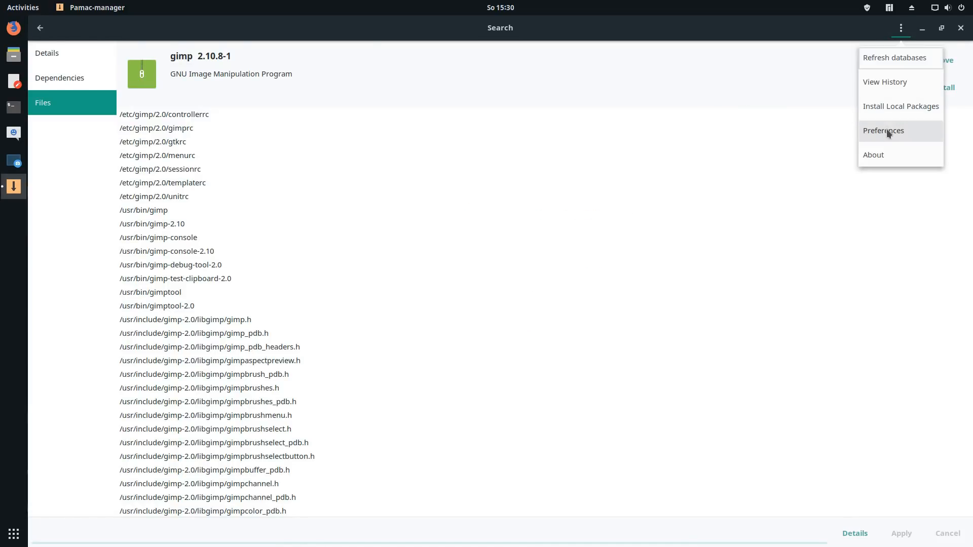
mouse_move(883, 139)
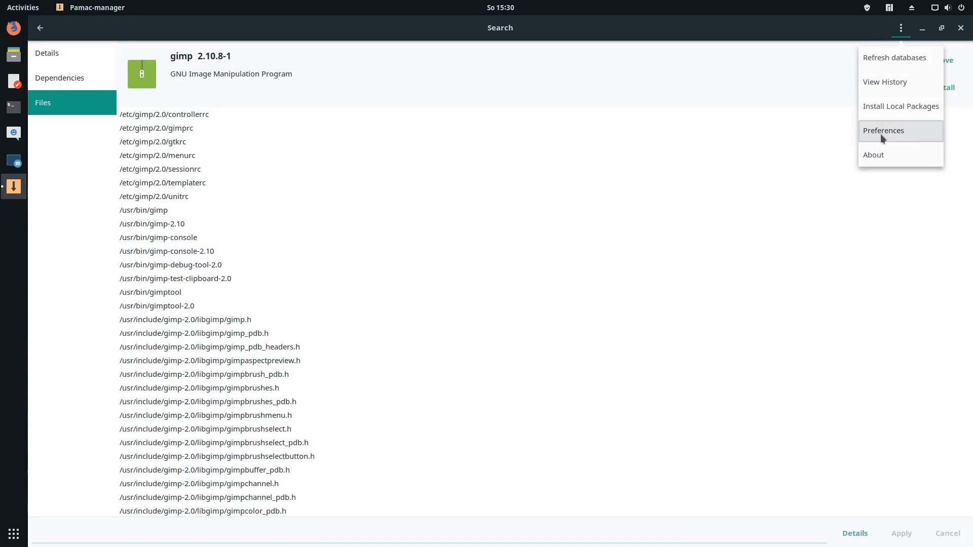
click(883, 130)
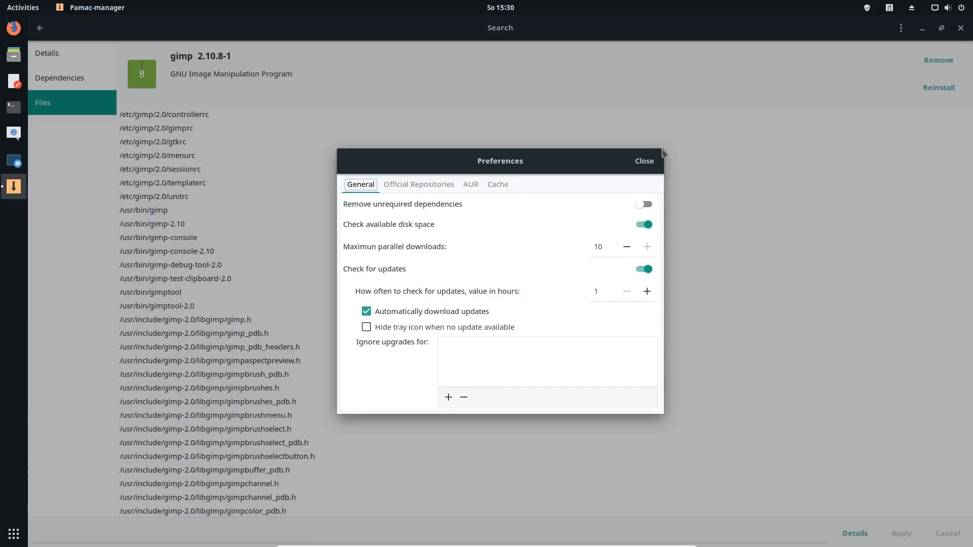
mouse_move(430, 231)
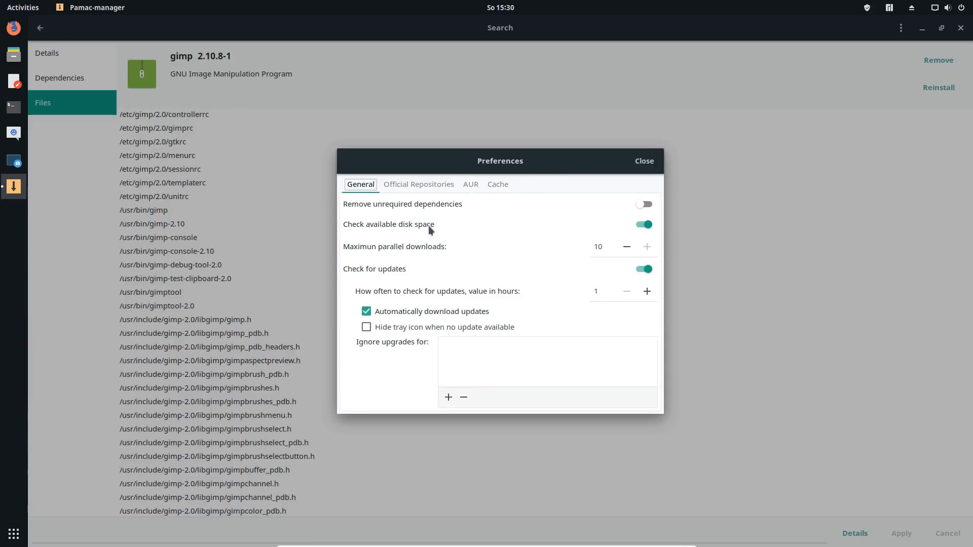
mouse_move(406, 256)
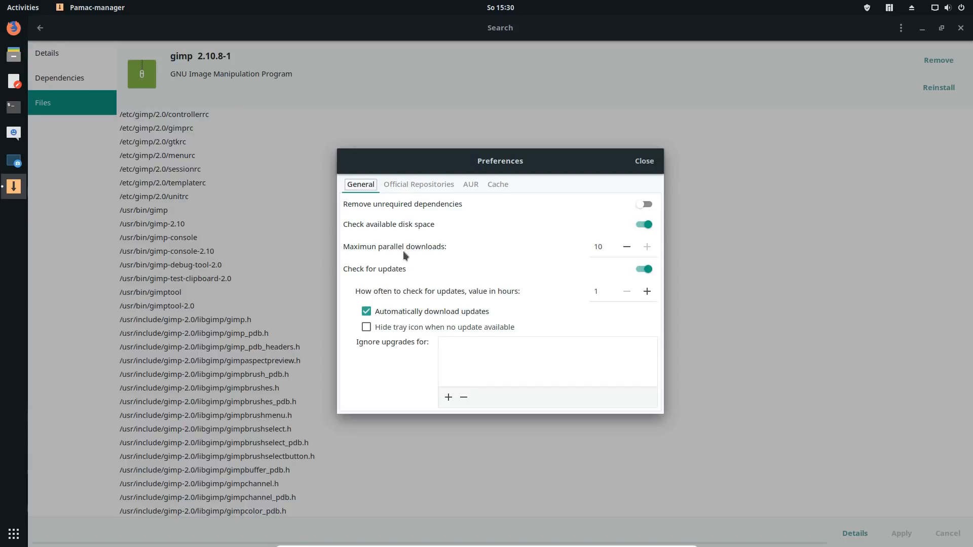
click(627, 246)
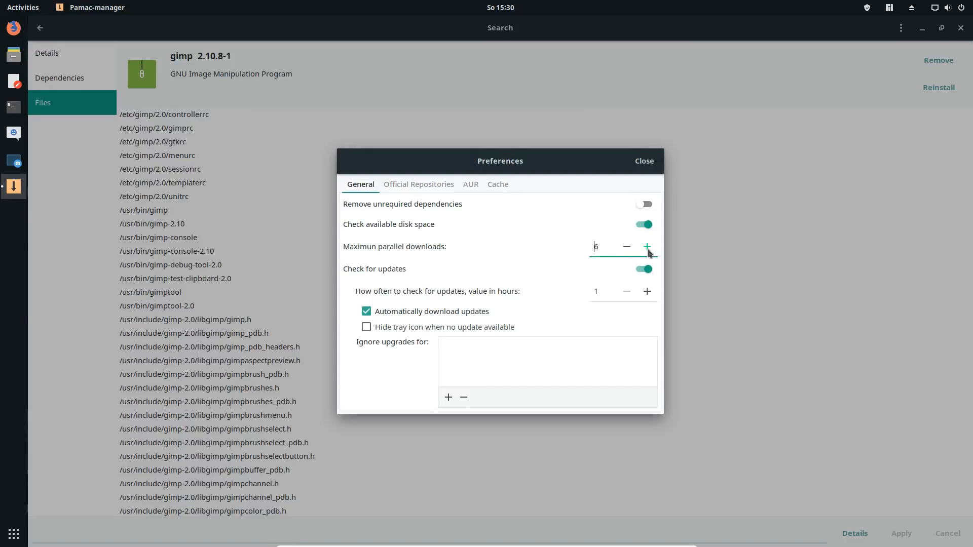
click(647, 247)
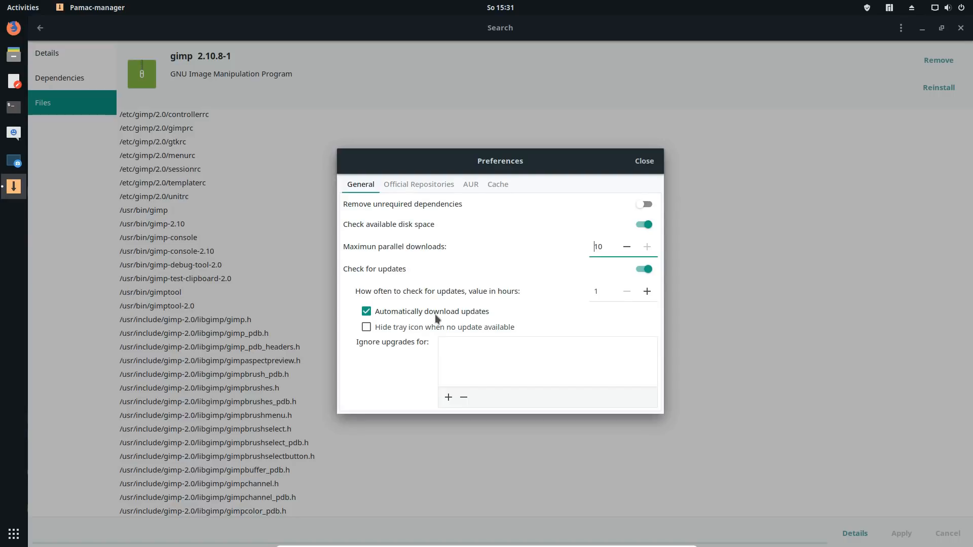
click(366, 327)
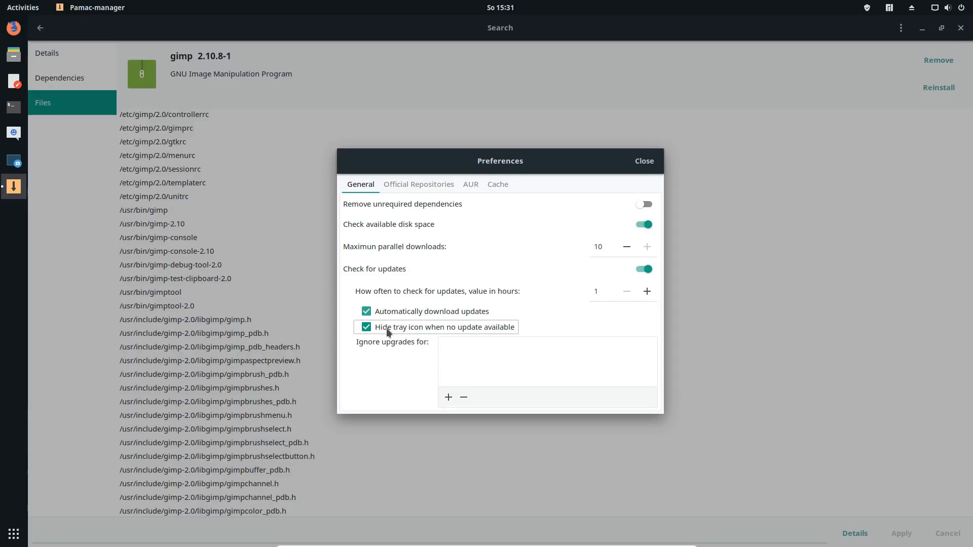
click(366, 327)
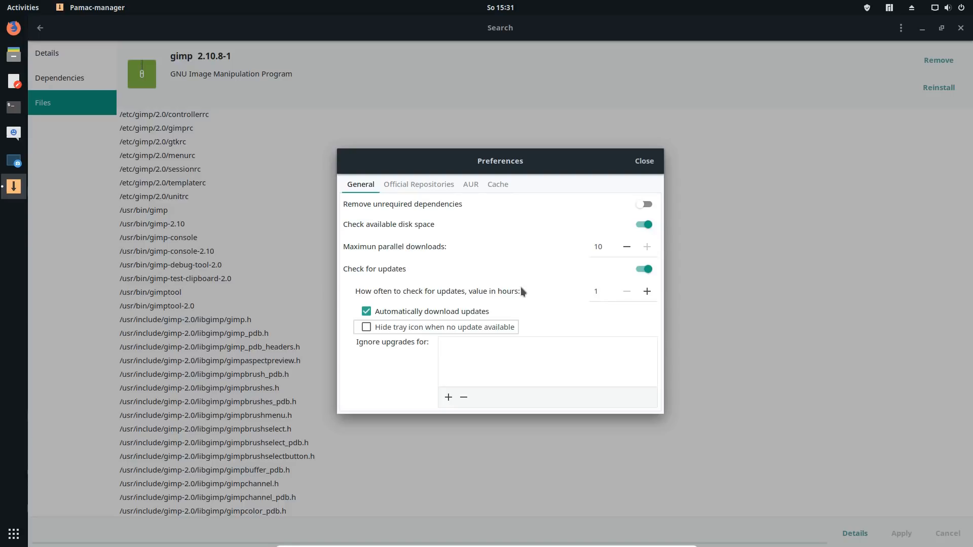
click(419, 184)
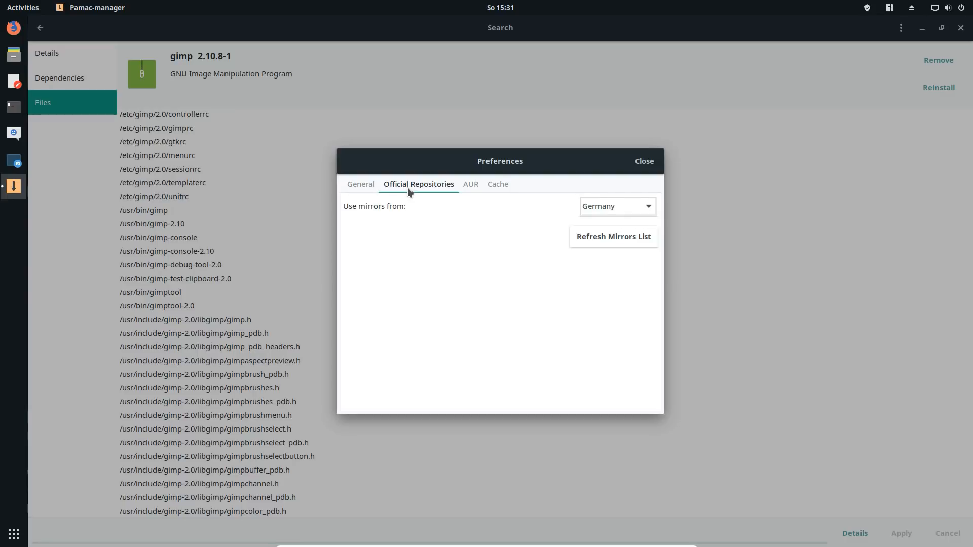
mouse_move(458, 200)
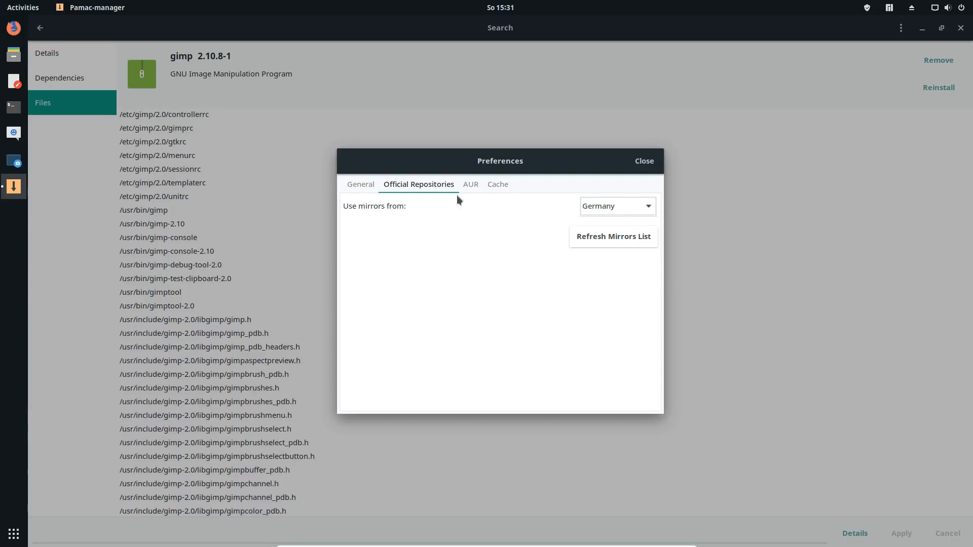
Keep Germany as the mirror country, refresh the mirrors list, and view the AUR tab.
click(616, 206)
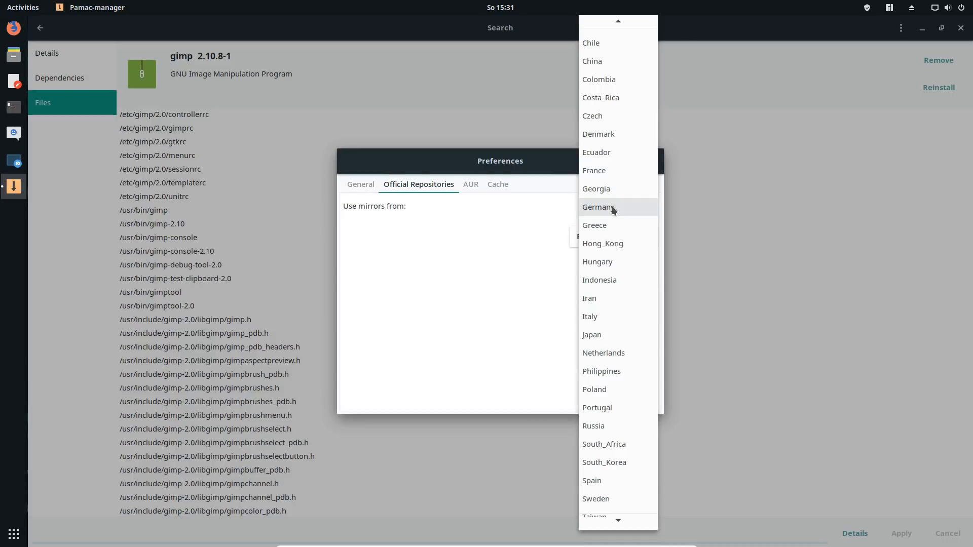
click(599, 207)
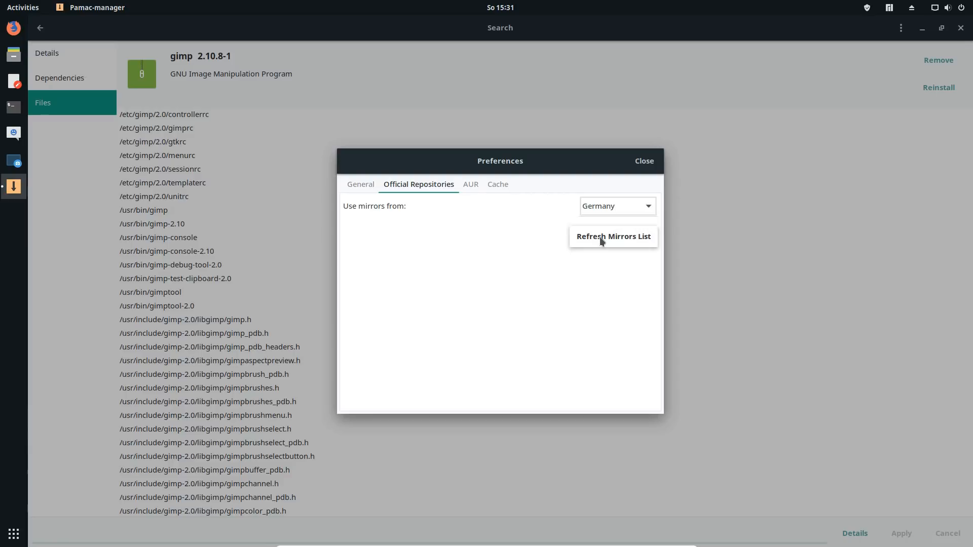
click(613, 237)
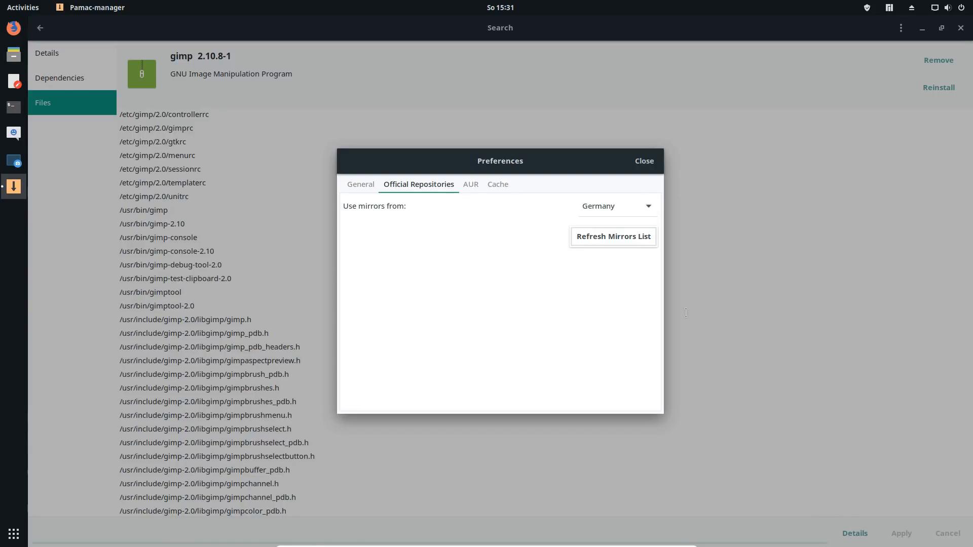
mouse_move(441, 280)
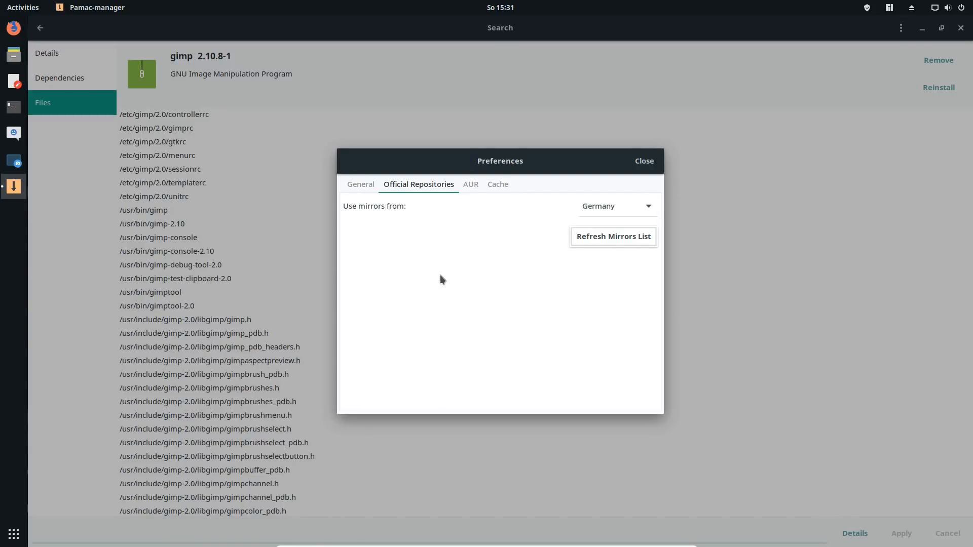
click(471, 184)
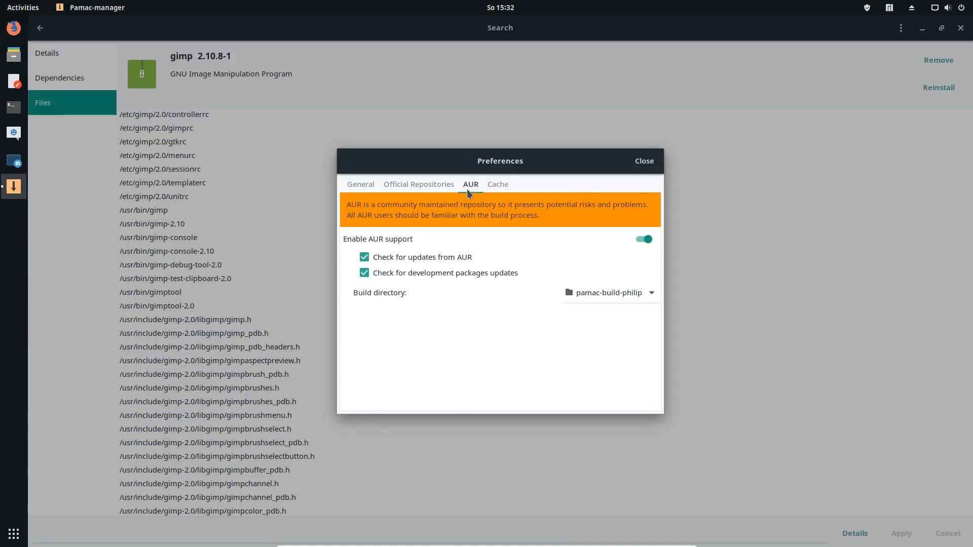
mouse_move(427, 278)
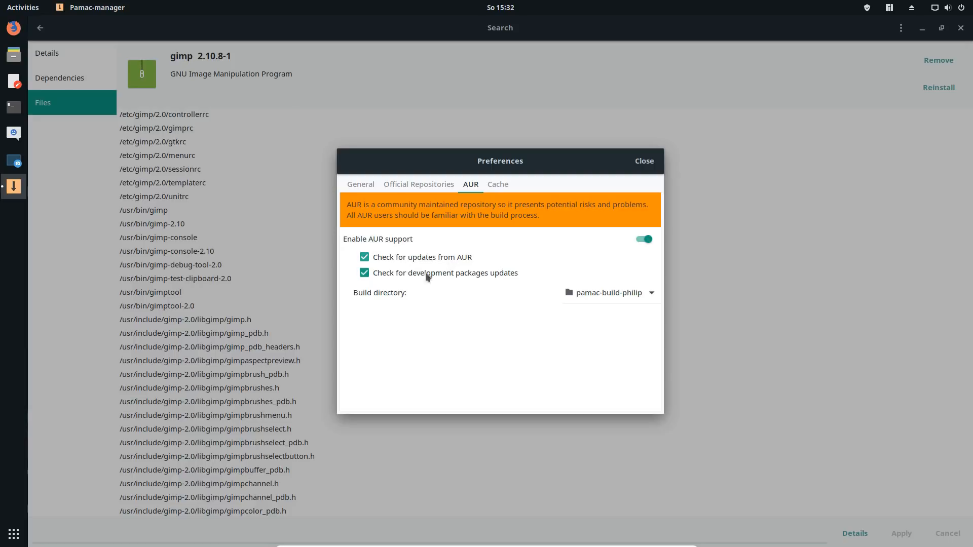
mouse_move(453, 289)
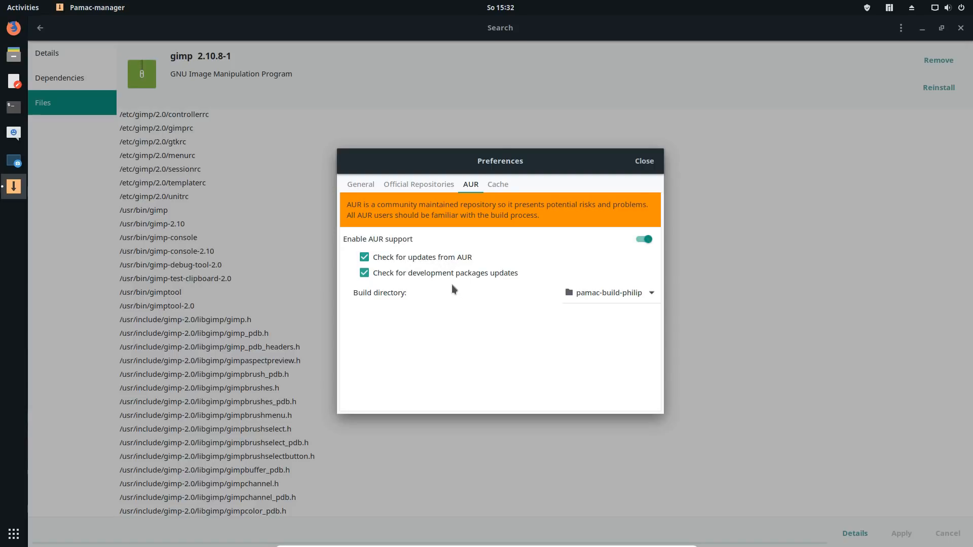
mouse_move(452, 282)
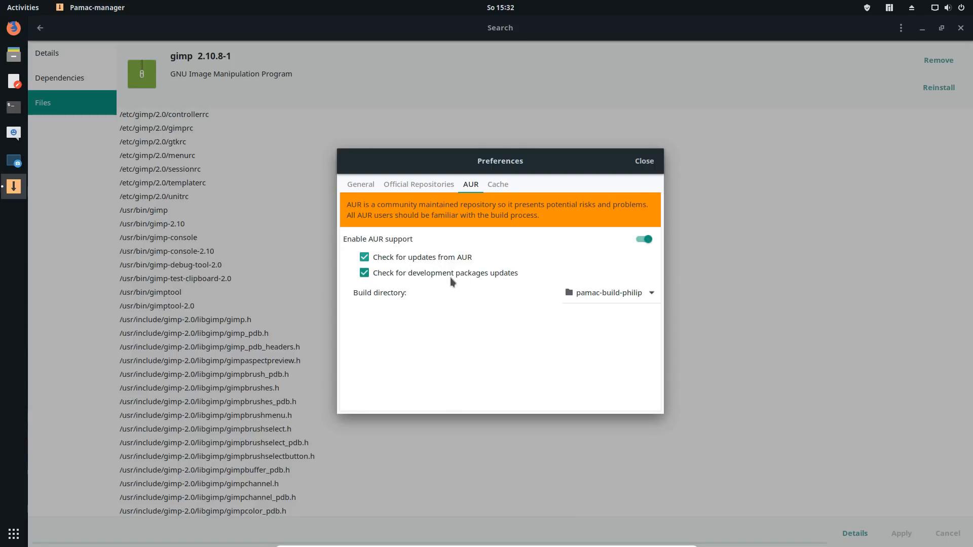
Disable development package update checks, set the AUR build directory to tmp, and close preferences.
click(364, 273)
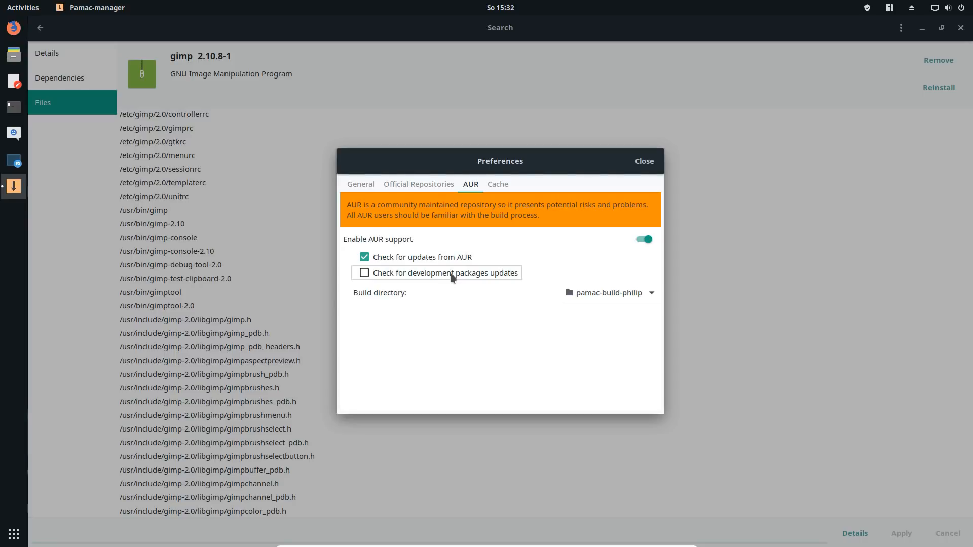
mouse_move(396, 299)
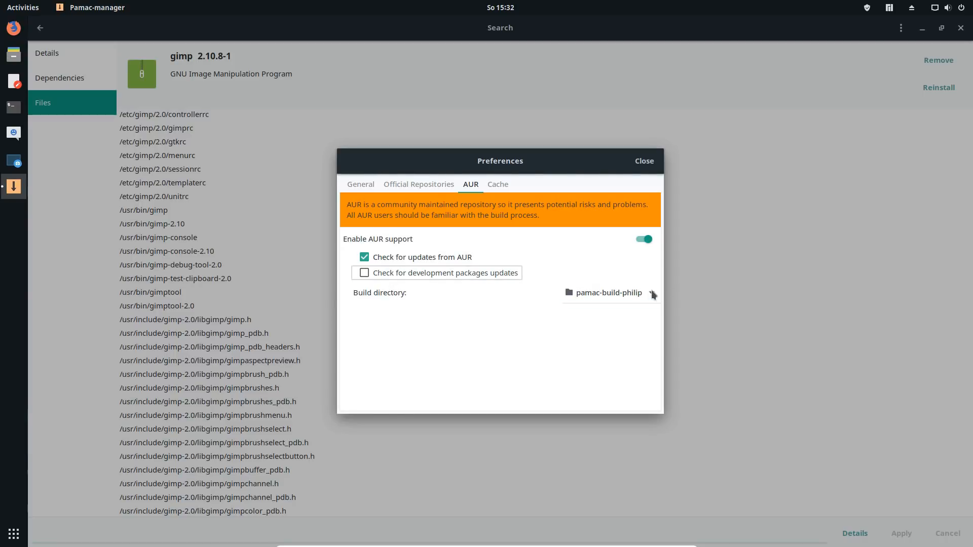
click(653, 293)
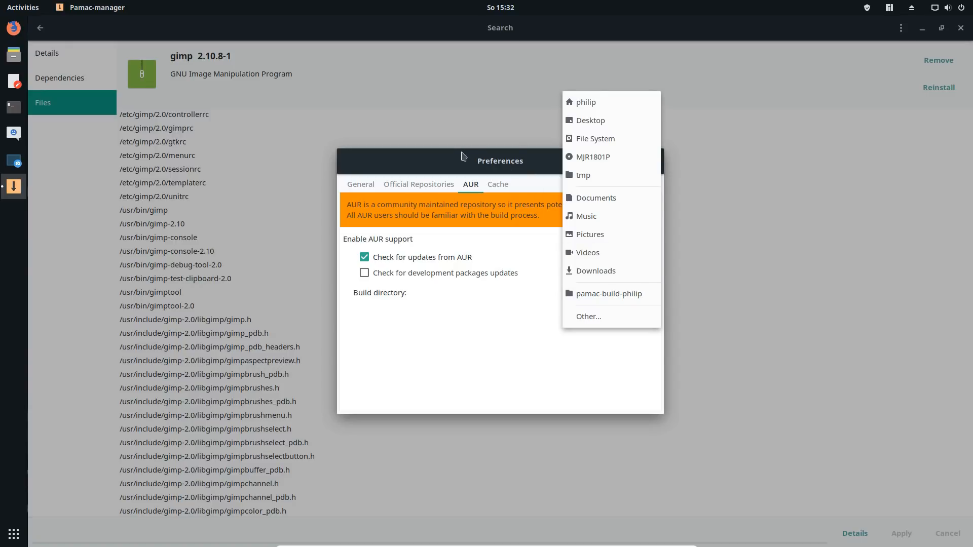
mouse_move(605, 179)
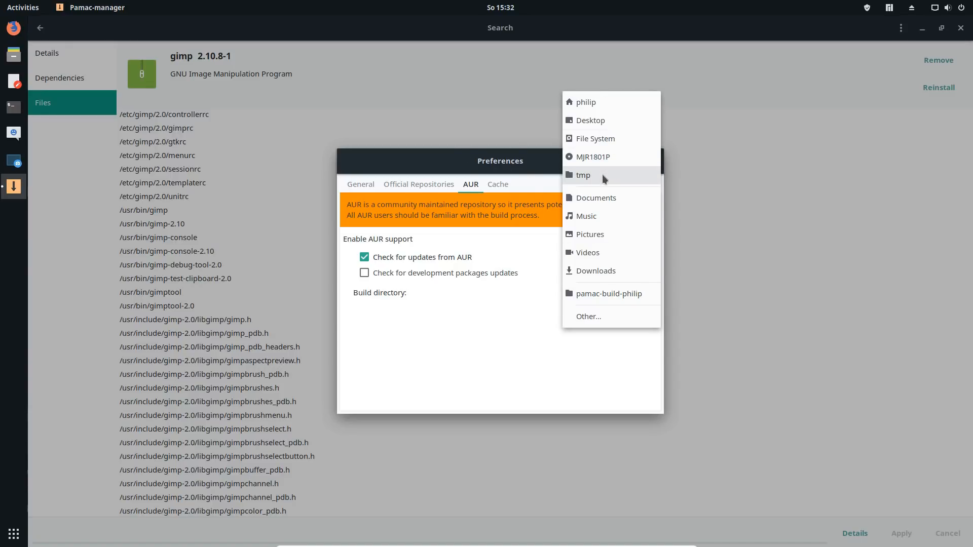
click(583, 175)
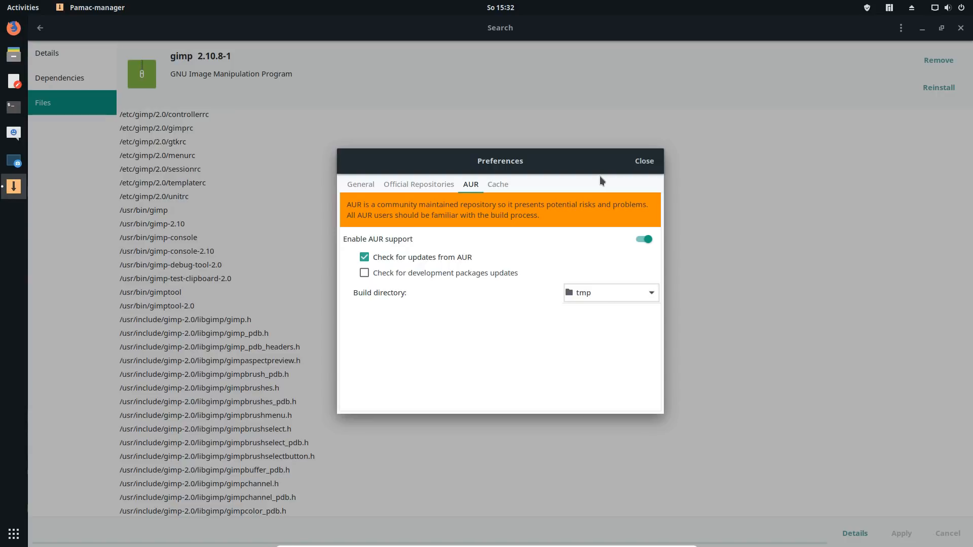
click(645, 162)
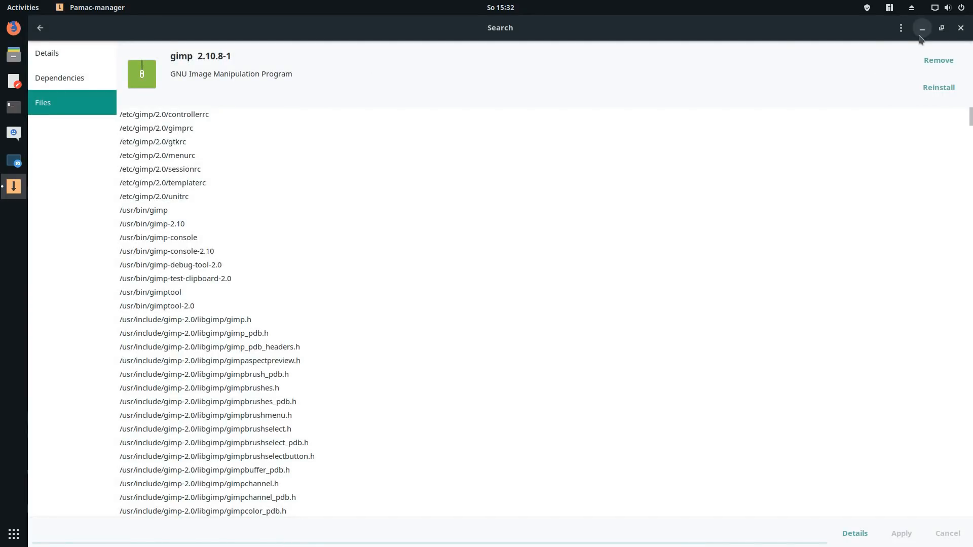
Search the AUR for 'vertex' and mark vertex-themes for installation.
click(40, 28)
text(v)
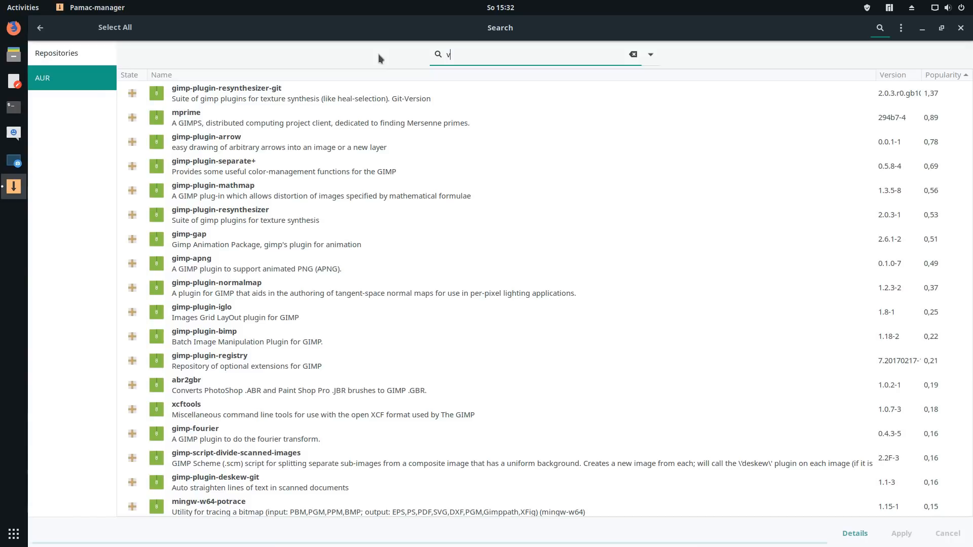
text(ertex)
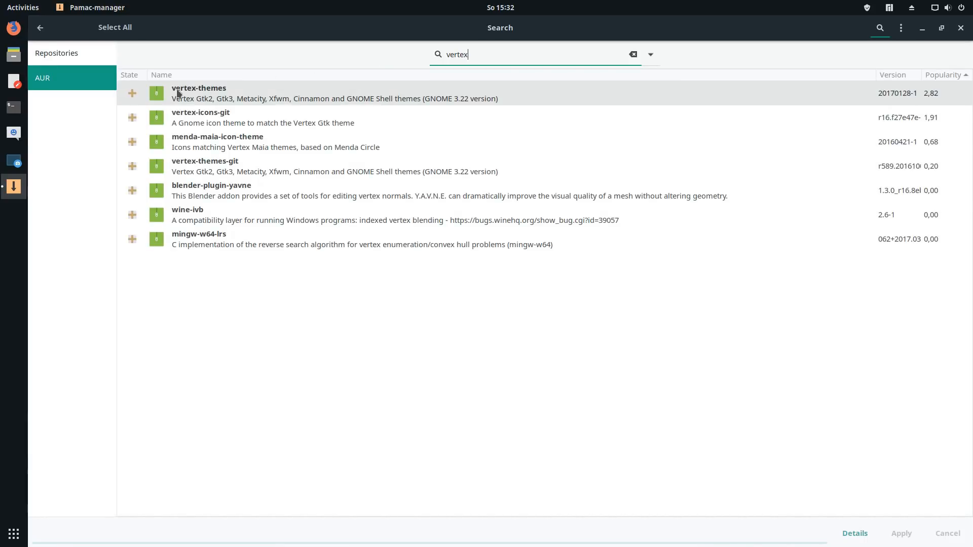
click(132, 93)
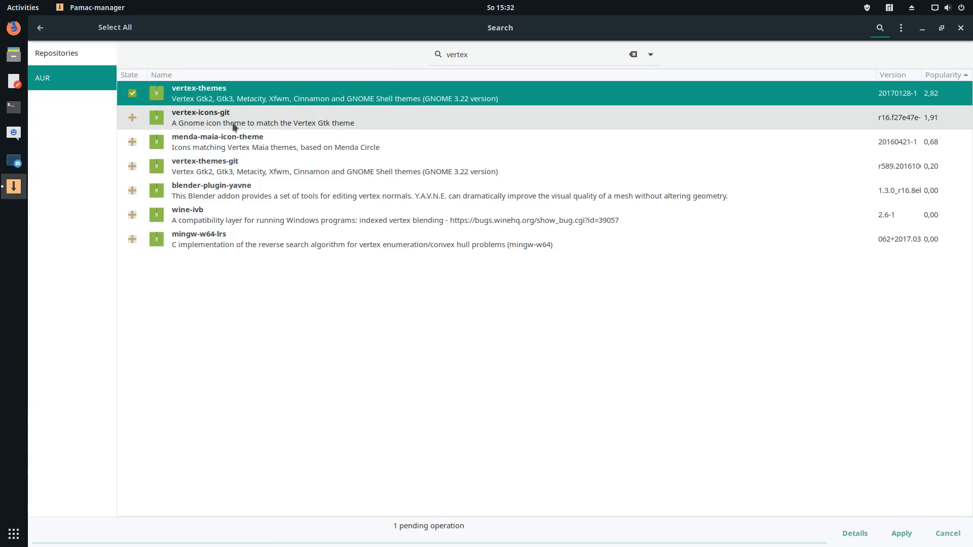
click(901, 533)
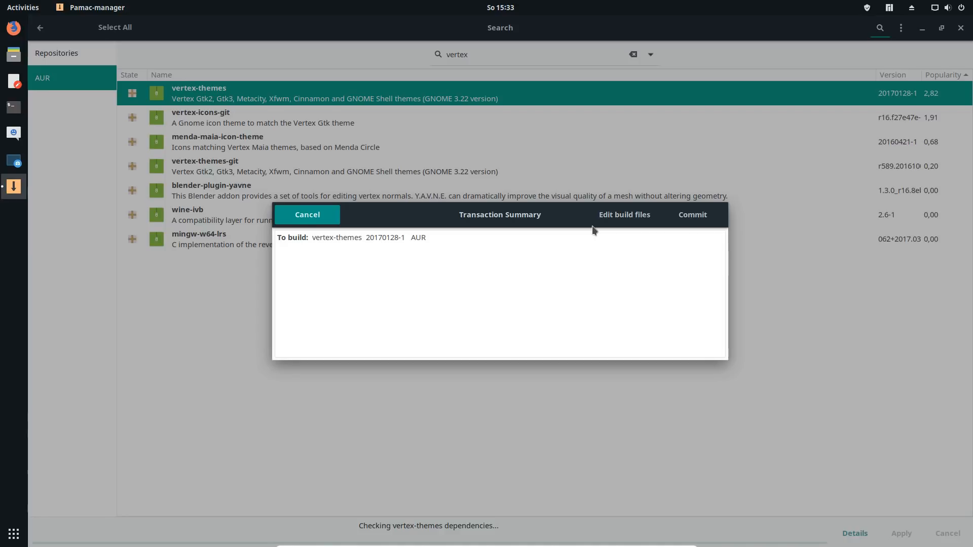
mouse_move(613, 222)
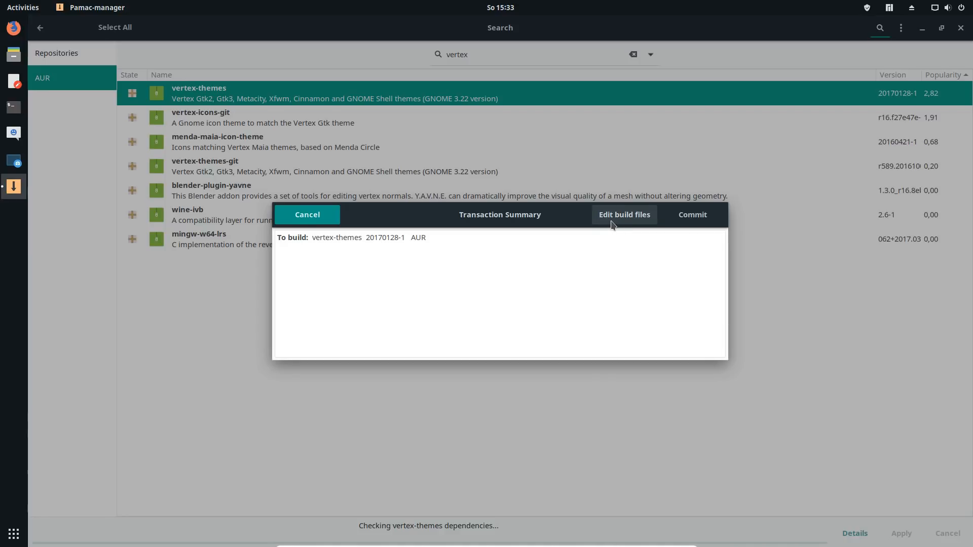
Review the vertex-themes build files and commit the transaction to start building.
click(624, 214)
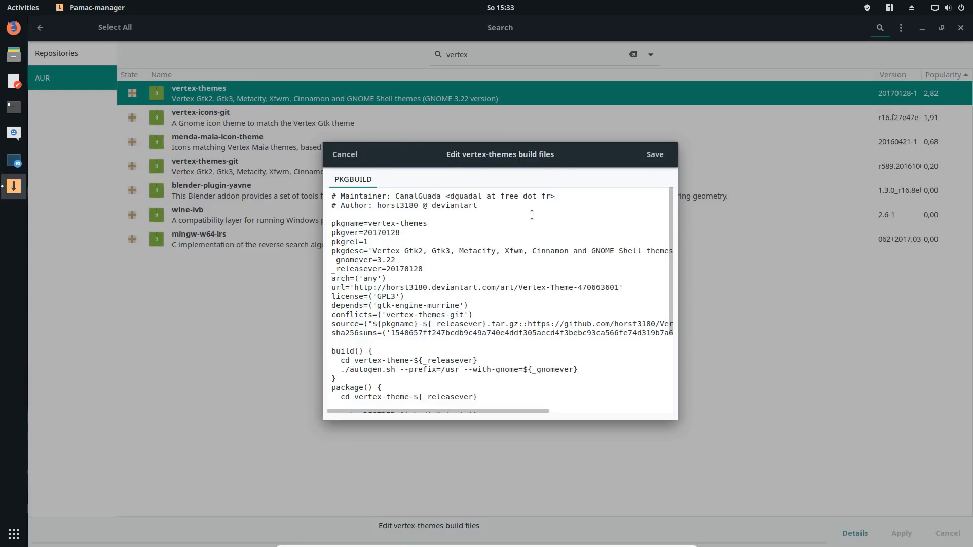
scroll(down, 3)
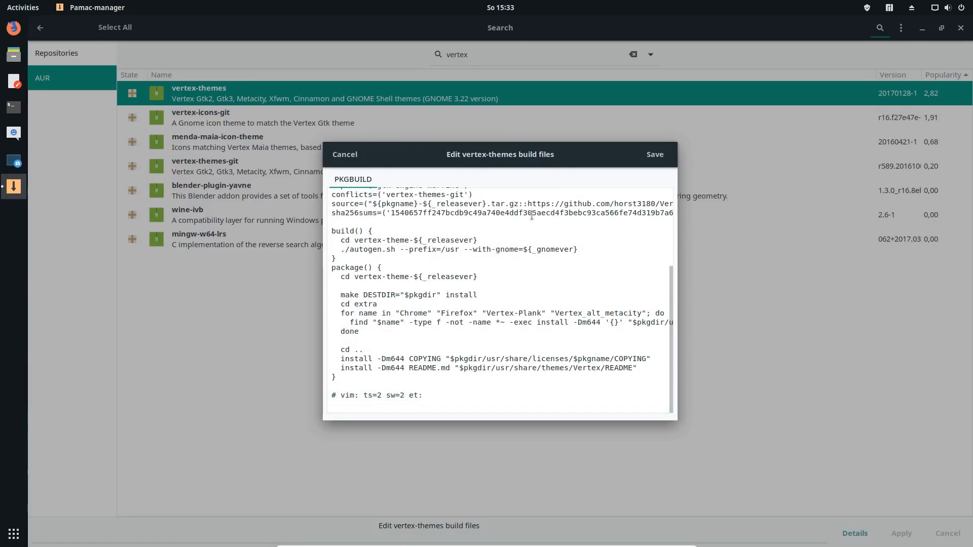
click(655, 155)
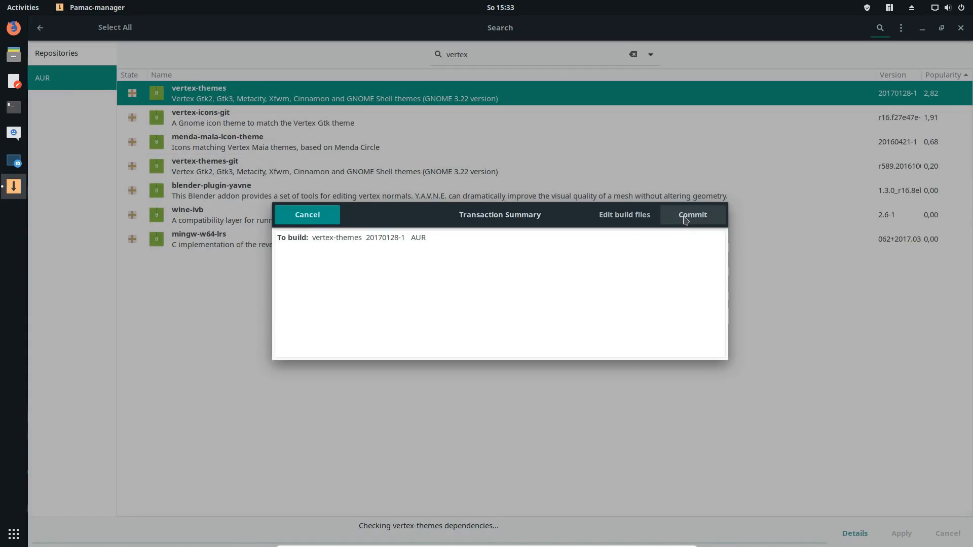
click(692, 214)
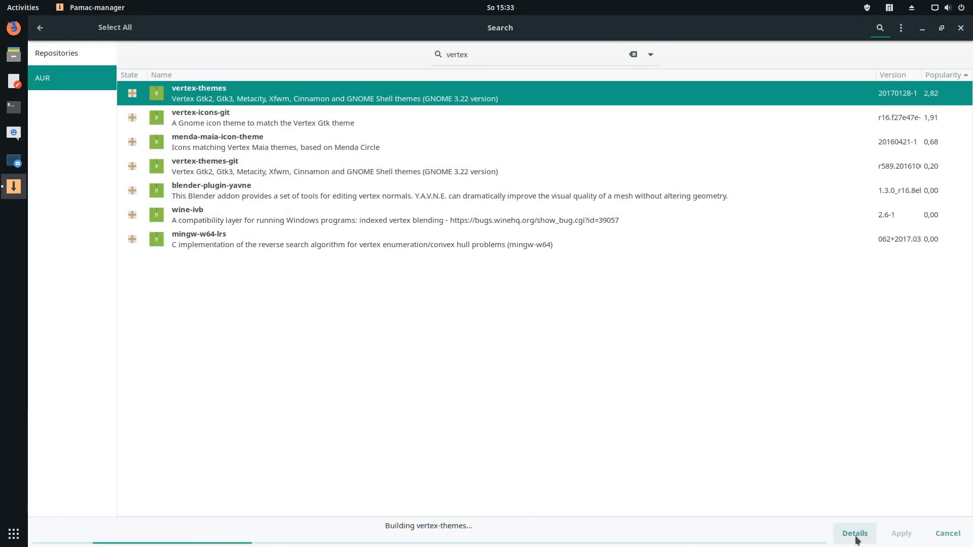
Show the vertex-themes build output details and open a new terminal window.
click(855, 533)
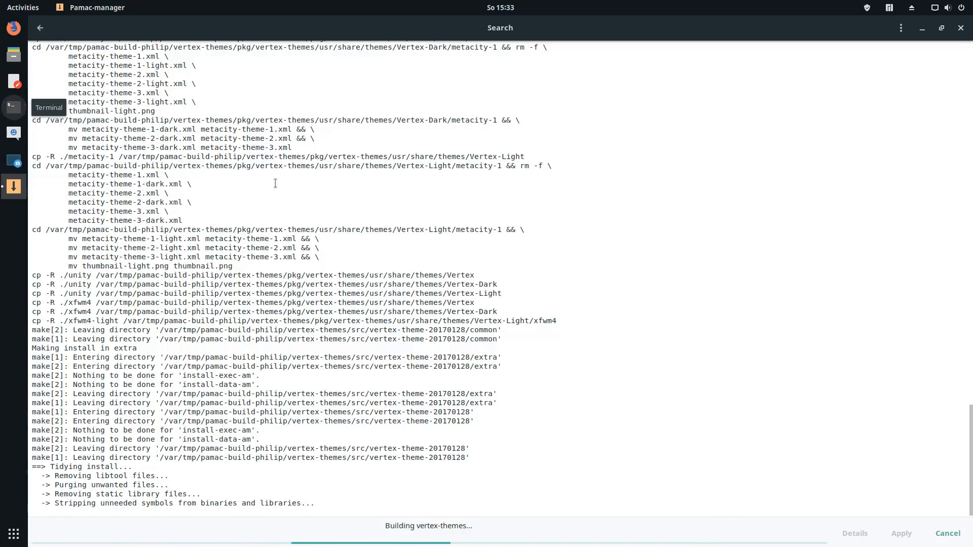
click(13, 107)
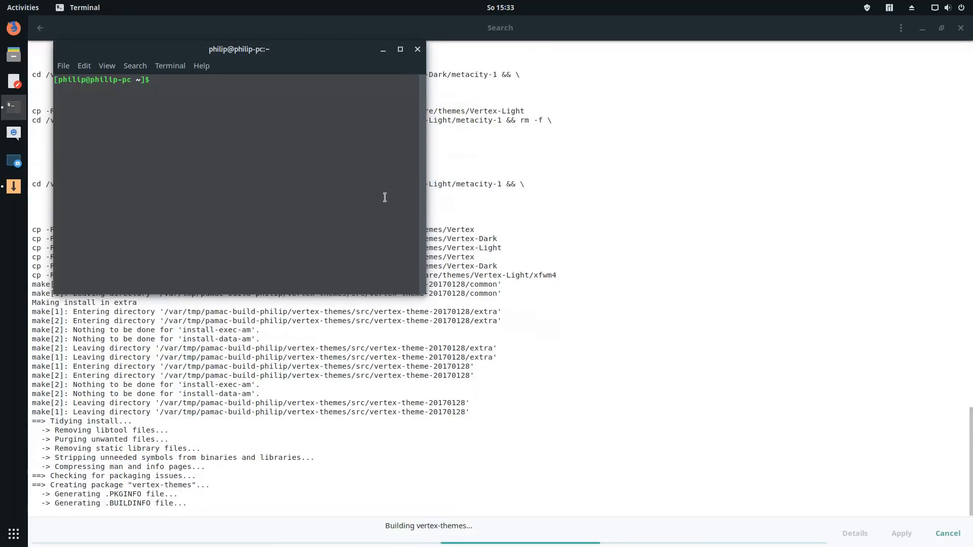
Maximize the terminal, view pacman's help, and attempt pacman -Syu.
drag(239, 50, 532, 138)
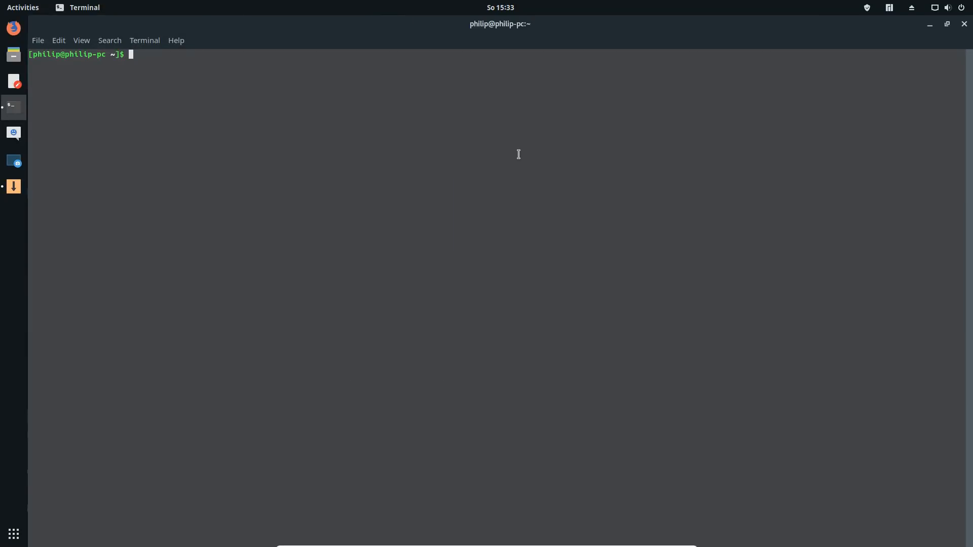
text(pacman -h)
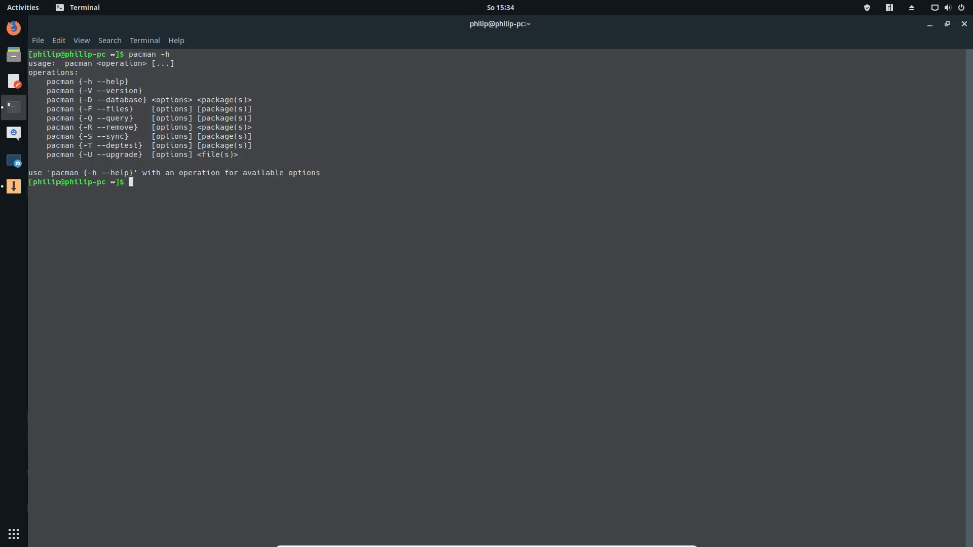
text(pacman -S)
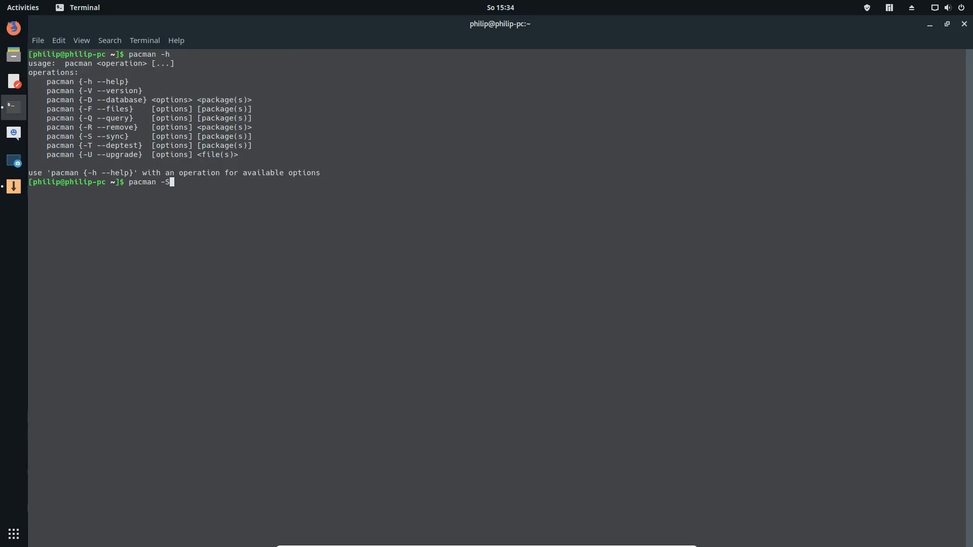
text(yu)
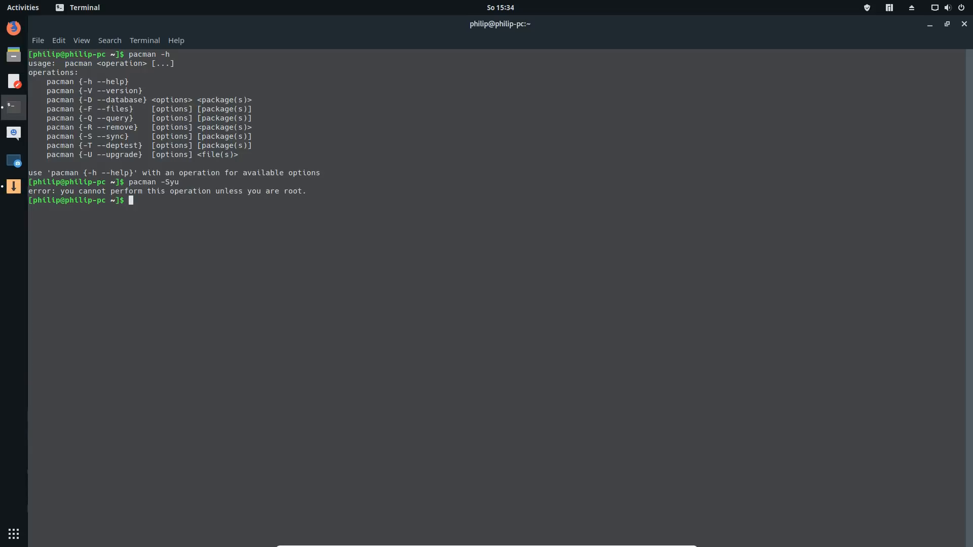
Rerun pacman -Syu with sudo, enter the password, and decline replacing vertex-themes.
text(pacman -Syu)
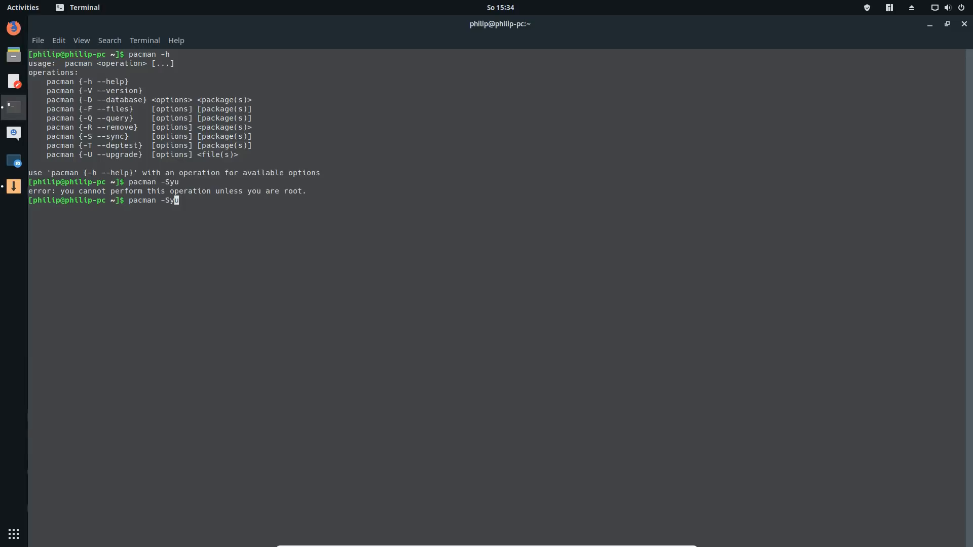
text(sudo)
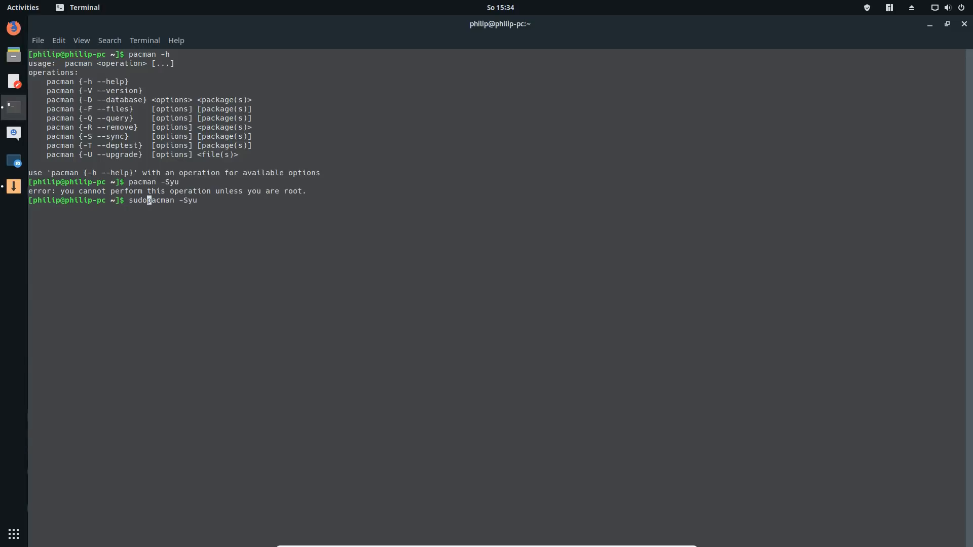
key(Return)
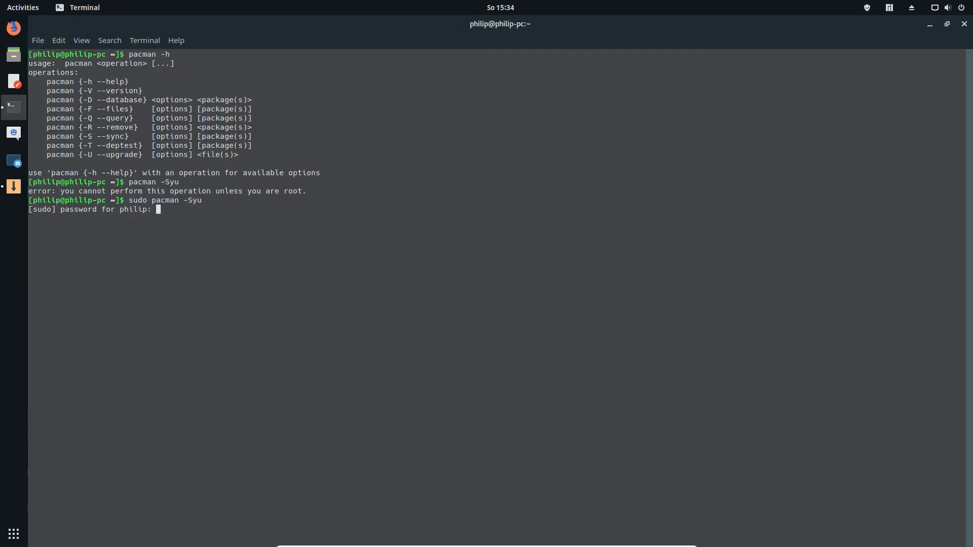
key(Return)
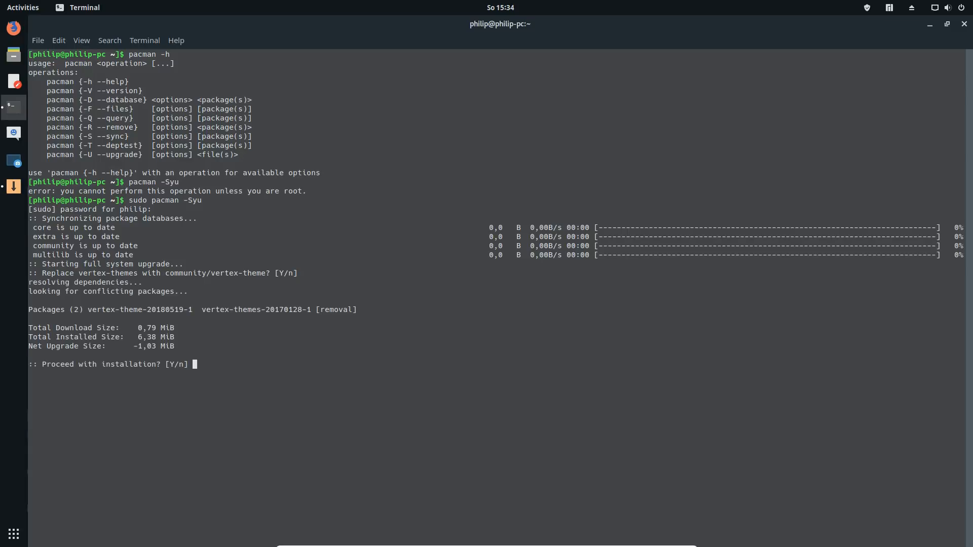
text(n)
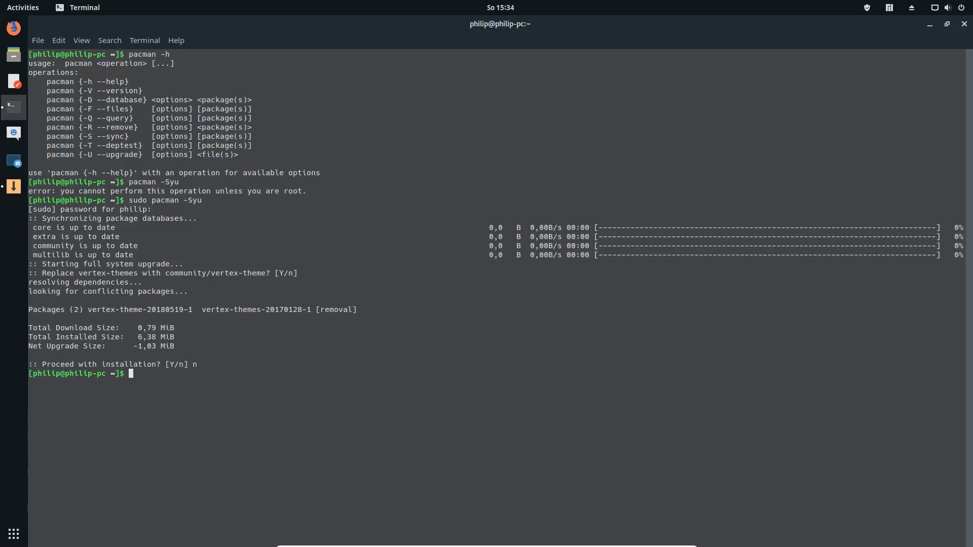
List pamac's actions, then run pamac upgrade, authenticating and confirming the vertex-theme replacement.
text(pa)
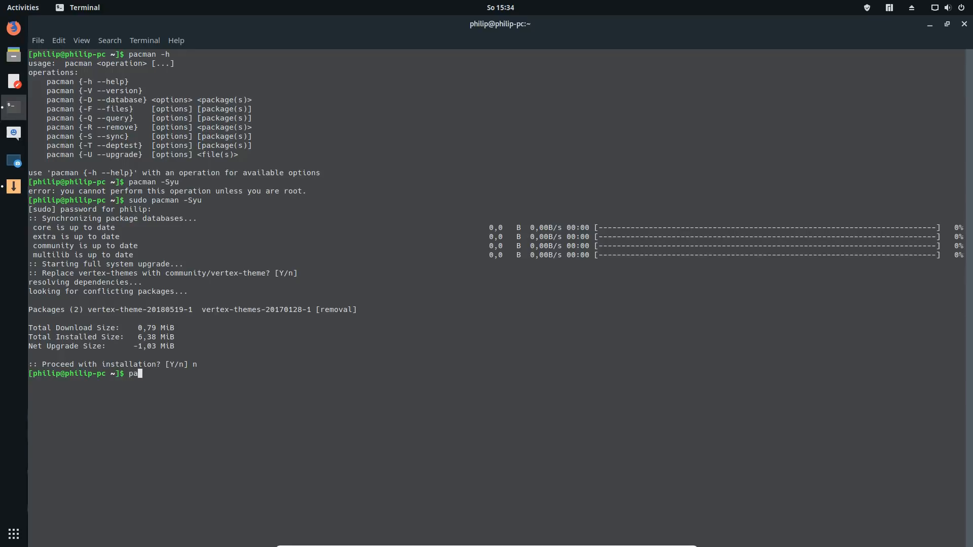
text(mac)
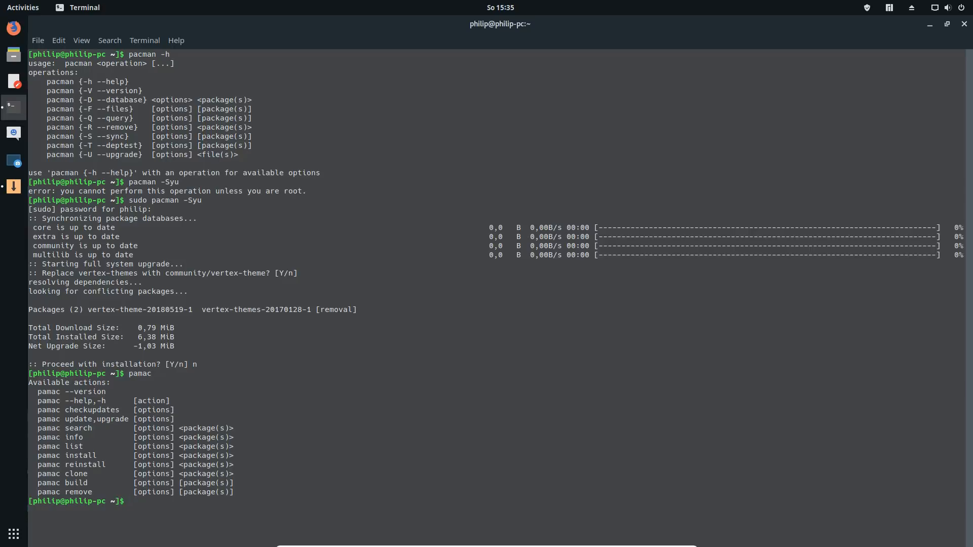
text(n)
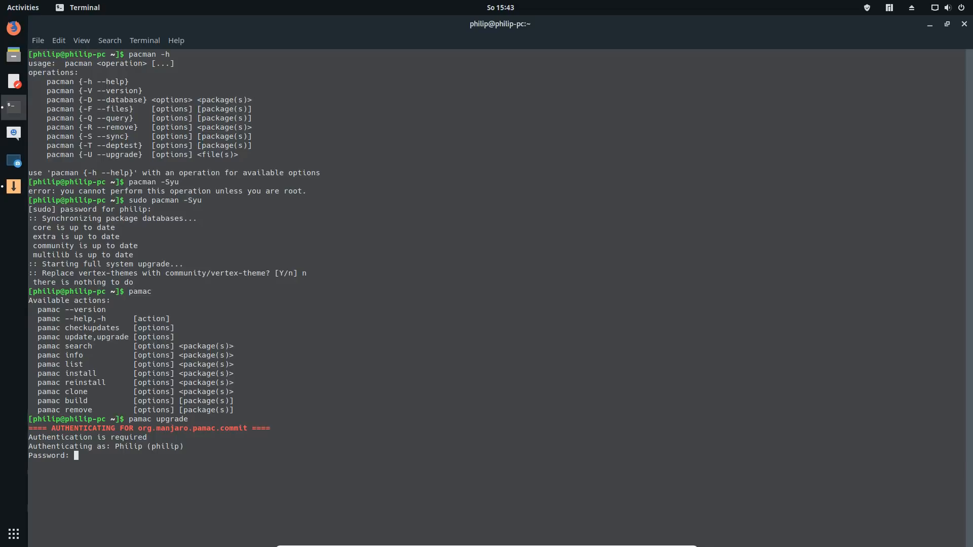
key(Return)
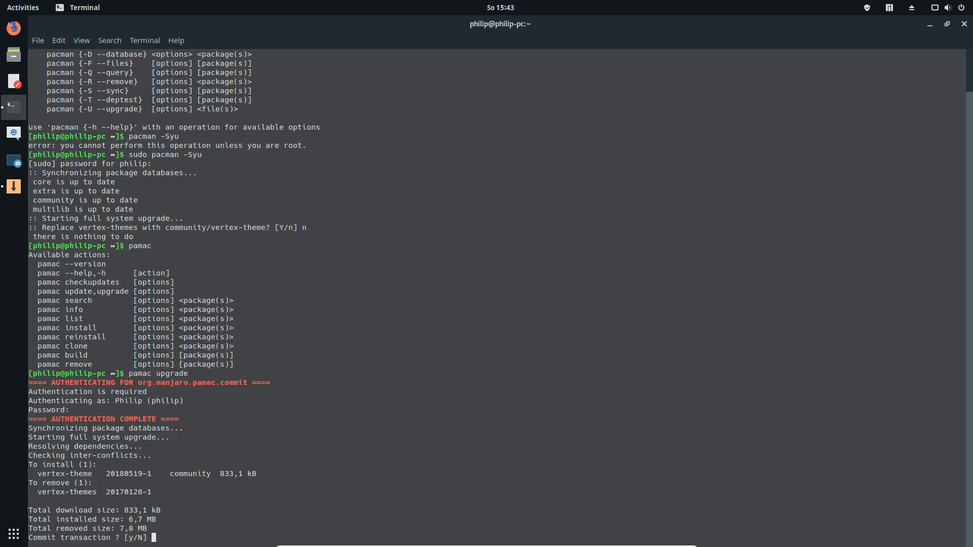
text(y)
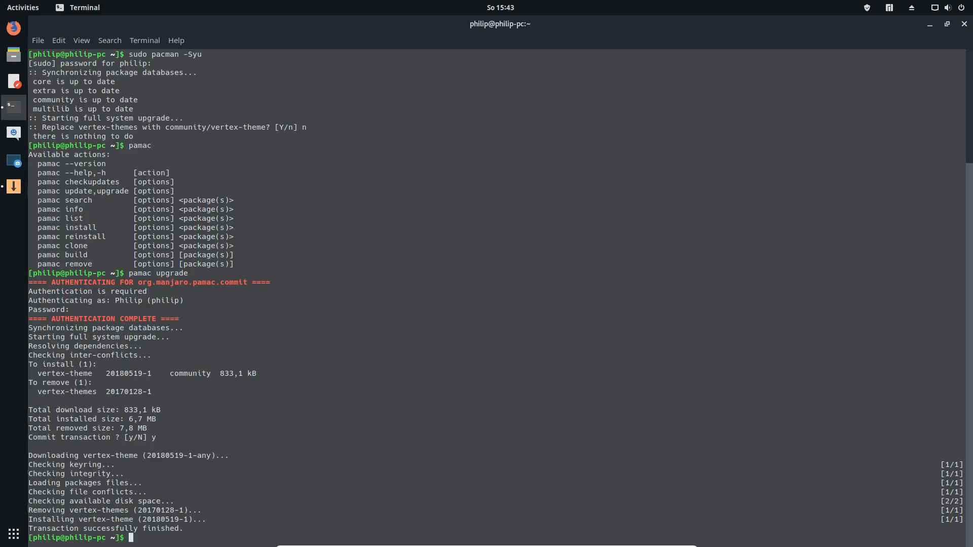
text(pamac upgrade)
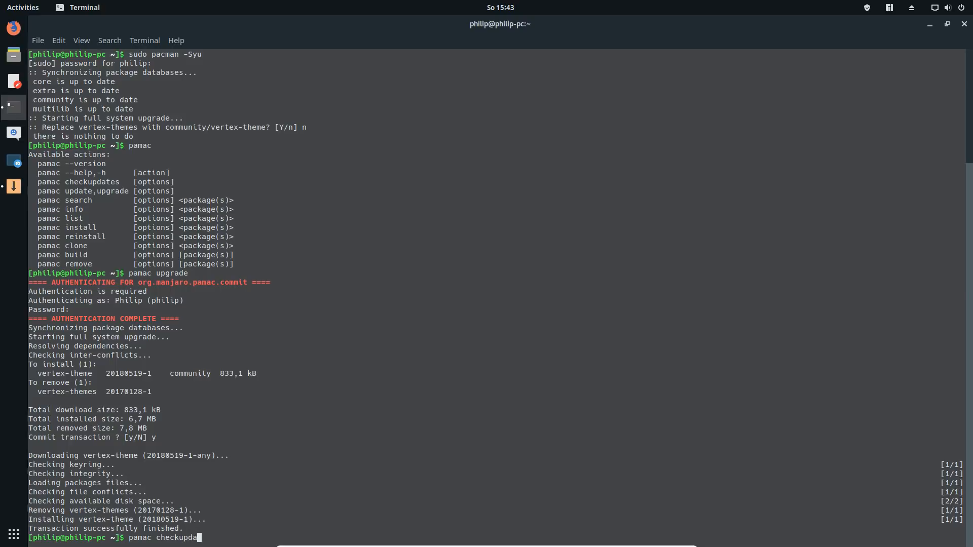
Run pamac checkupdates, then search for gimp and scroll through the results.
key(Return)
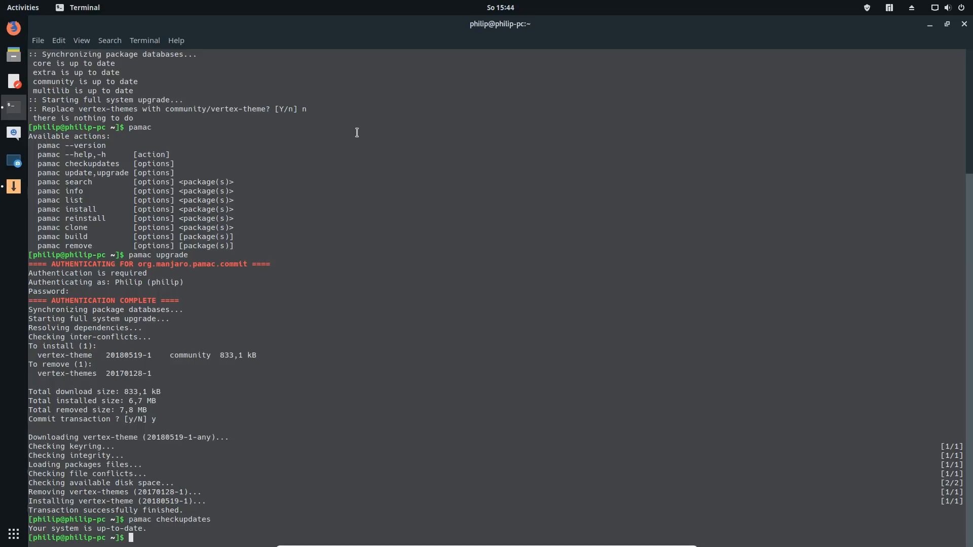
text(pamac checkupdates)
text(pamac s)
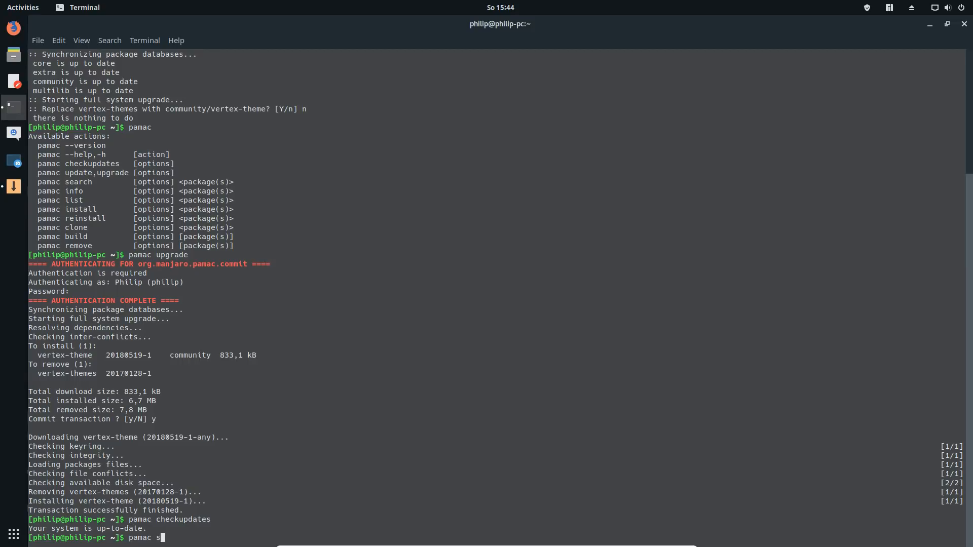
text(earch gimp)
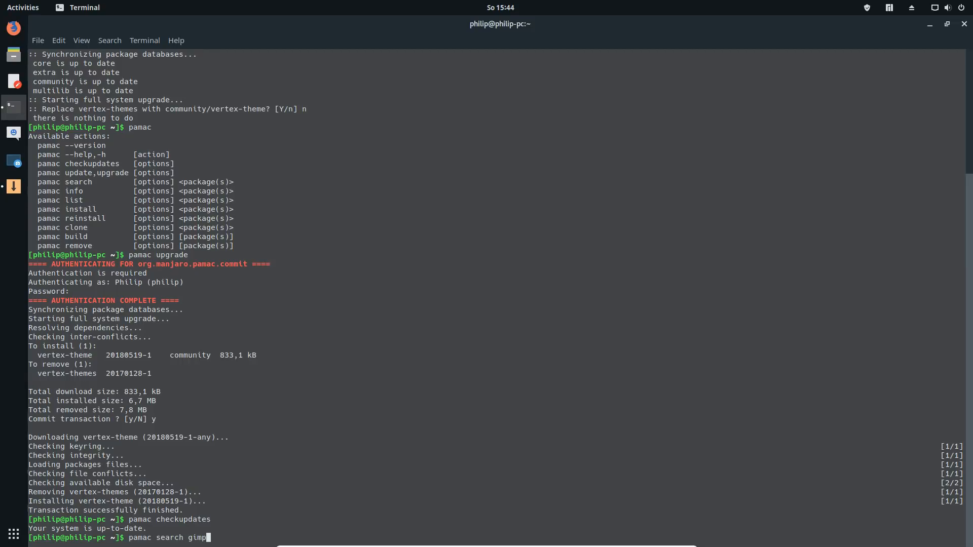
key(Return)
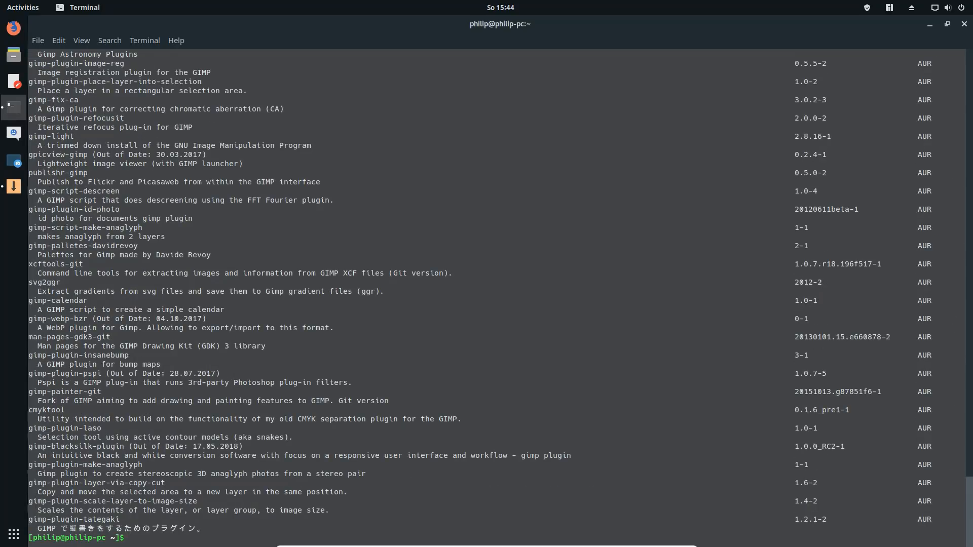
scroll(down, 3)
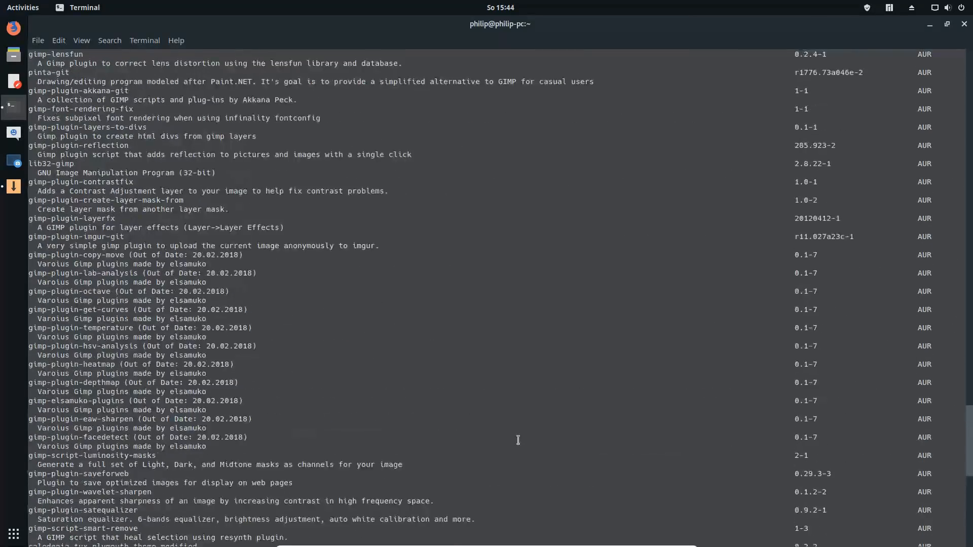
scroll(down, 3)
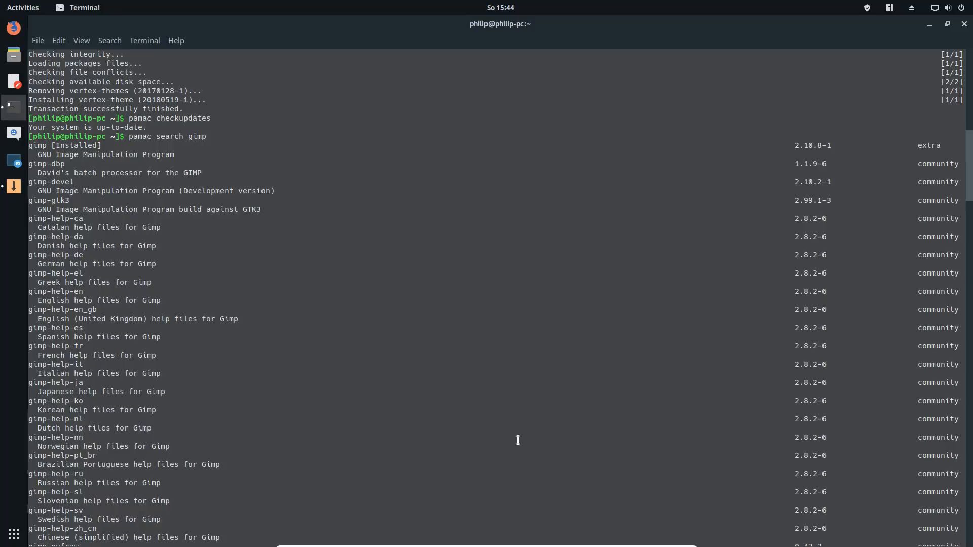
scroll(down, 3)
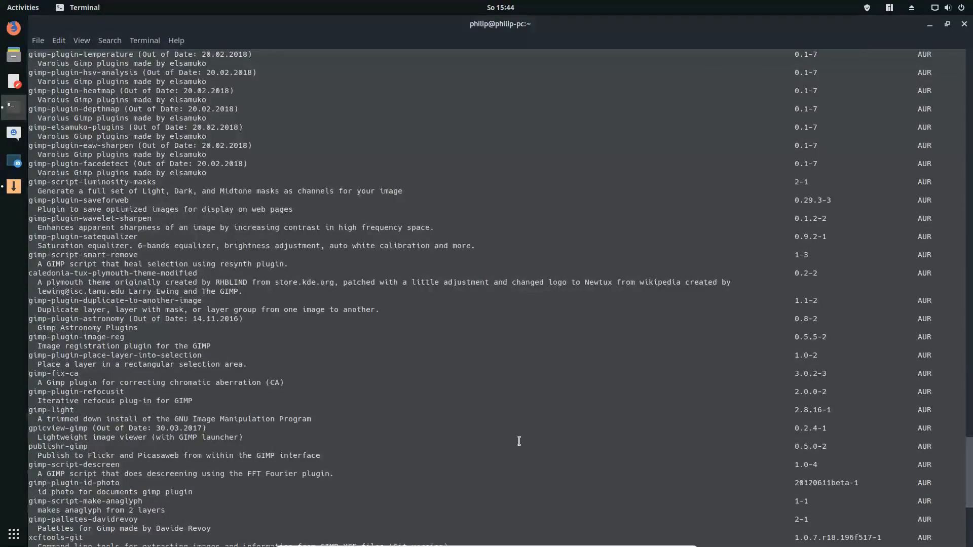
scroll(down, 3)
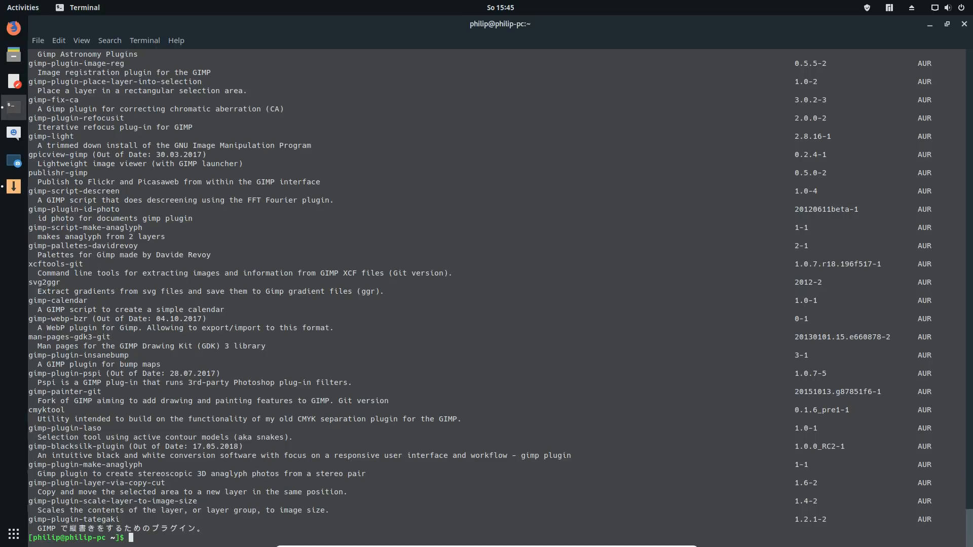
text(pamac remove ver)
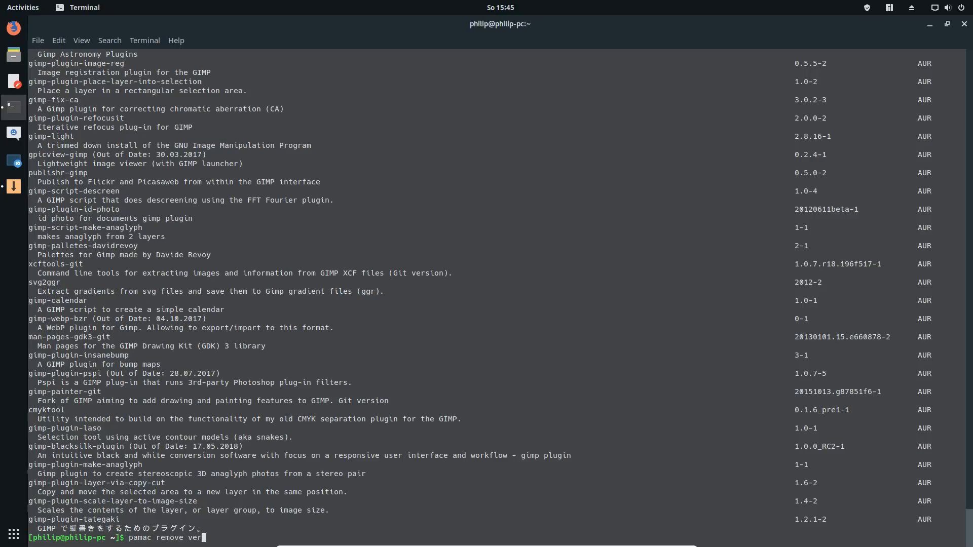
Remove vertex-theme with pamac, confirming with y, then begin another pamac command.
text(tex-theme)
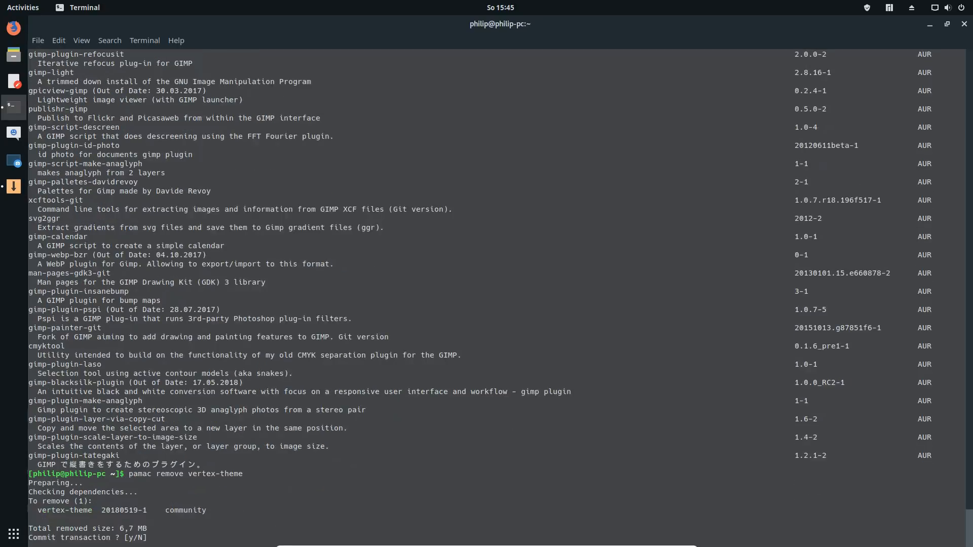
text(y)
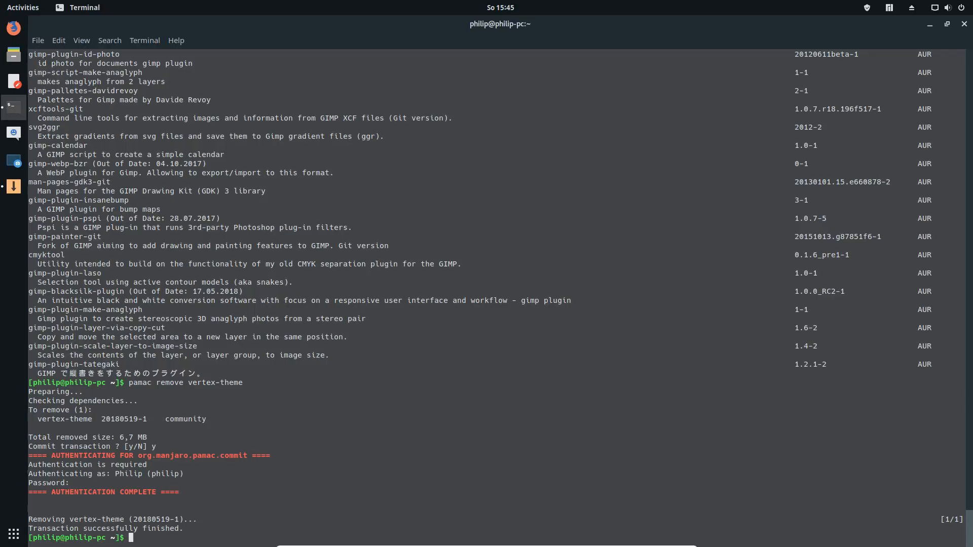
text(pamac)
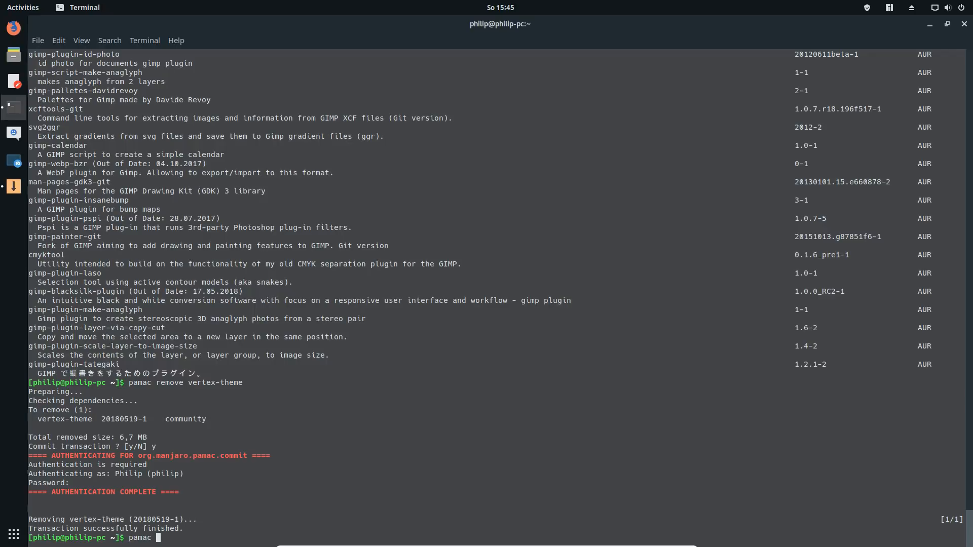
Build and install vertex-themes with pamac build, answering y twice, then list pamac's actions.
text(build)
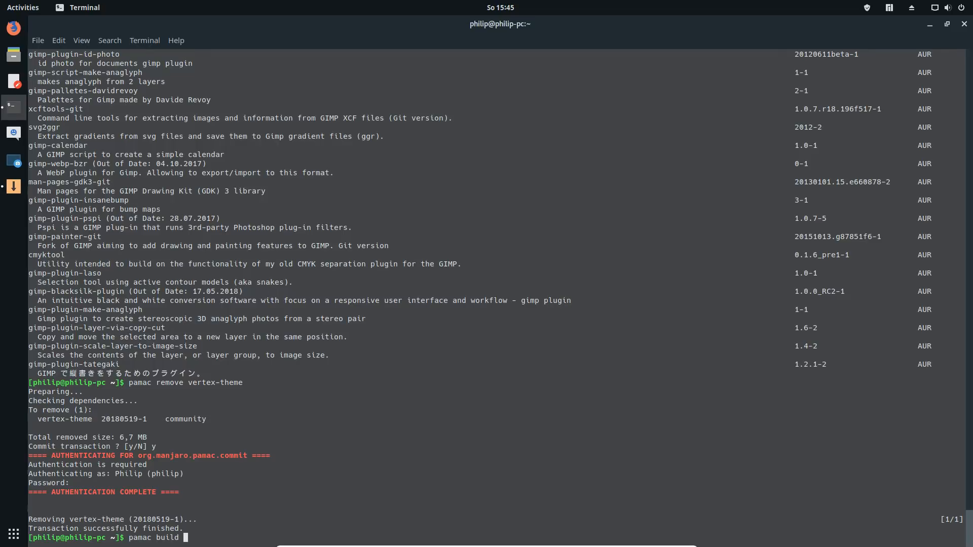
text(vertex)
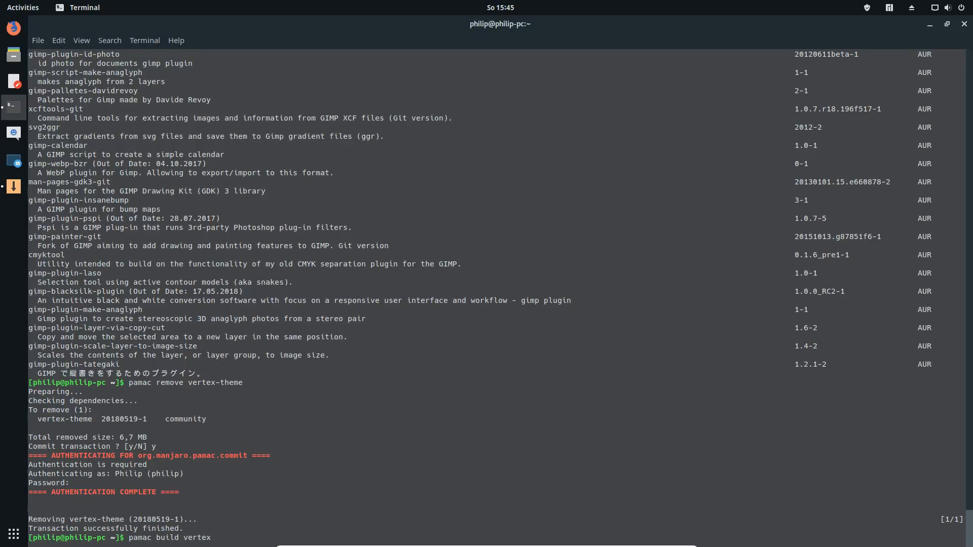
text(themes)
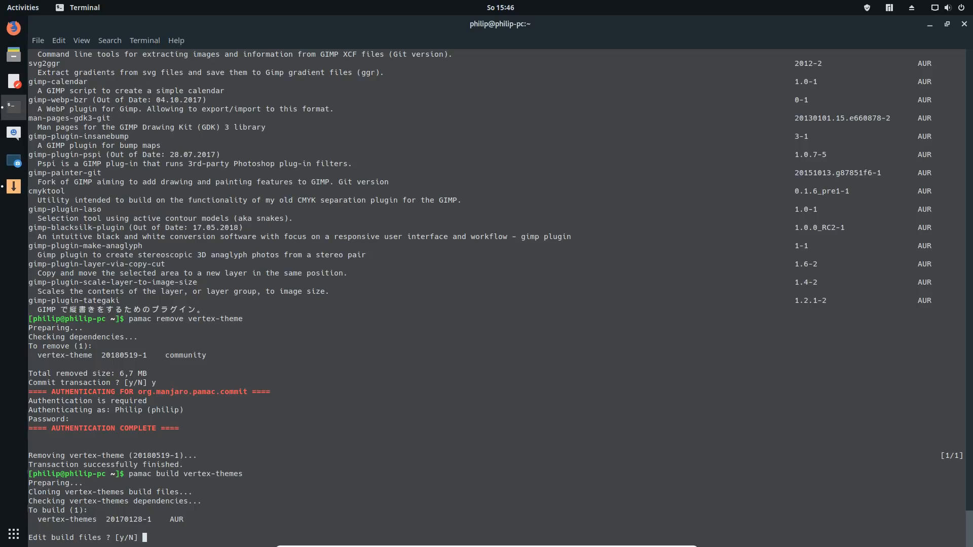
text(y)
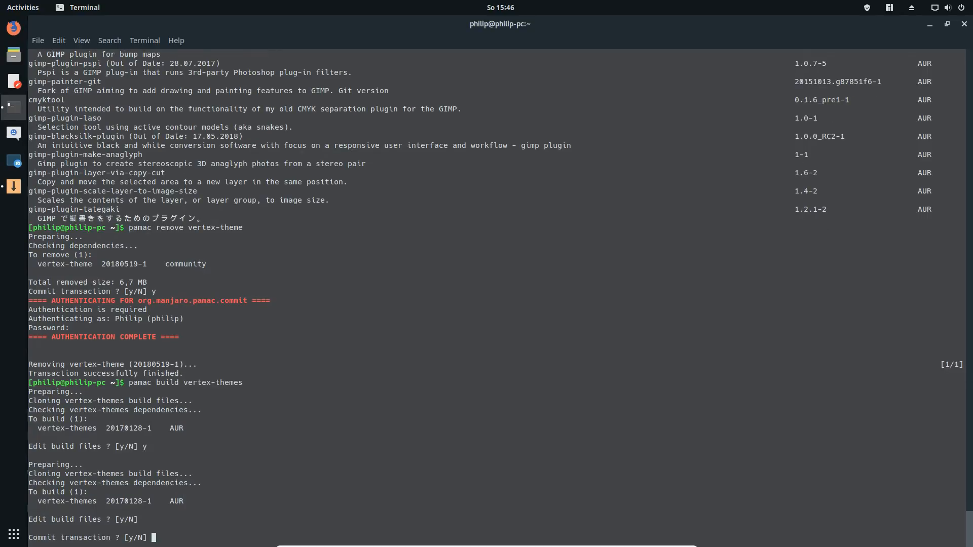
text(y)
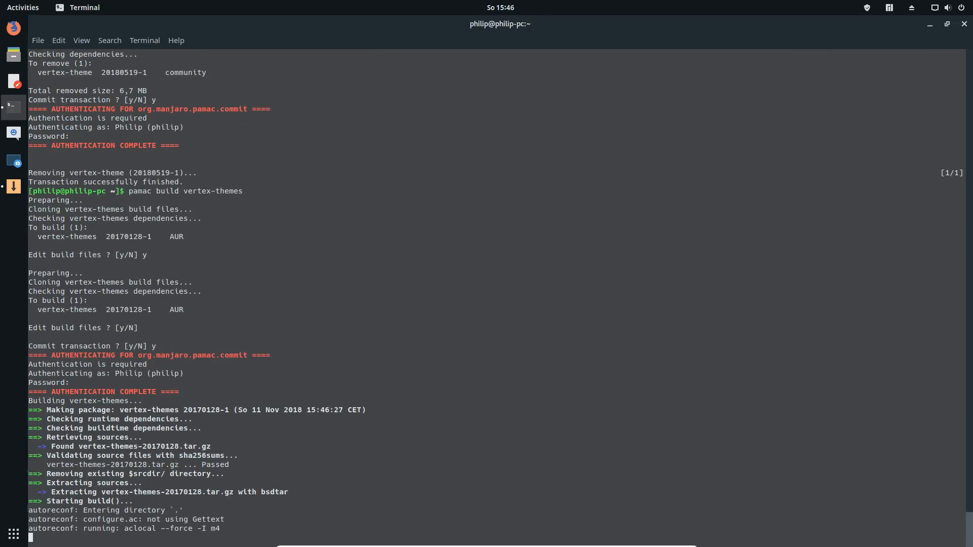
scroll(down, 3)
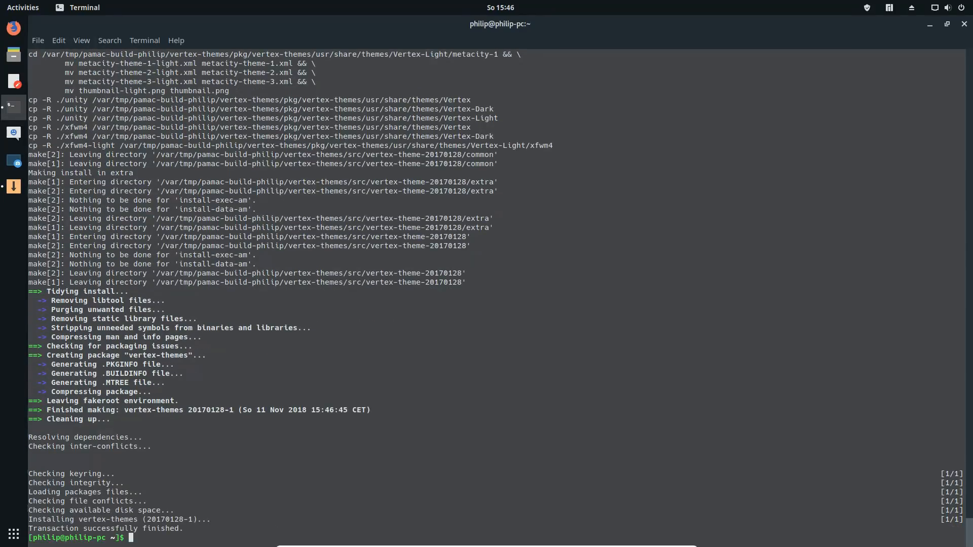
text(pamac)
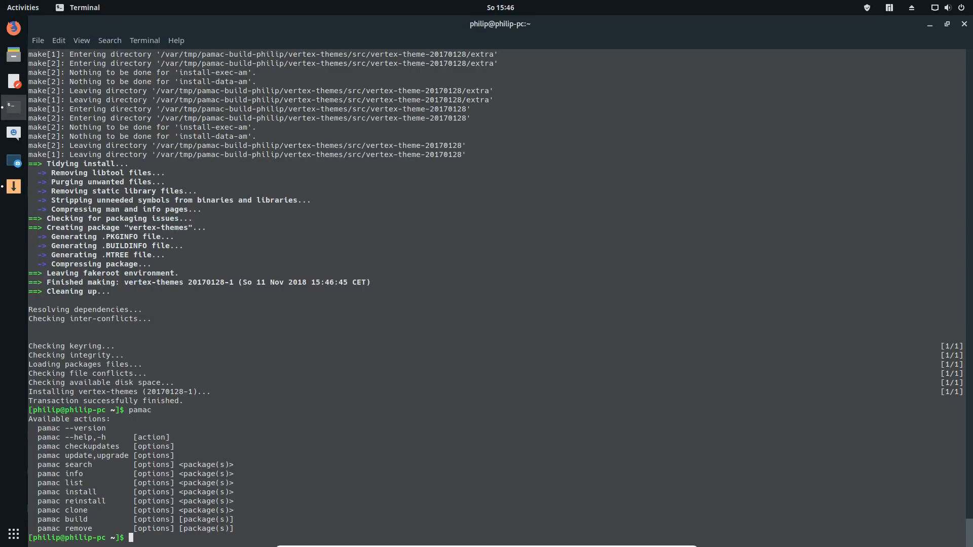
Print gimp's package info and installed file list, then pamac's actions again.
text(pamac info gim)
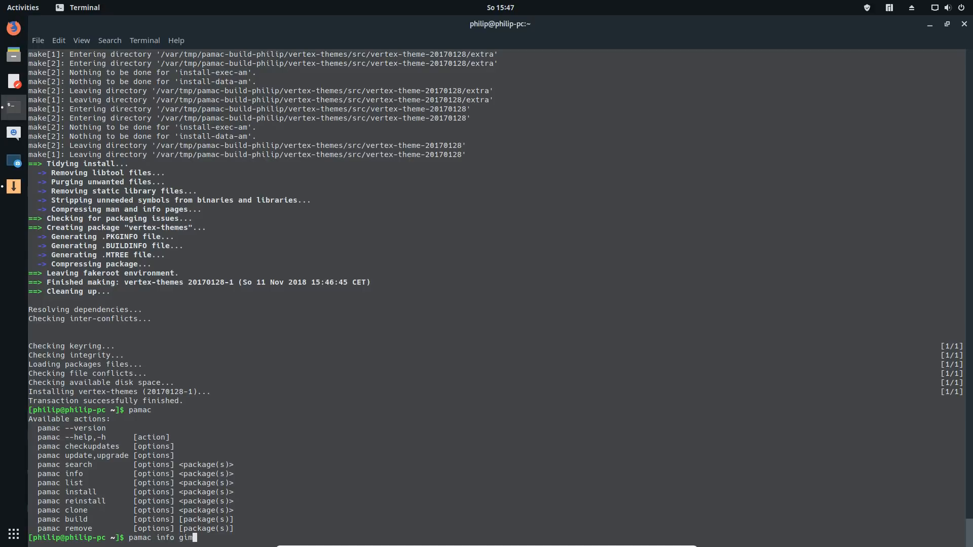
key(Return)
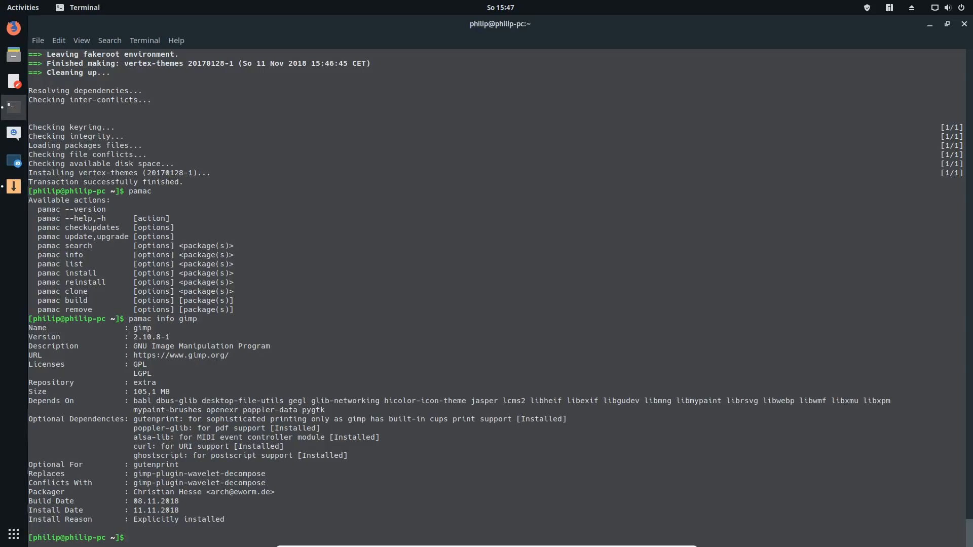
text(pamac info)
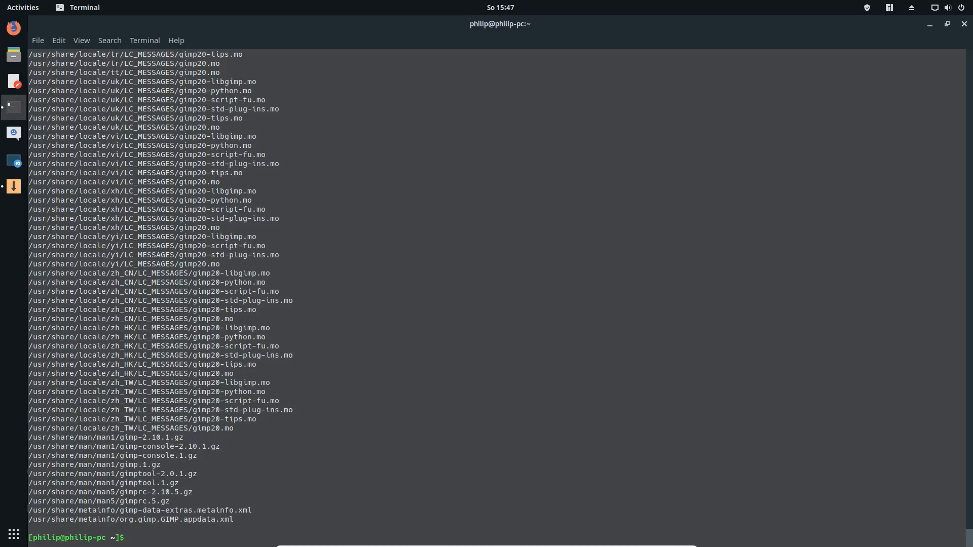
text(pamac)
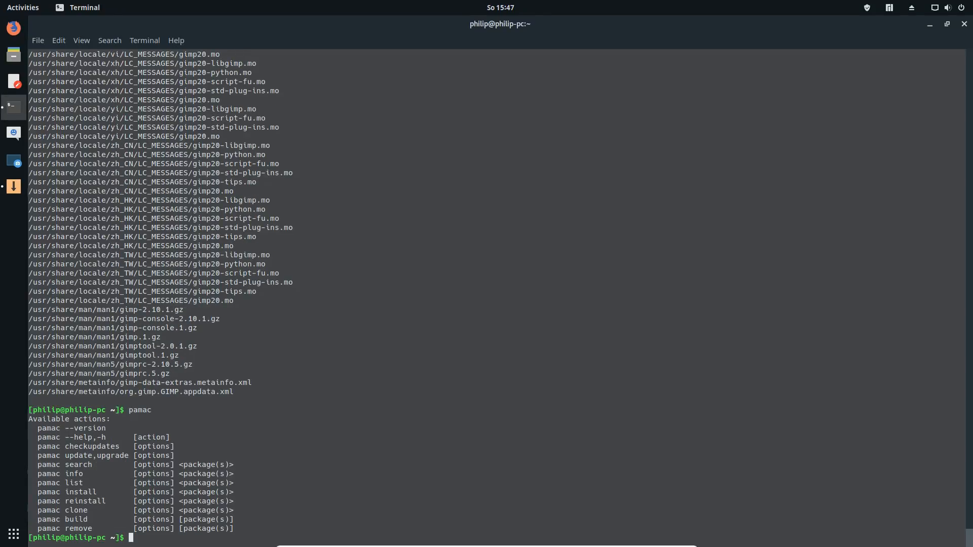
Install gimp-gtk3 with ten dependencies, replacing gimp and vertex-themes, then show pamac's action list.
text(pamac install gimp-)
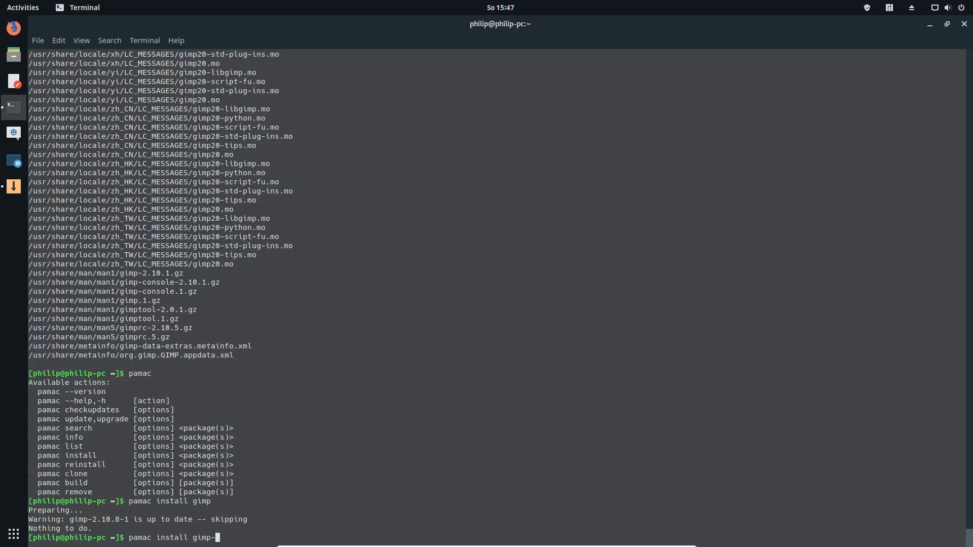
text(gtk3)
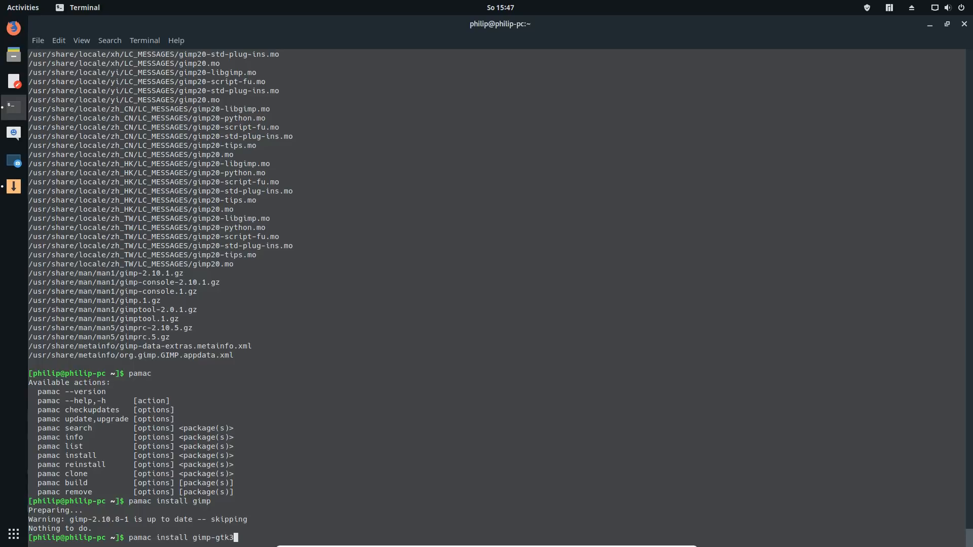
key(Return)
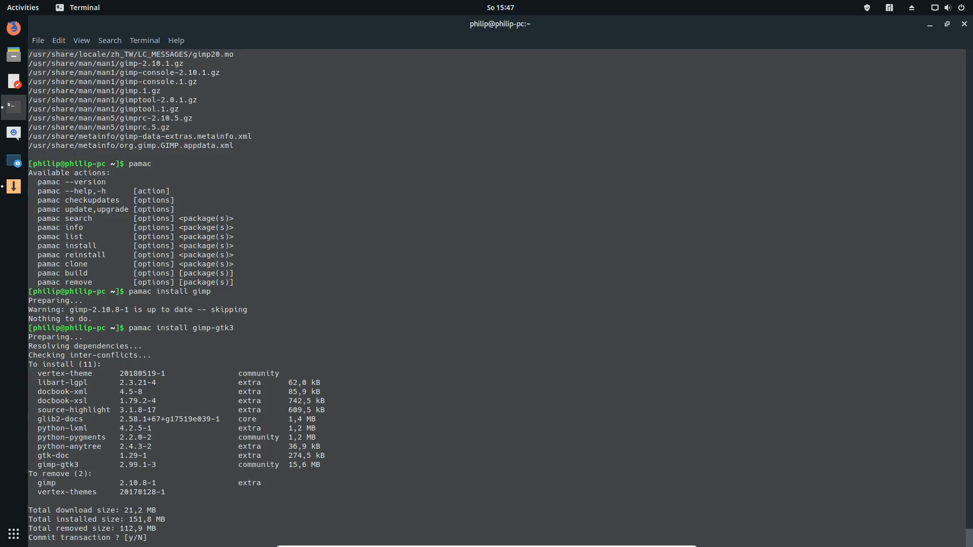
text(y)
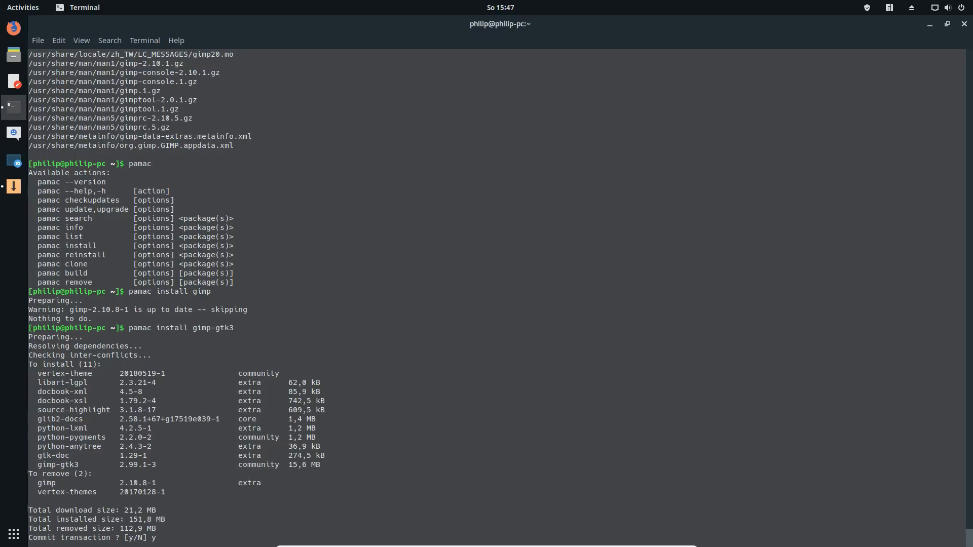
key(Return)
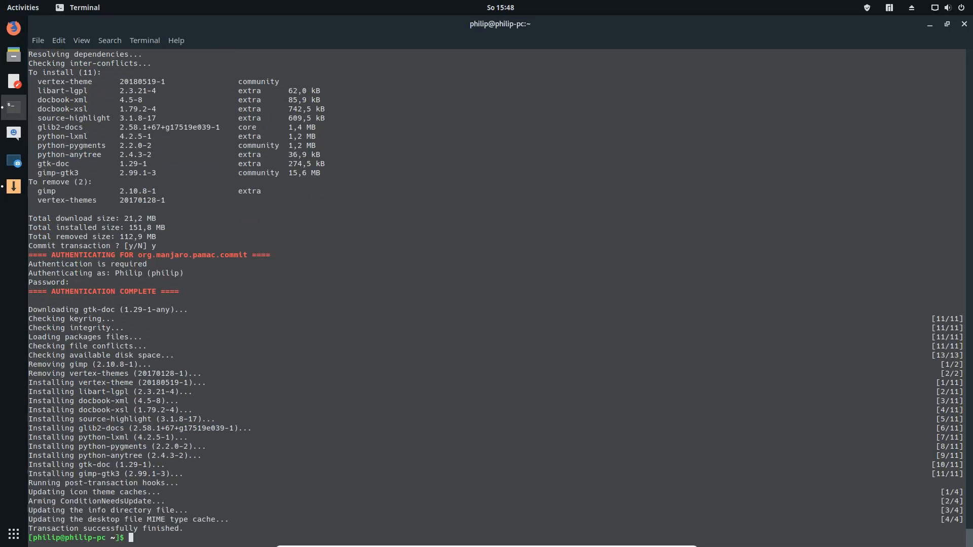
text(pamac)
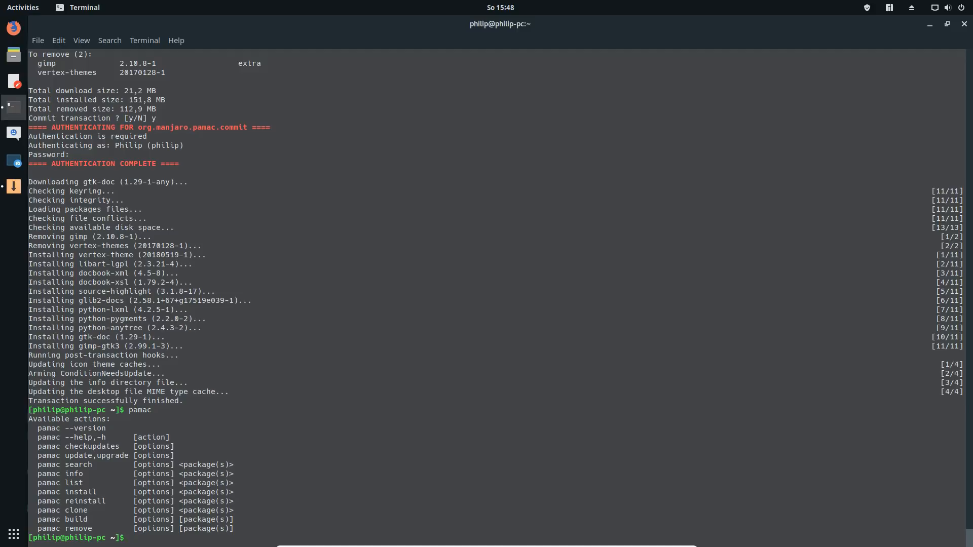
Reinstall gimp-gtk3 2.99.1-3 using 'pamac reinstall', confirming the transaction with y.
text(pamac)
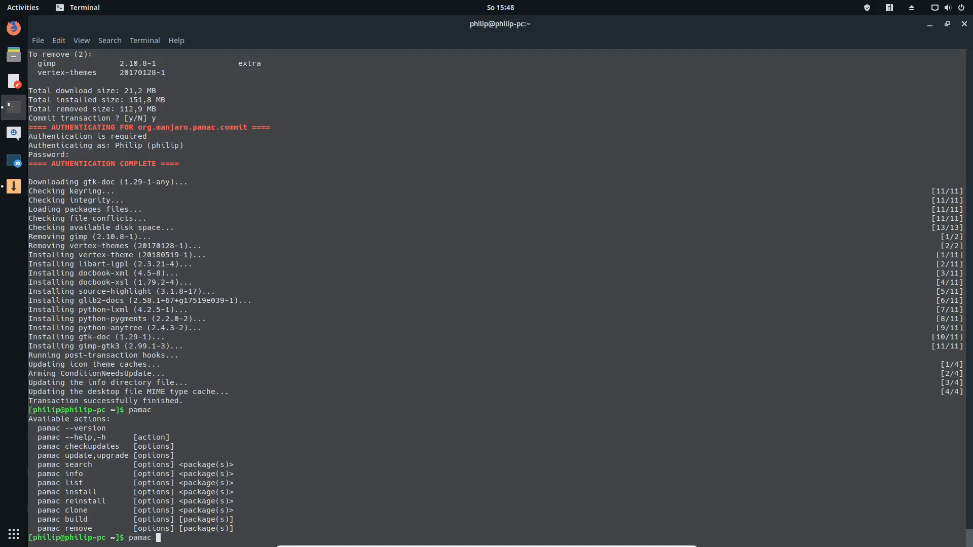
text(reinstall gi)
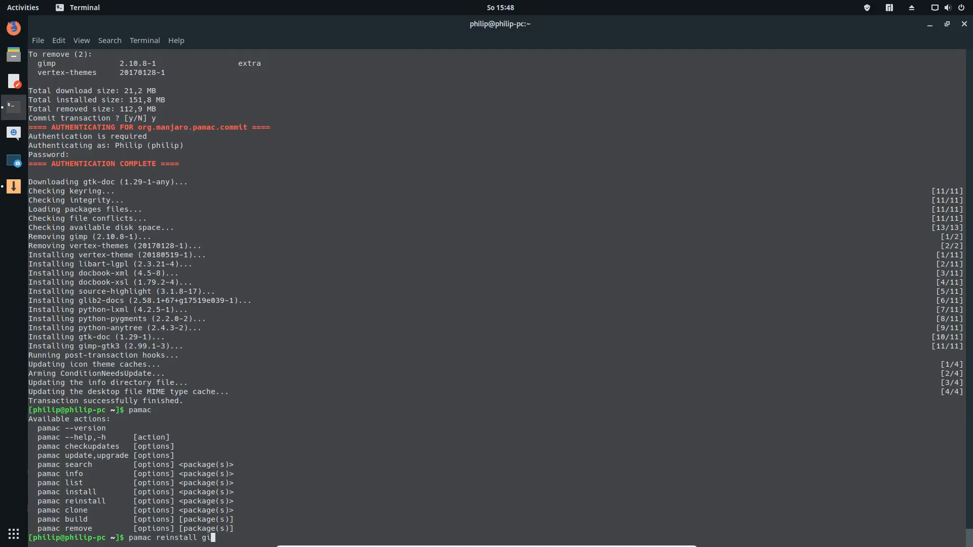
text(mp-gtk3)
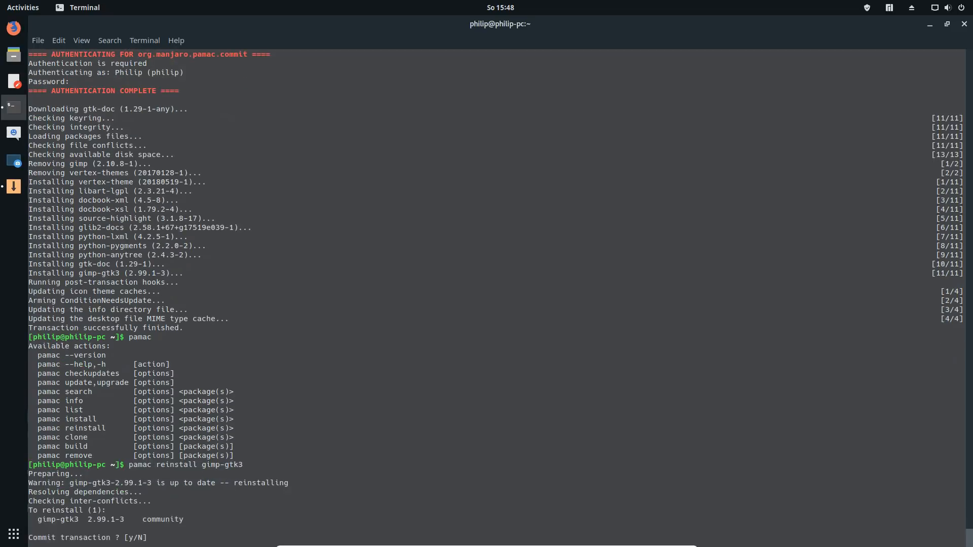
text(y)
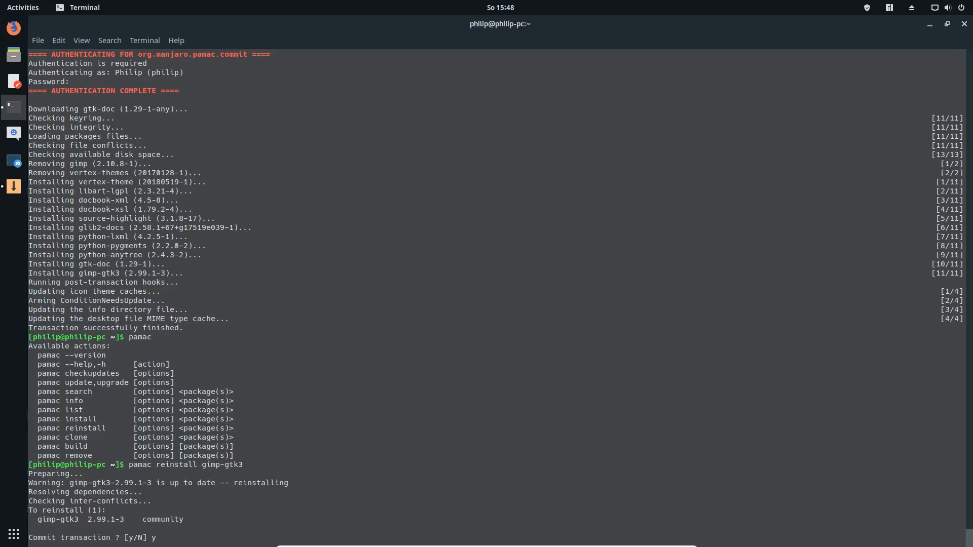
key(Return)
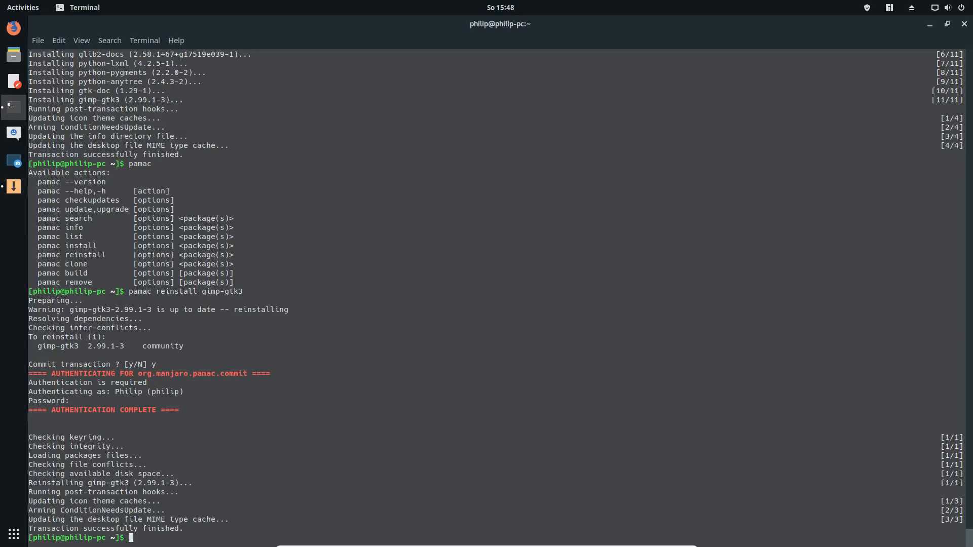
Show 'pamac list -h' help covering installed, orphan, foreign, group, repo and file listings.
text(pamac list)
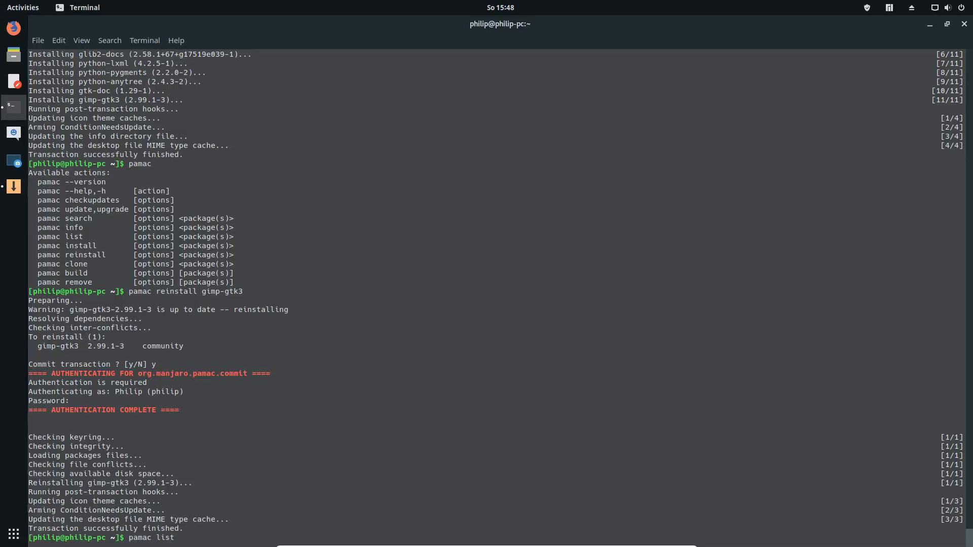
text(-h)
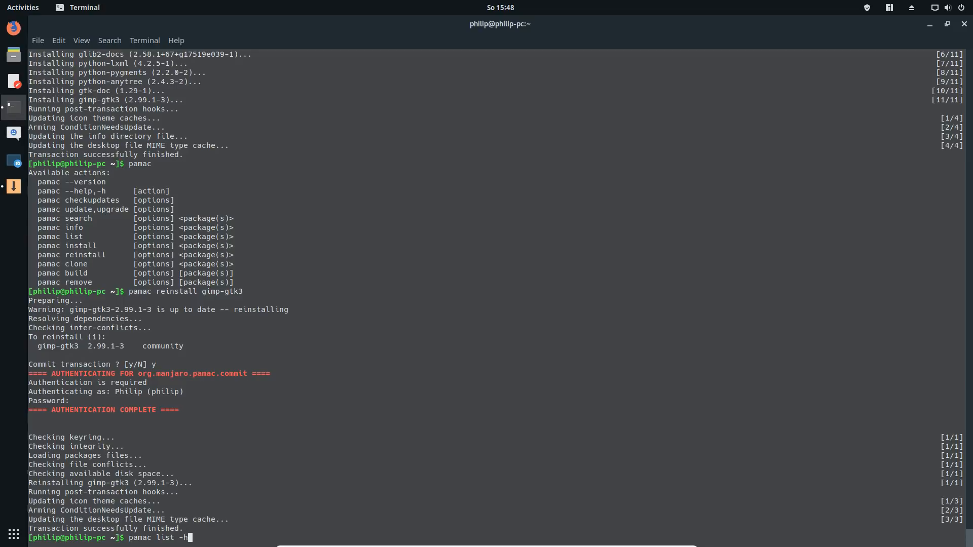
key(Return)
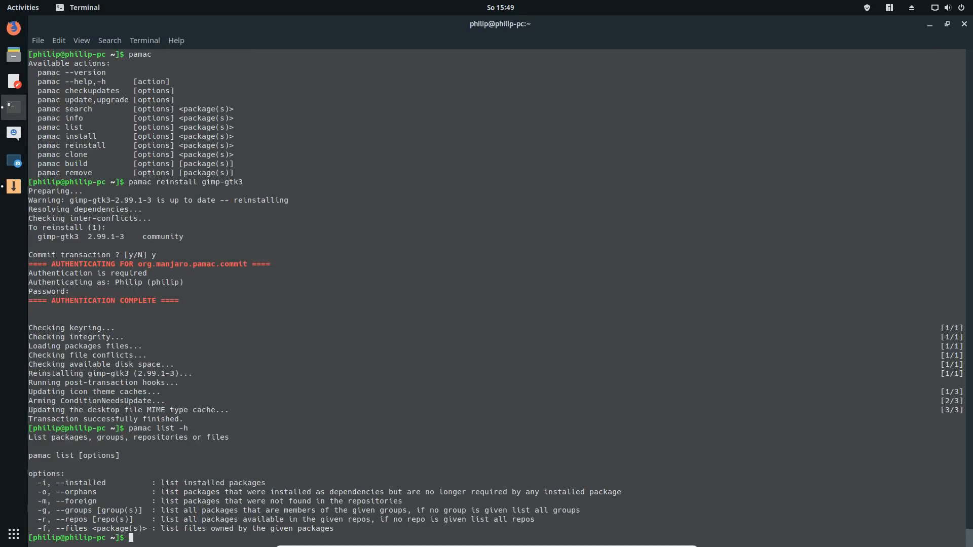
mouse_move(321, 452)
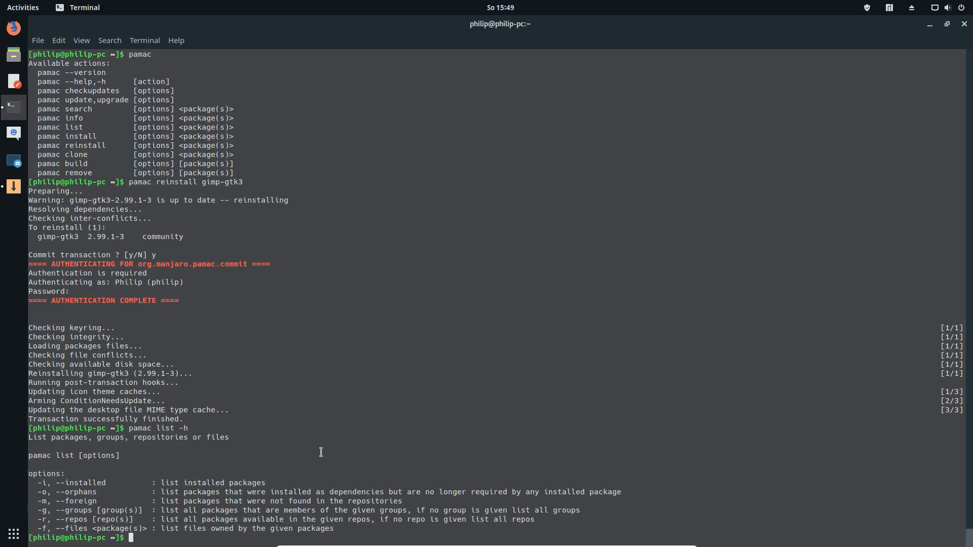